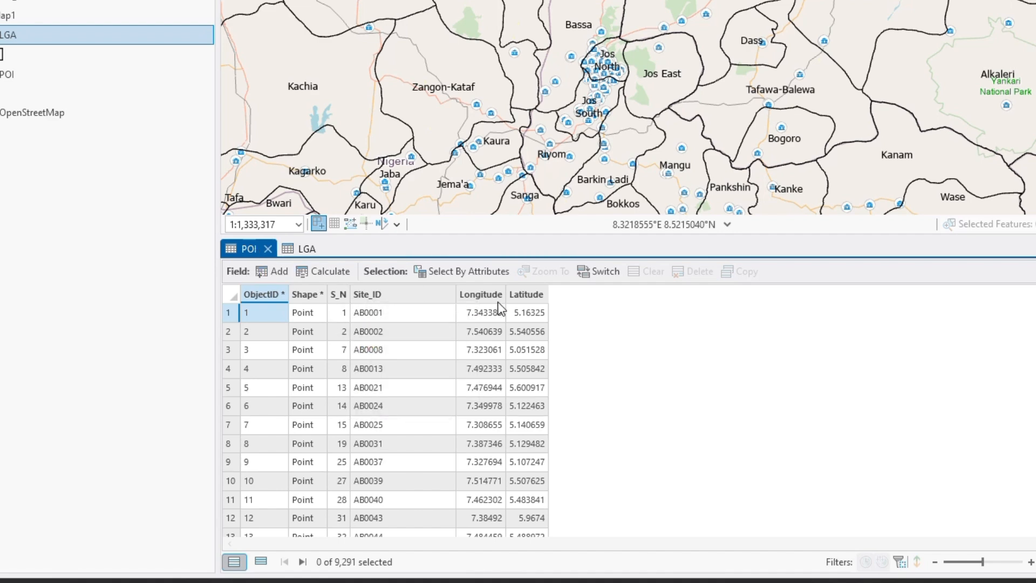
Review STATENAME and LGA in the LGA table and list the project geodatabases in Catalog
left_click(305, 249)
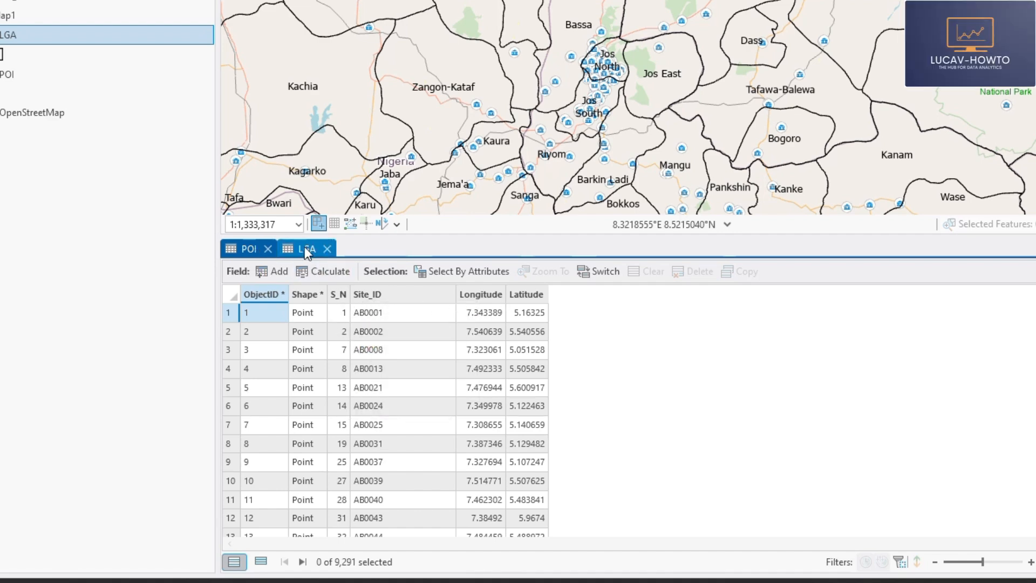
left_click(308, 248)
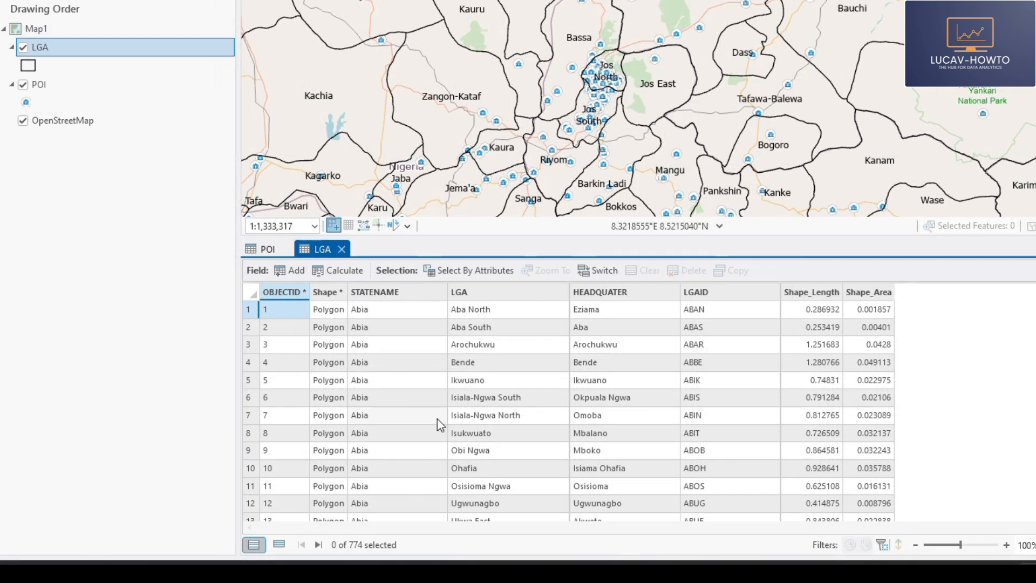
mouse_move(393, 295)
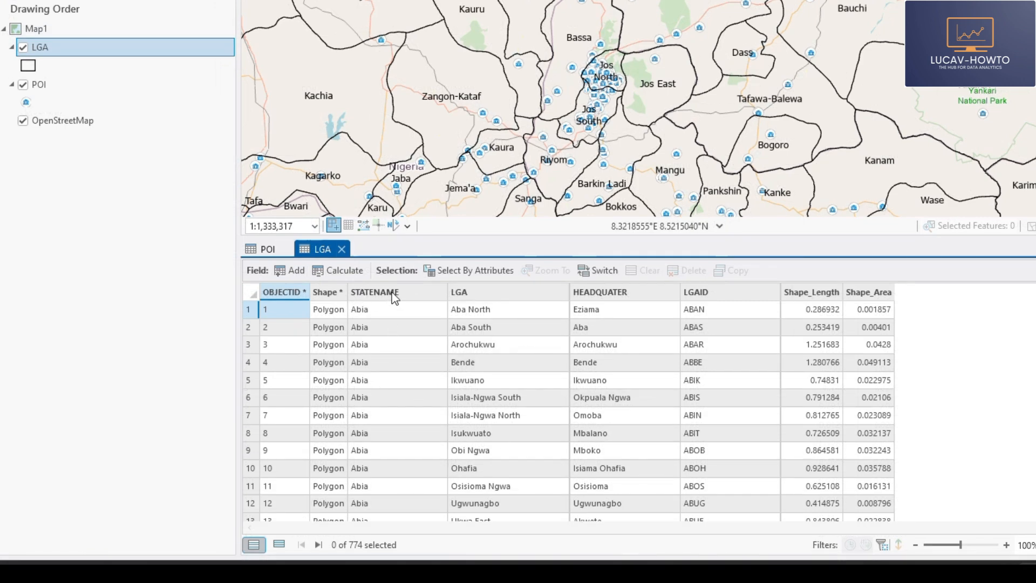
left_click(375, 291)
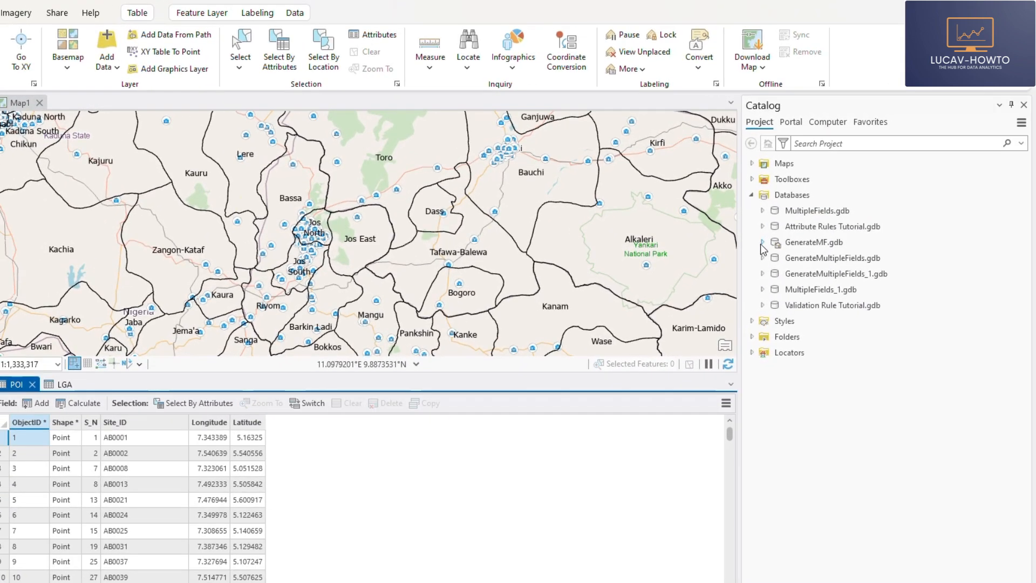
Delete the POI_PopLGA_State feature class from GenerateMF.gdb
left_click(763, 242)
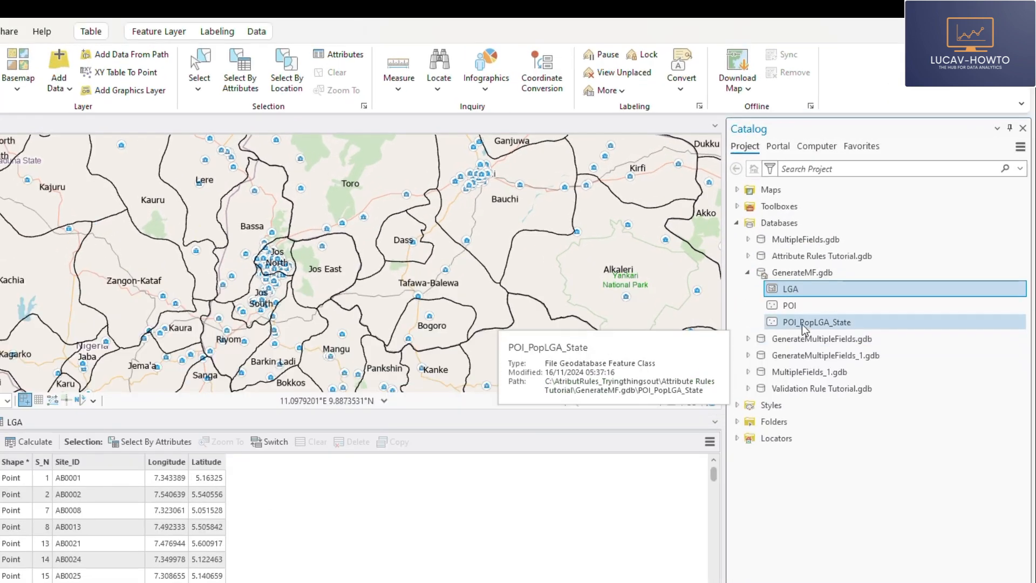
right_click(818, 322)
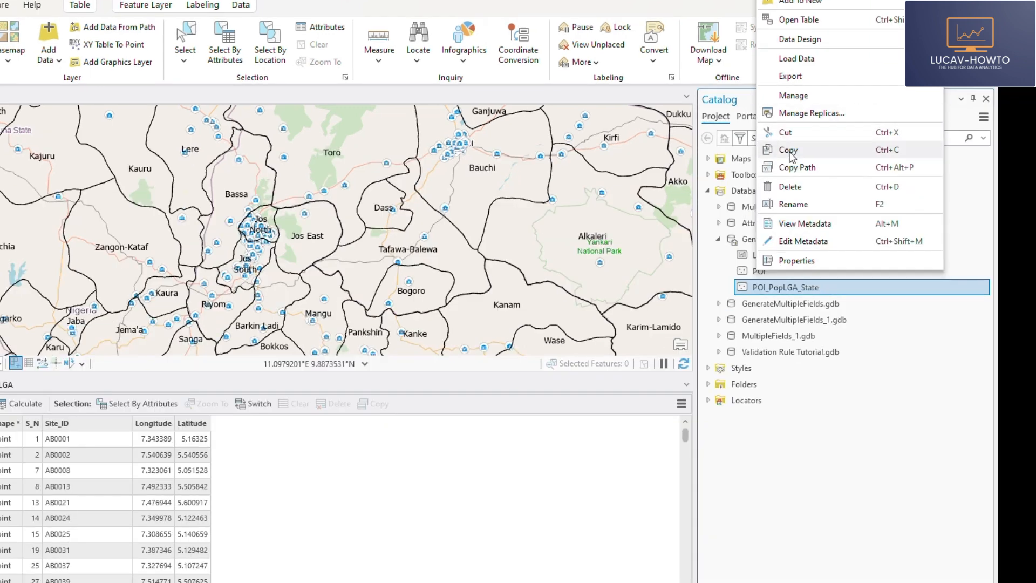
left_click(790, 187)
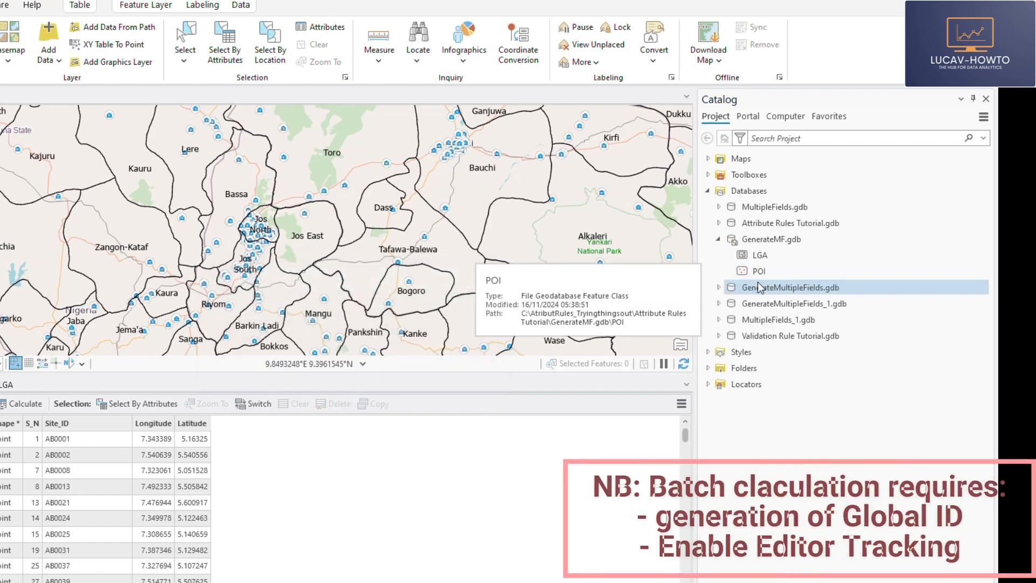
Enable Global IDs and editor tracking on the POI feature class
left_click(756, 270)
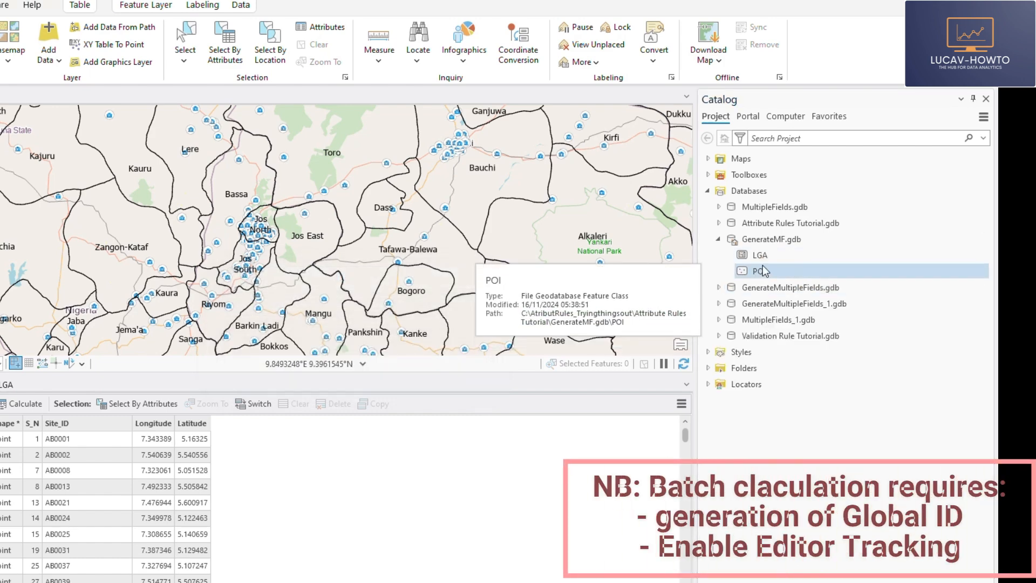
right_click(759, 270)
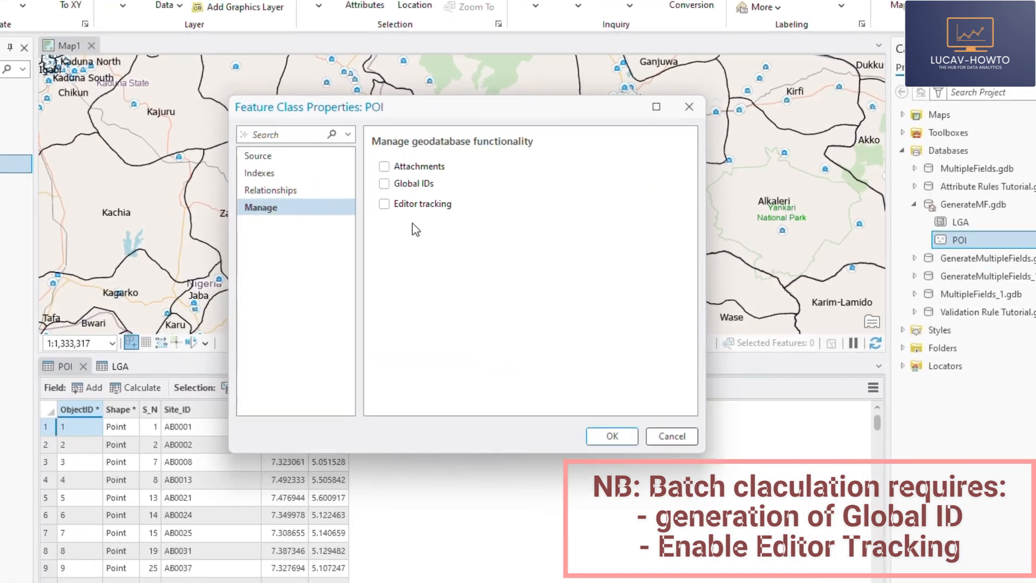
left_click(384, 183)
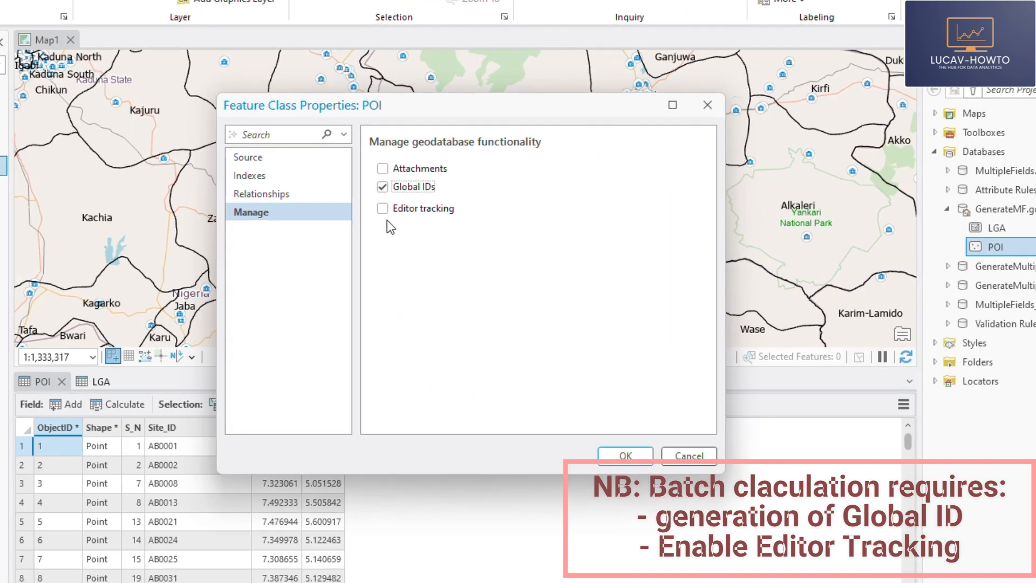
left_click(382, 208)
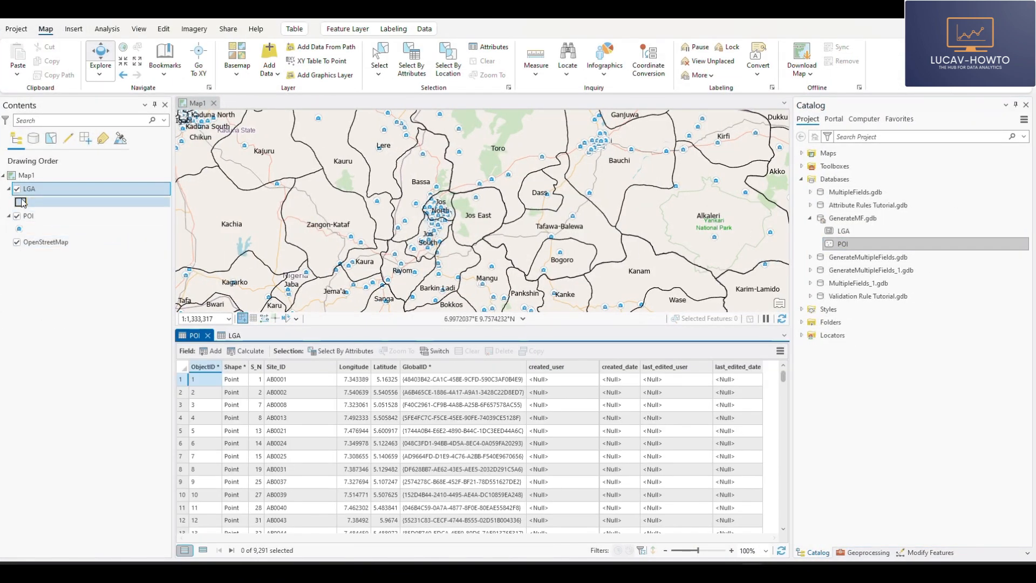
Close the POI table and bring up the POI layer's Fields design view
left_click(21, 202)
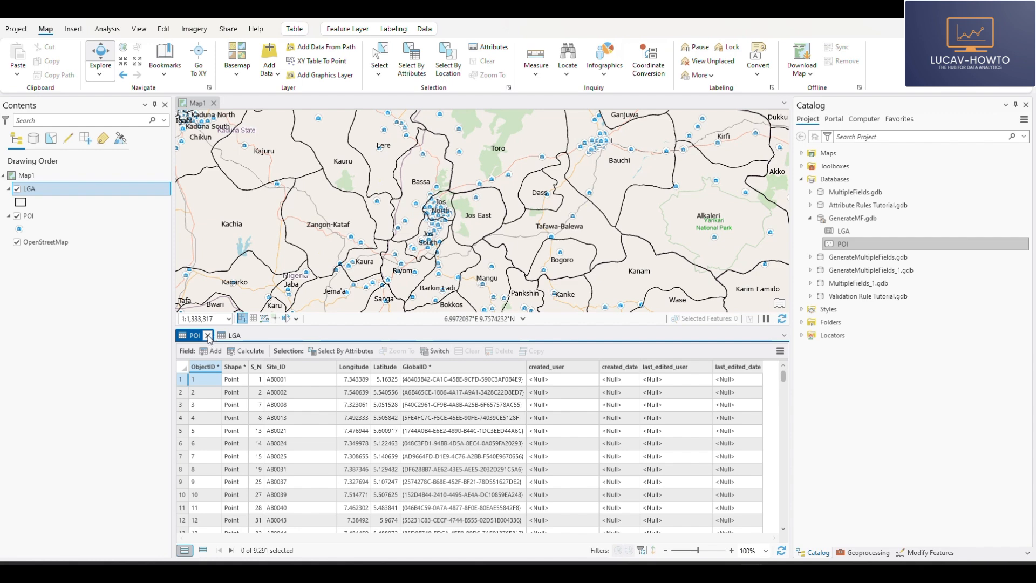
left_click(233, 335)
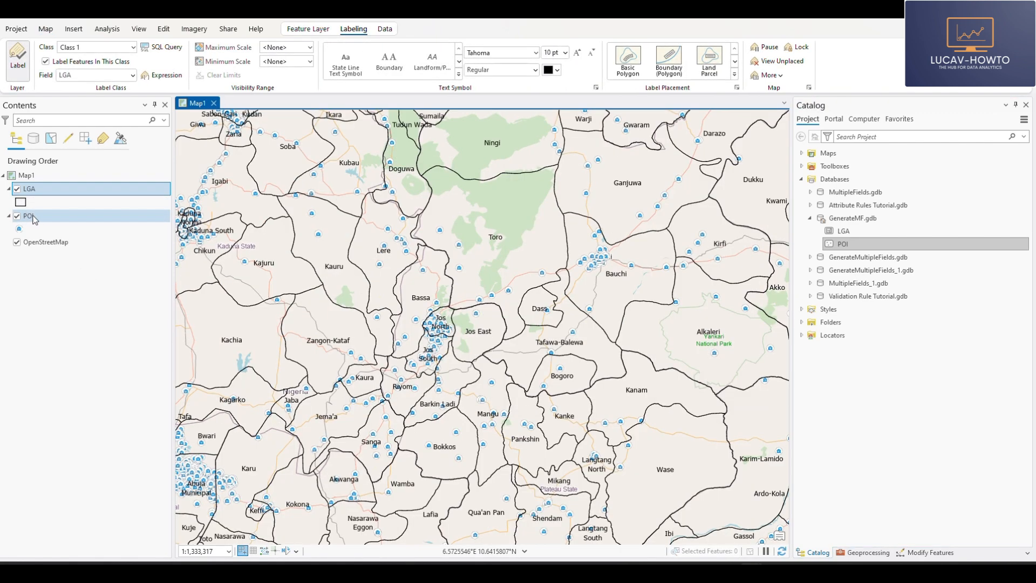
right_click(28, 216)
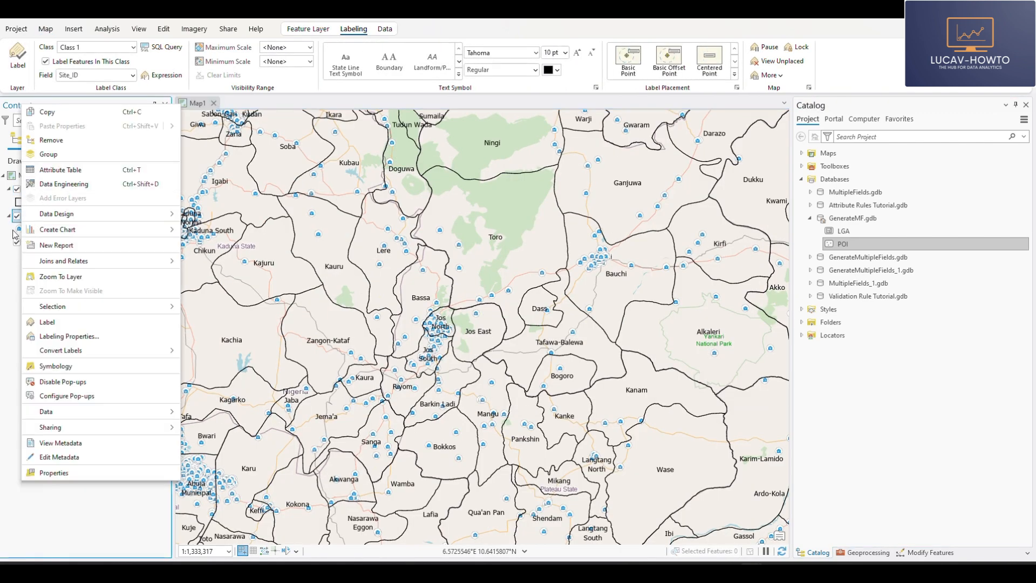
mouse_move(9, 281)
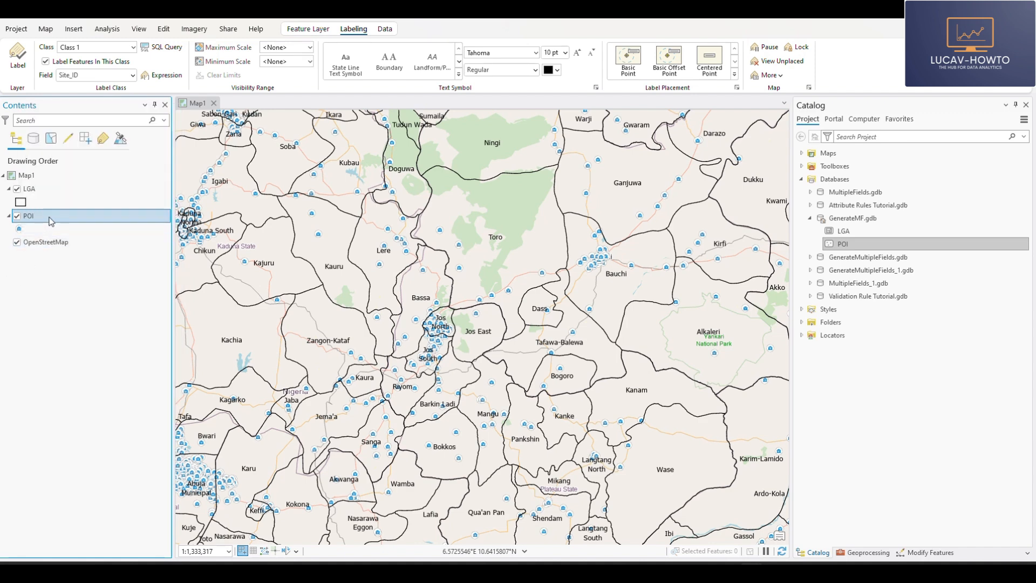
right_click(29, 216)
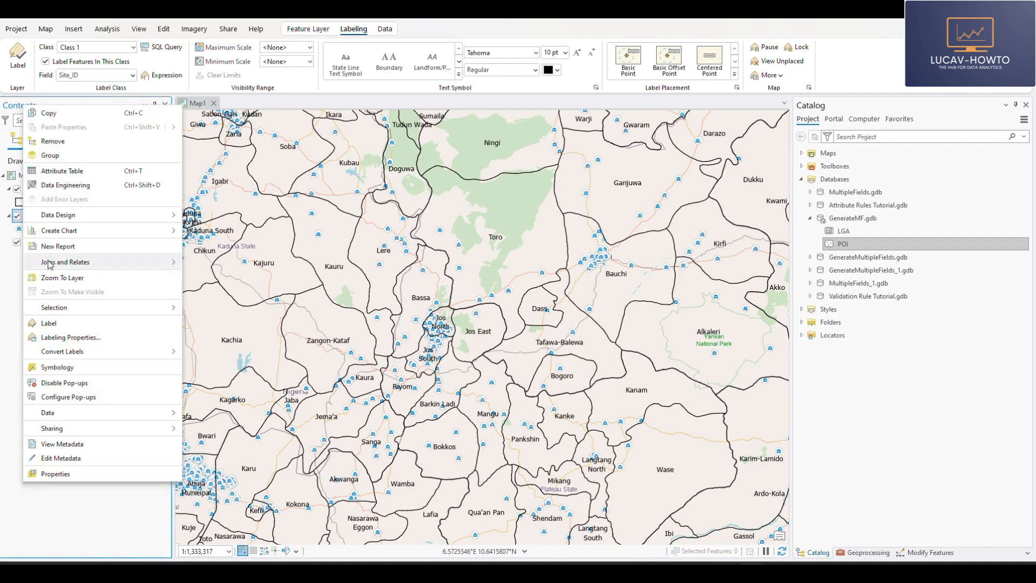
left_click(62, 171)
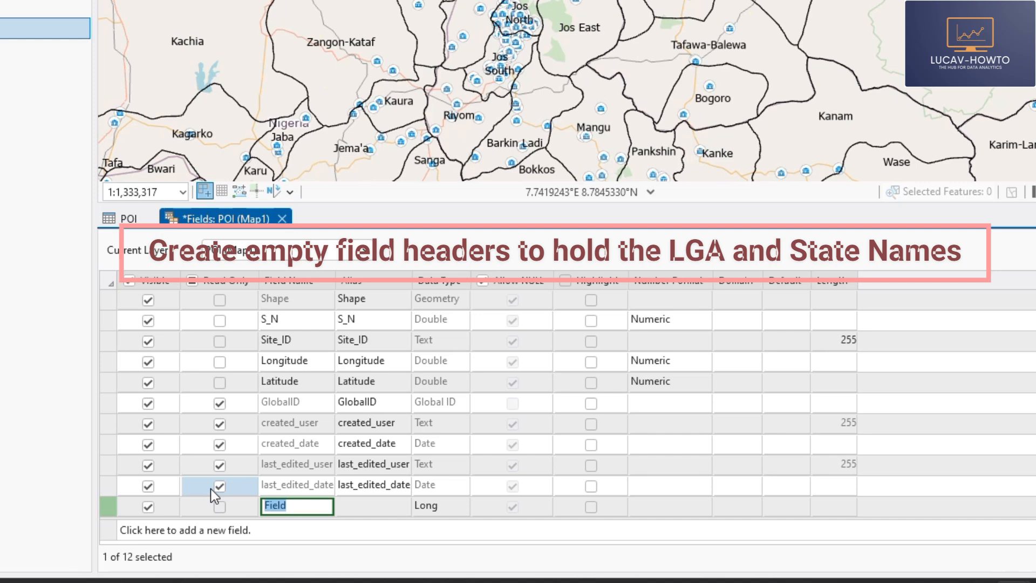
Add two new POI fields, LGANAme as text and StateName
type("LGA")
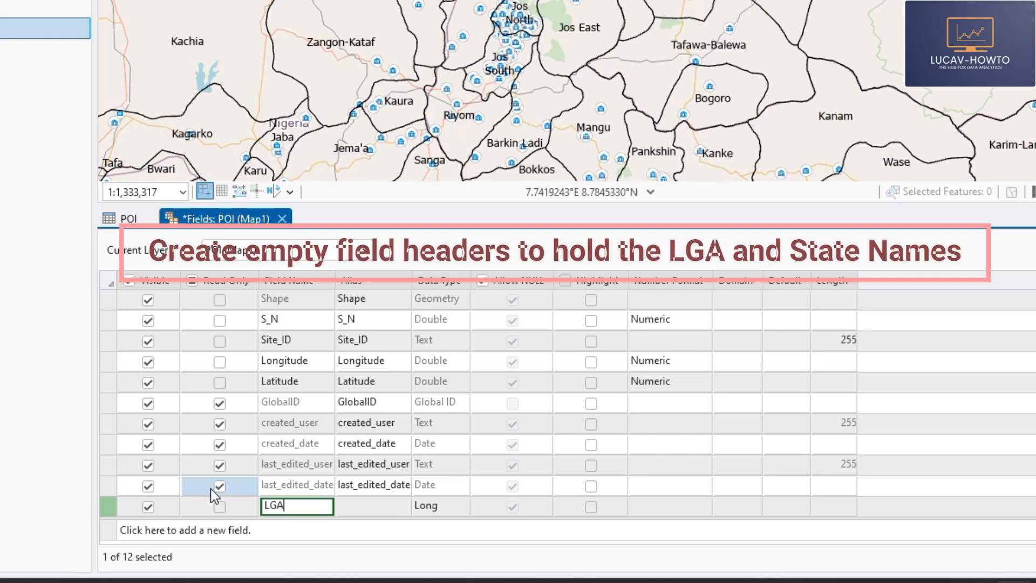
type("NAme")
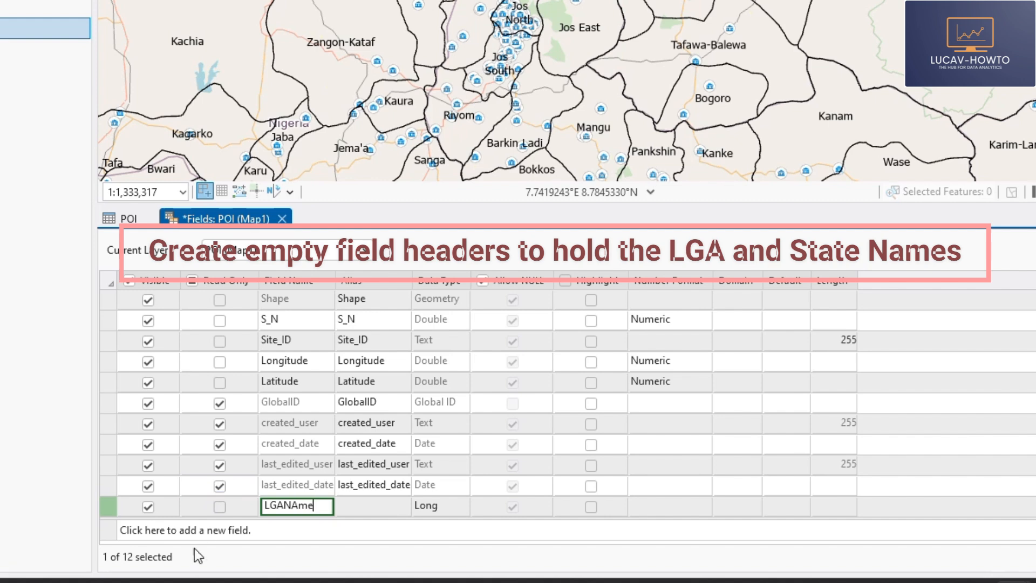
left_click(469, 507)
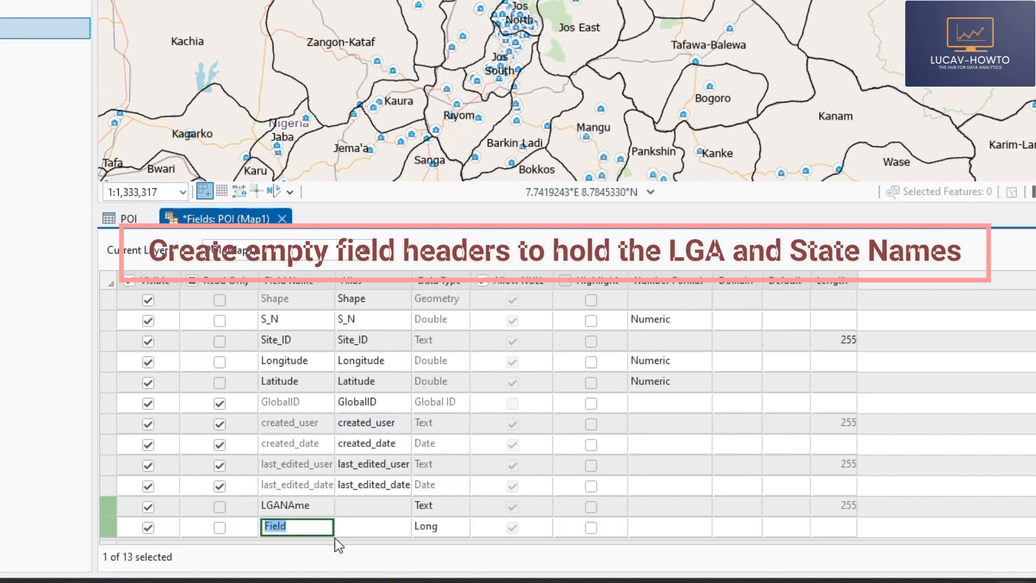
type("StateName")
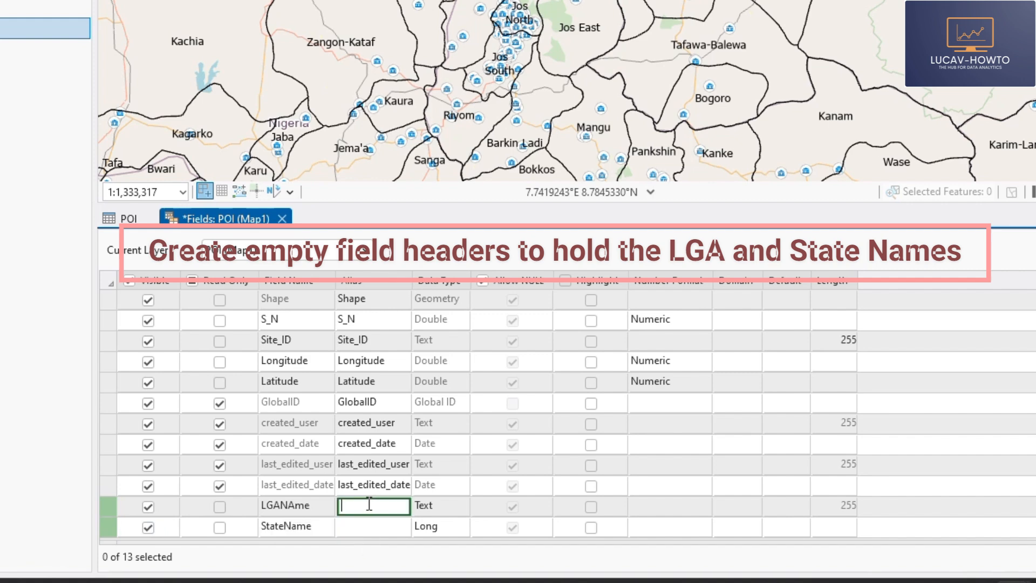
left_click(440, 527)
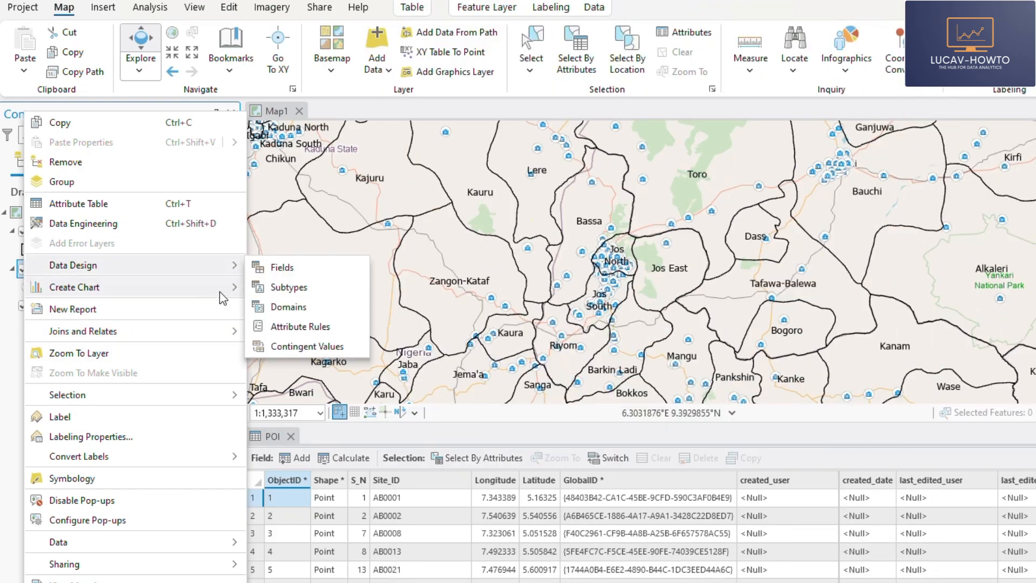
mouse_move(299, 326)
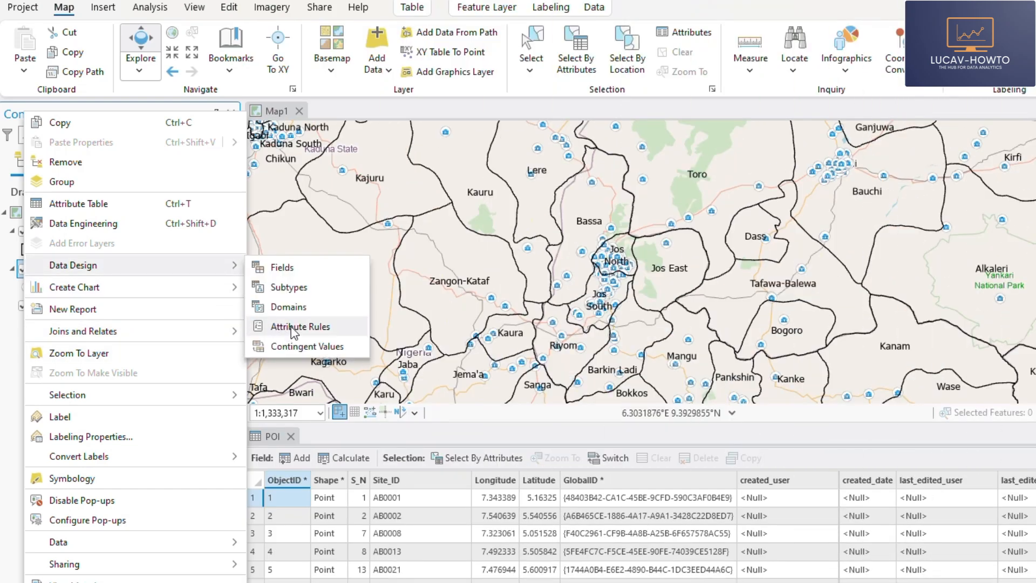
Bring up POI's Attribute Rules on the Calculation tab and list rule types to add
left_click(299, 325)
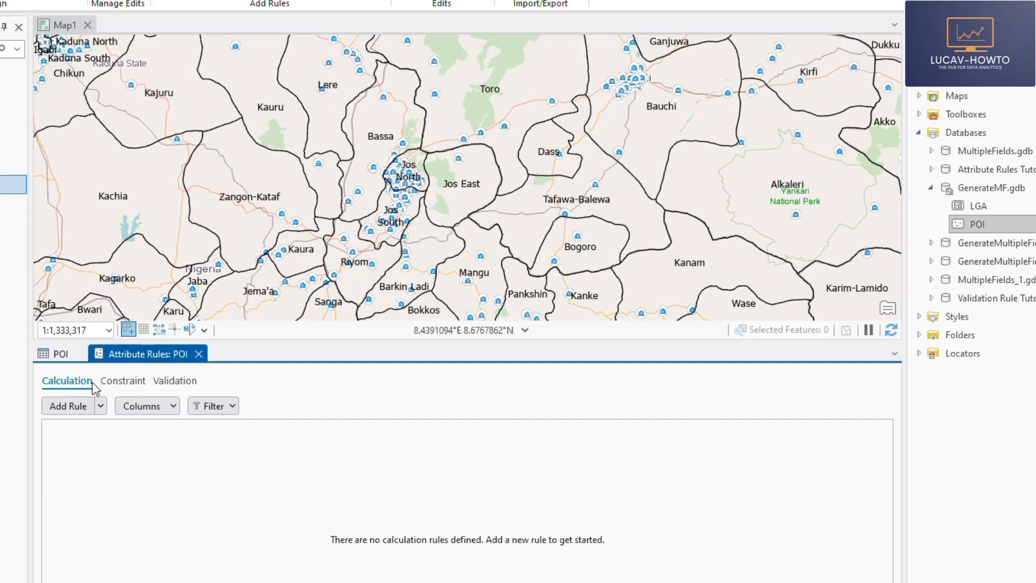
mouse_move(217, 388)
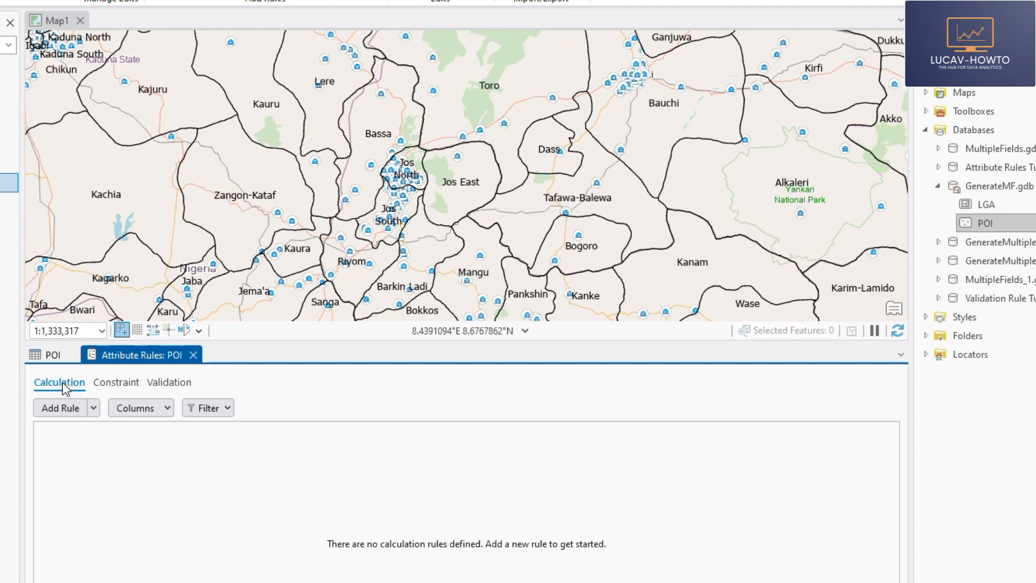
mouse_move(60, 408)
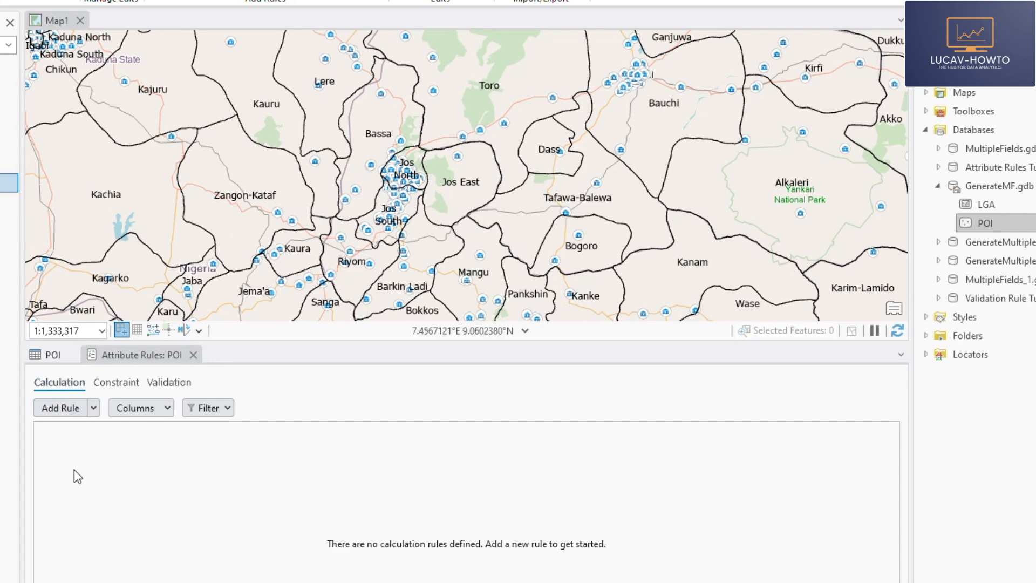
left_click(60, 408)
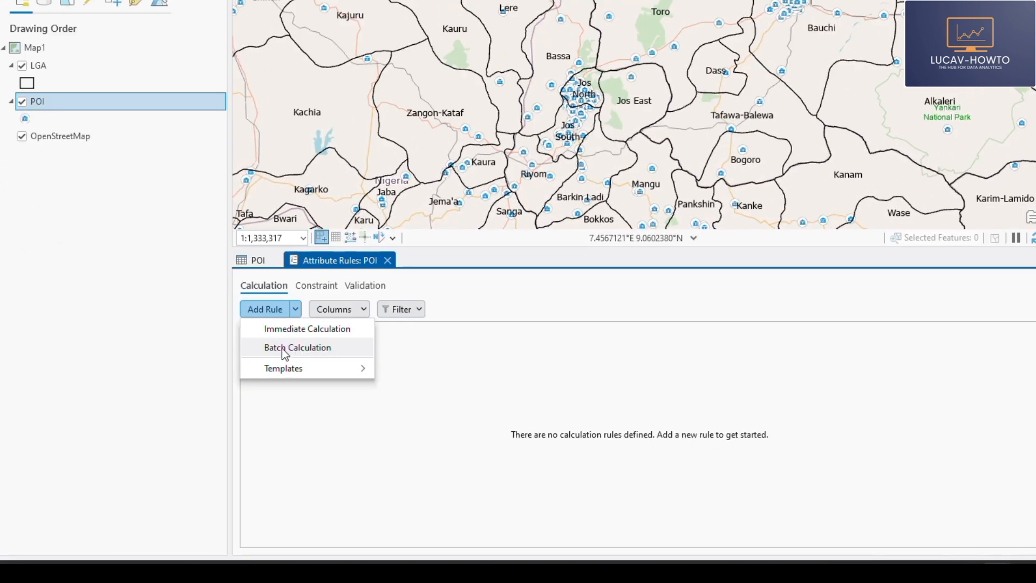
mouse_move(288, 354)
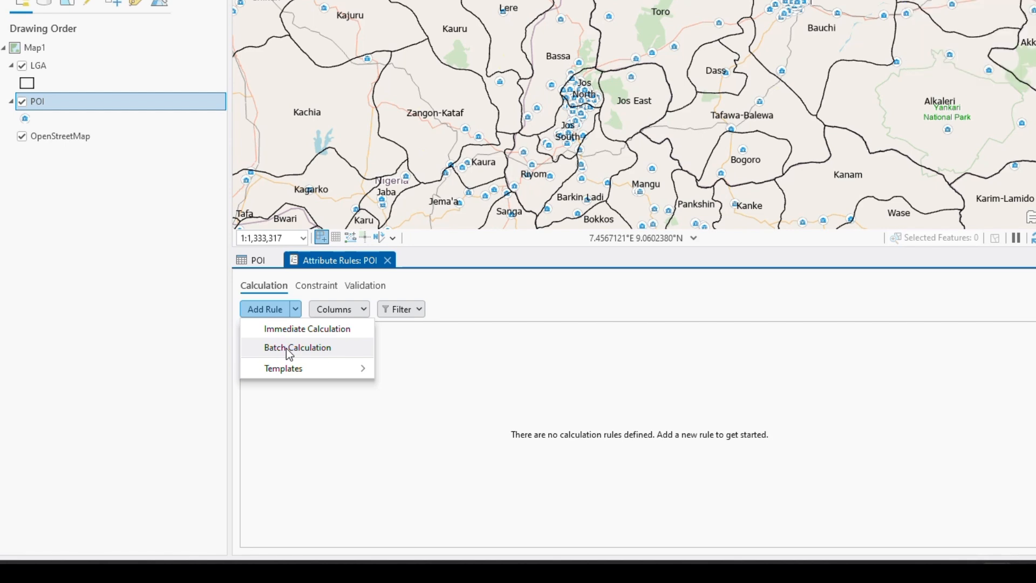
mouse_move(296, 354)
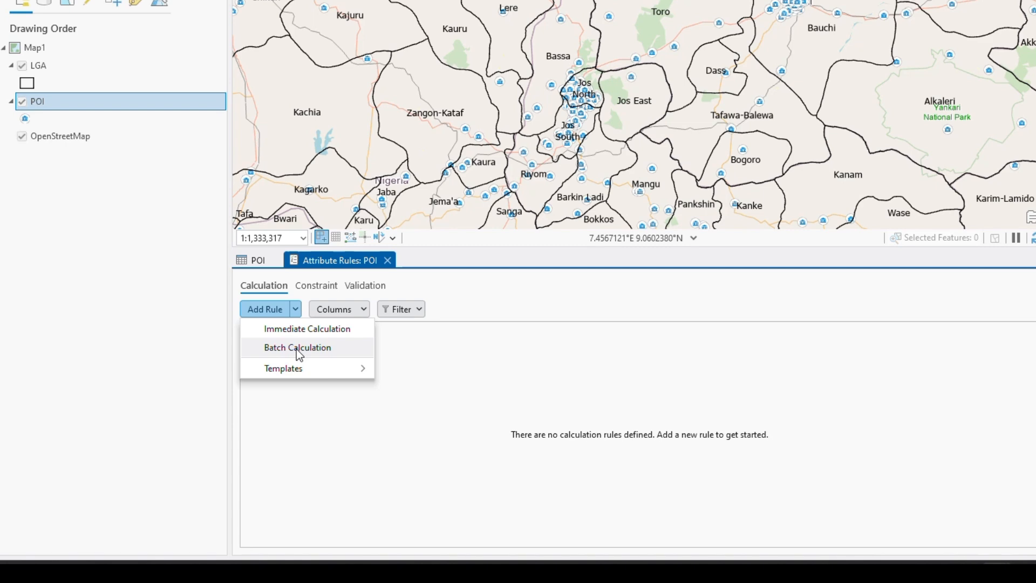
Create a new Batch Calculation rule for POI
left_click(298, 347)
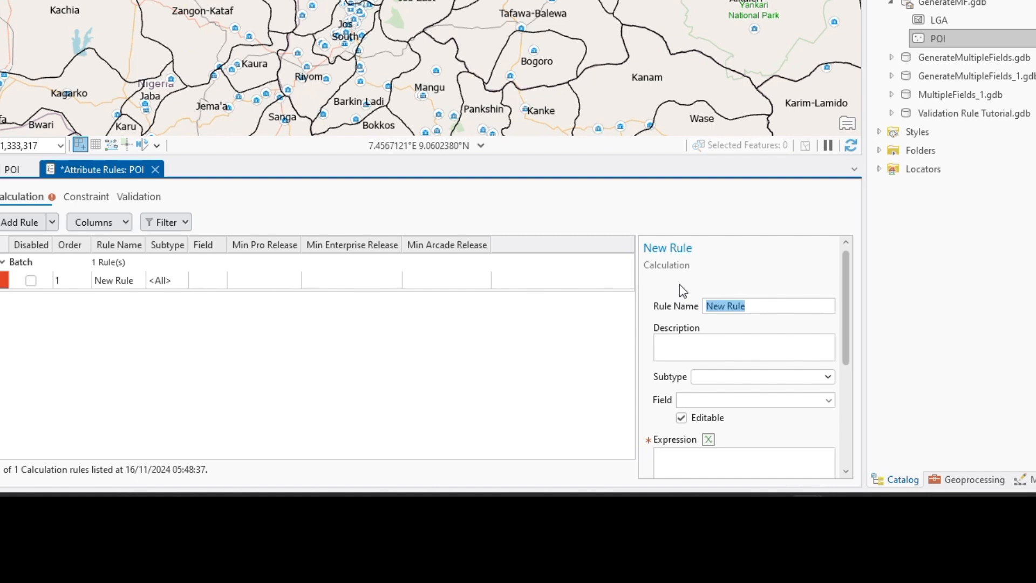
Name the rule Multiple Fields with a matching description and start a 'Mult' tag
type("Po")
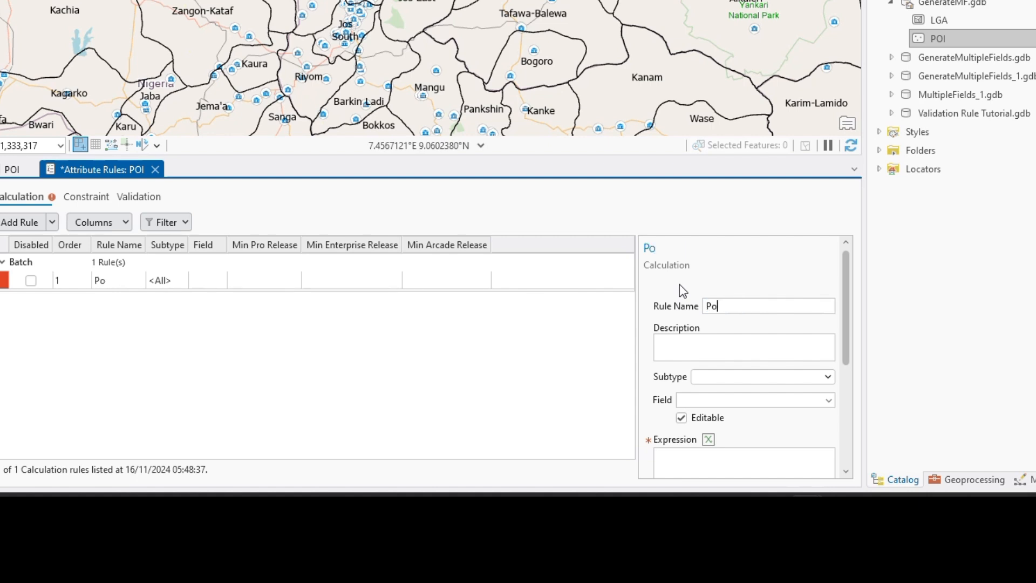
type("pula")
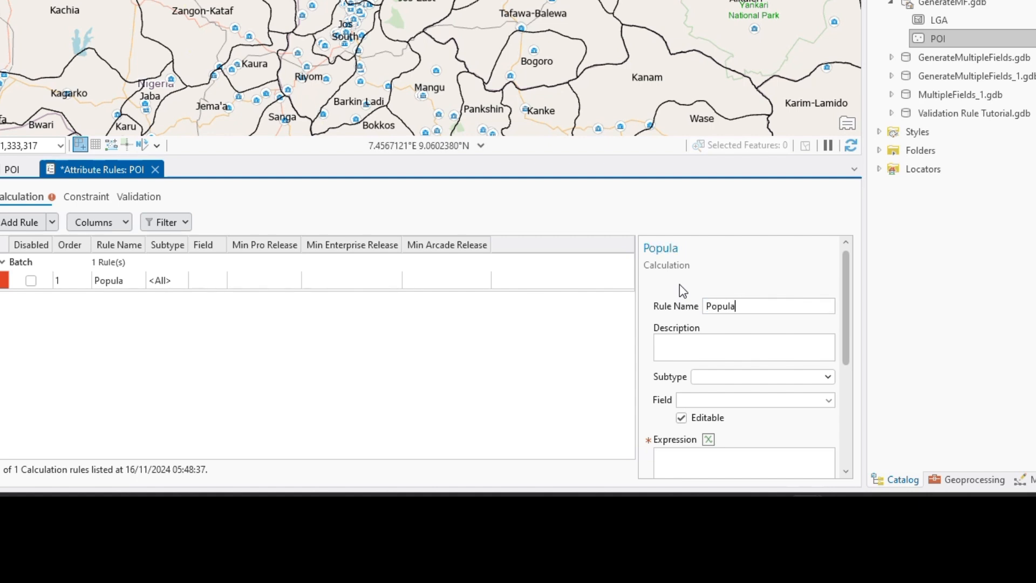
type("Multiple F")
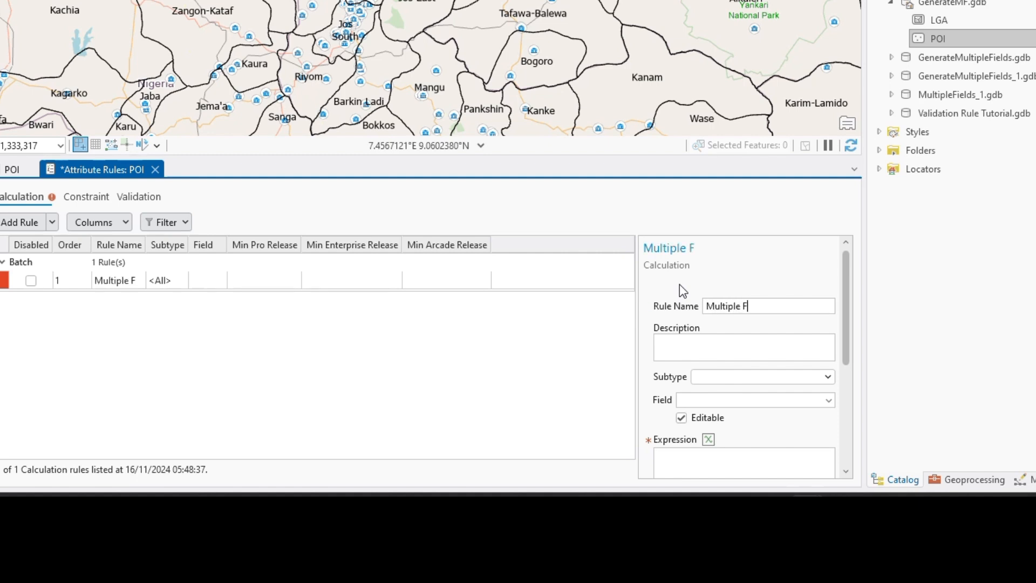
type("ields")
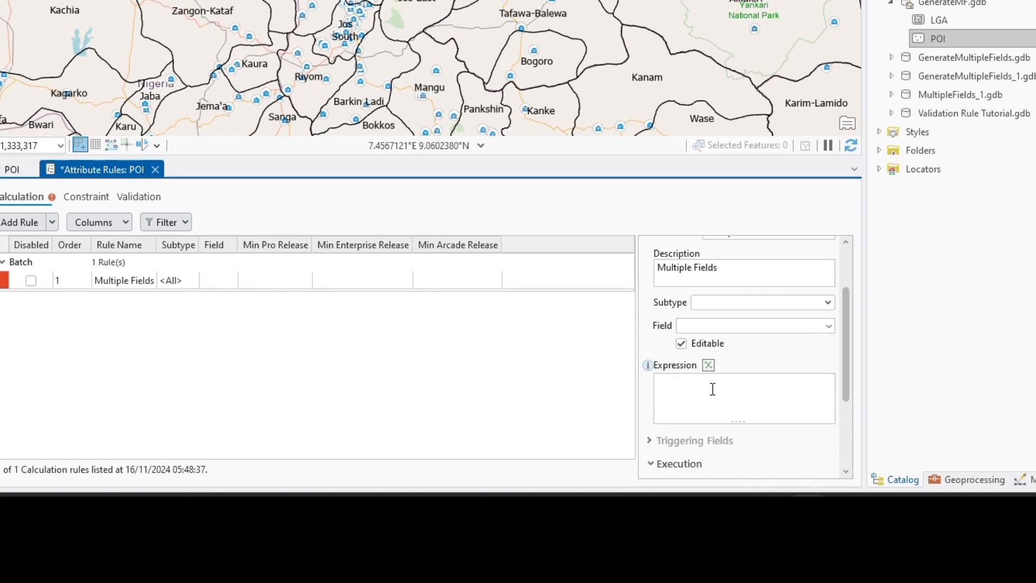
scroll("down", 3)
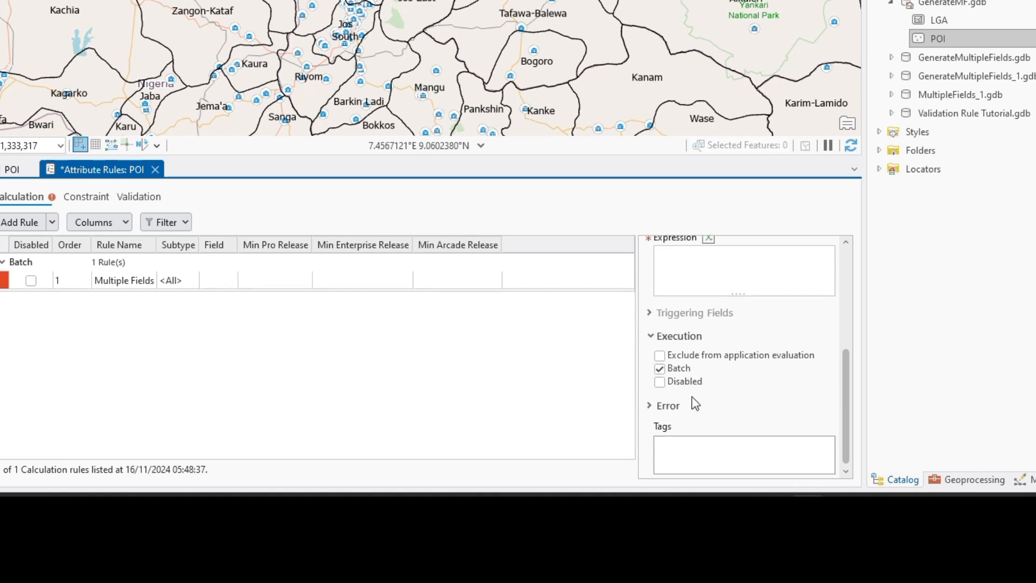
left_click(743, 455)
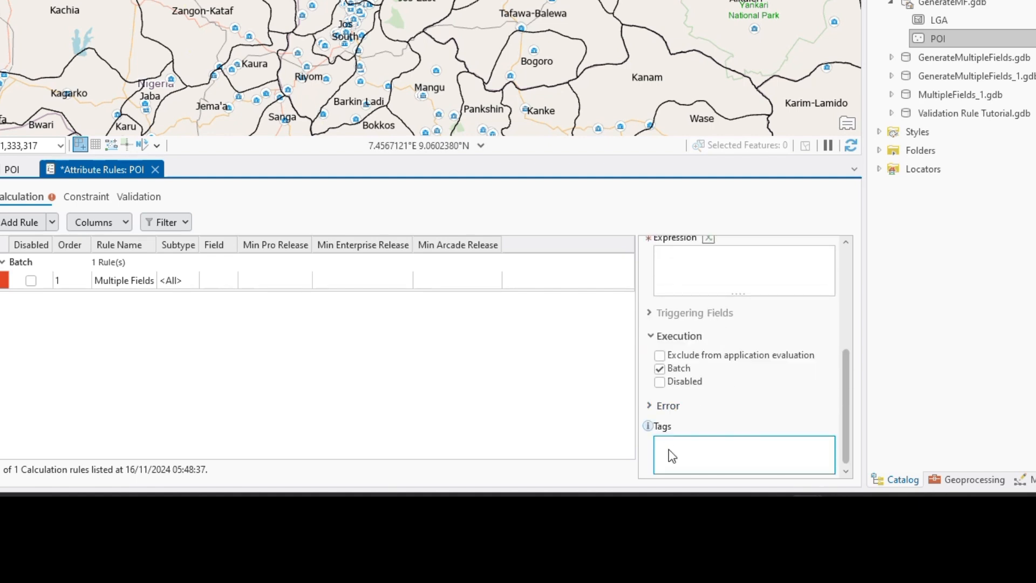
type("Multiple Fields")
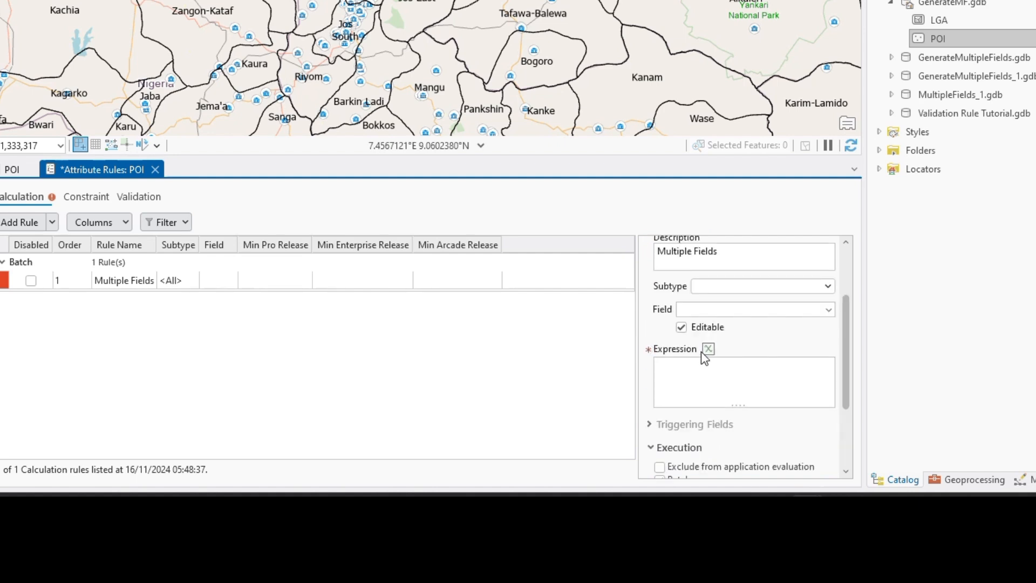
Bring up the expression builder for the Multiple Fields rule
left_click(708, 349)
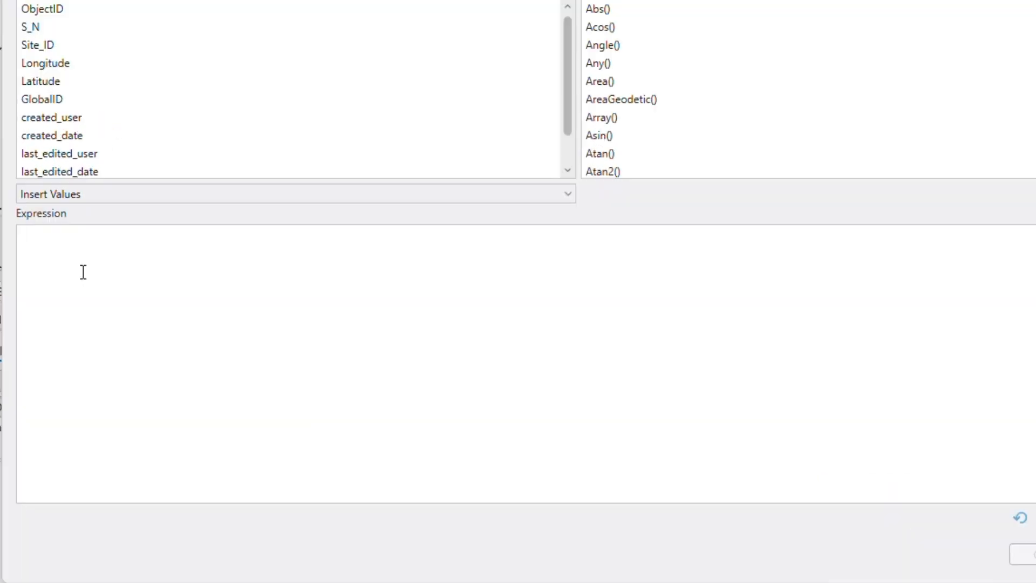
Write the 'Load the features' comment and start a featuresetByName() call
type("// B")
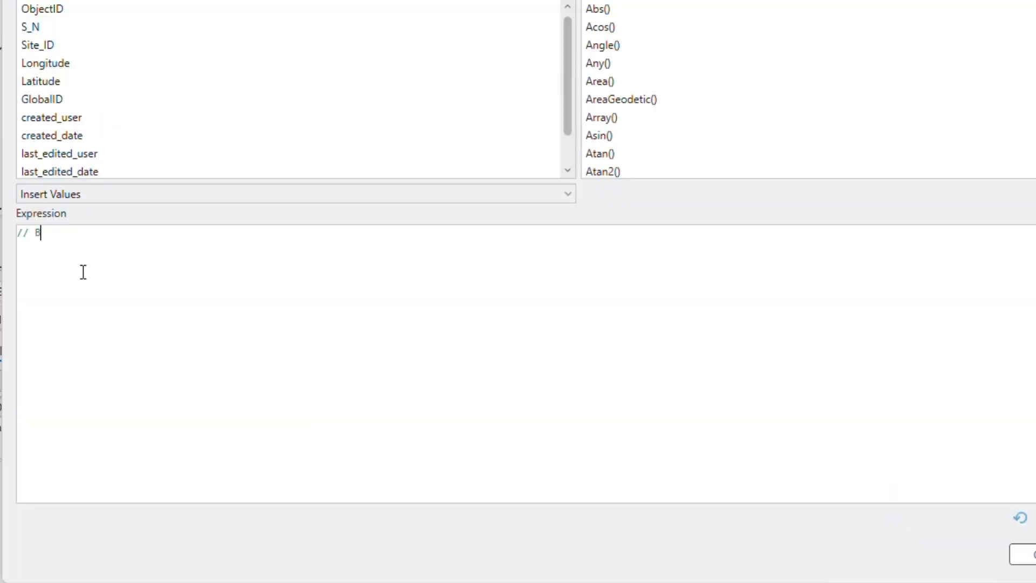
type("Load th")
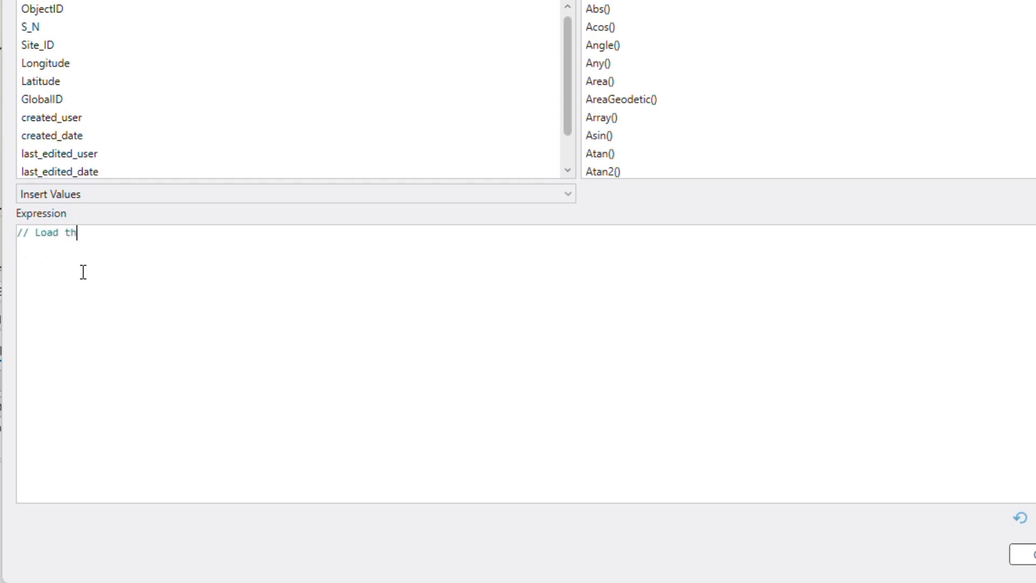
type("e featur")
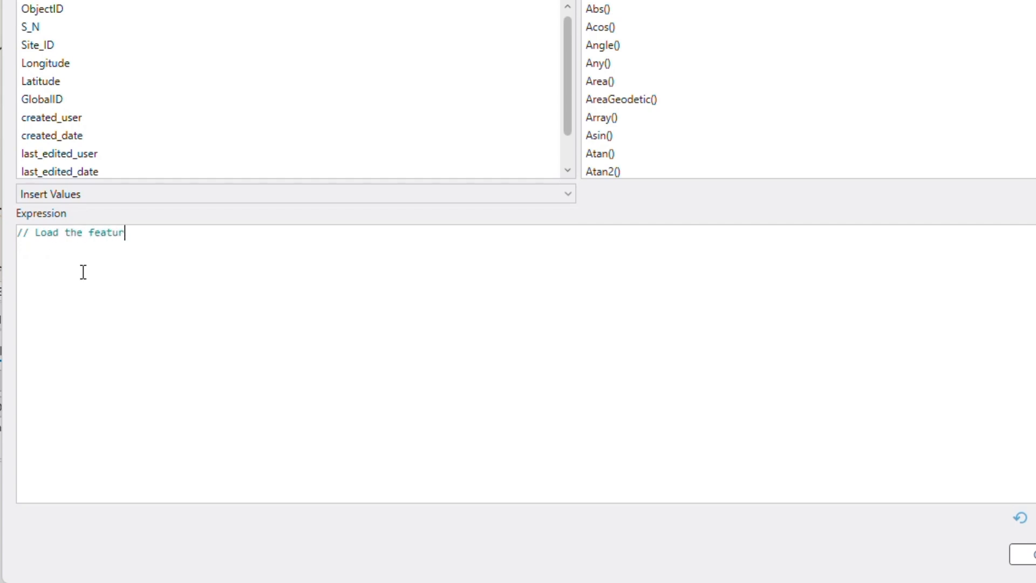
type("es")
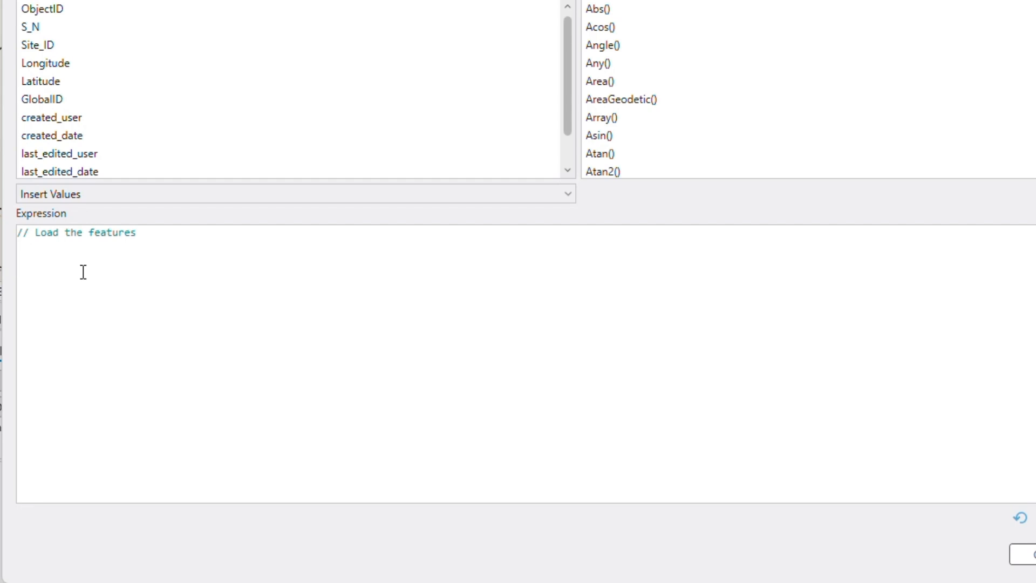
type("fe")
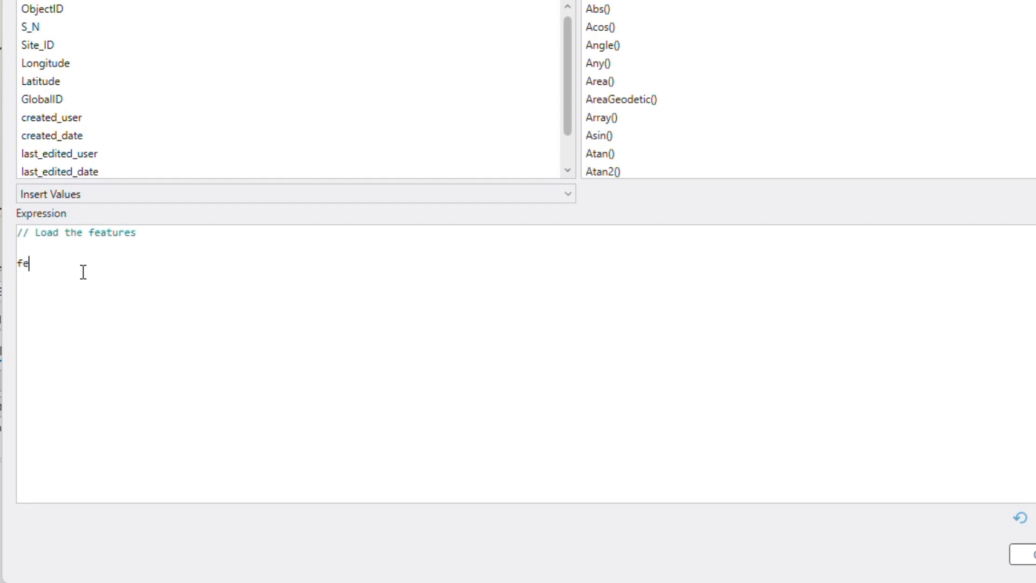
type("aturese")
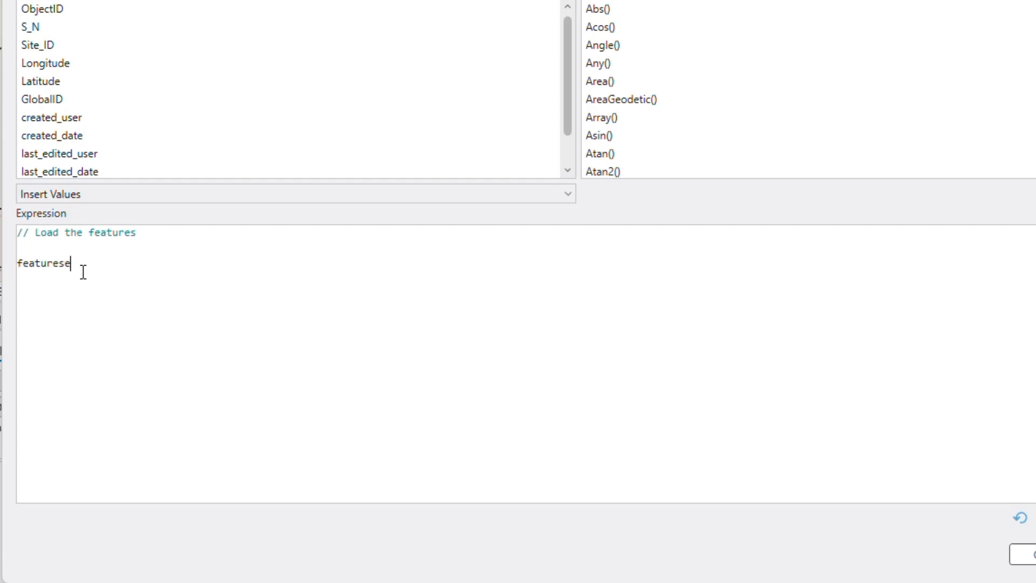
type("tByName")
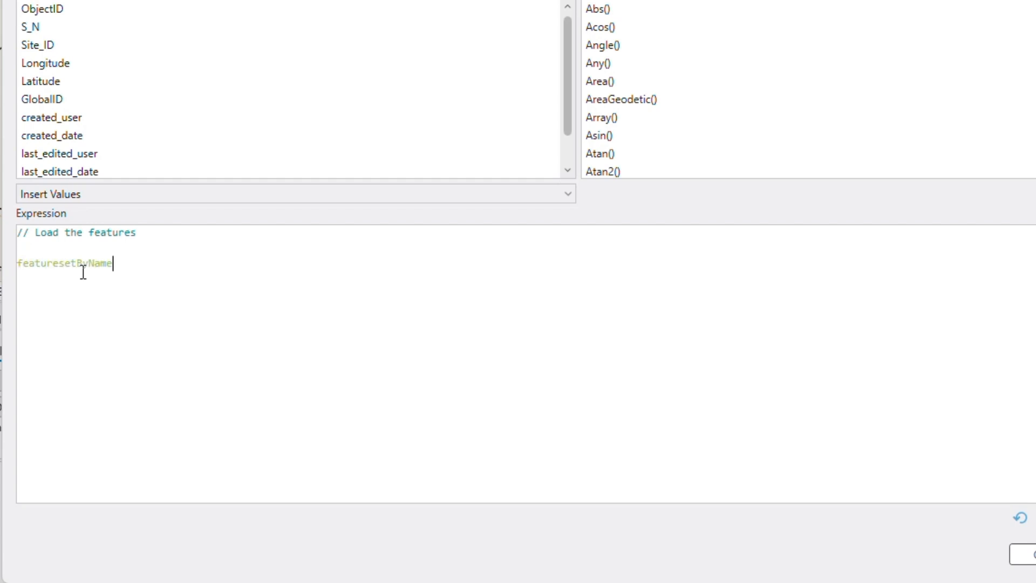
type("*")
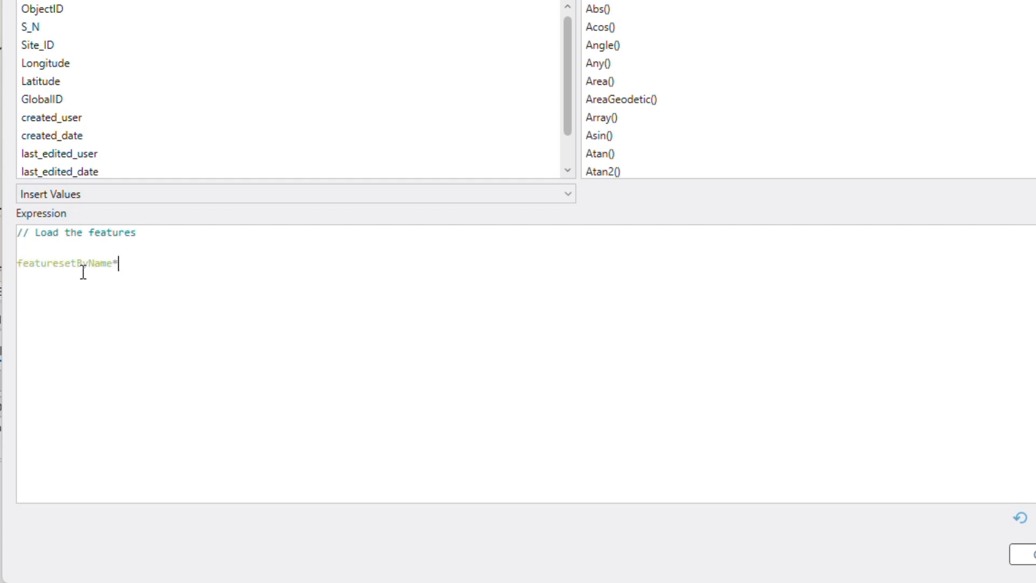
type("()")
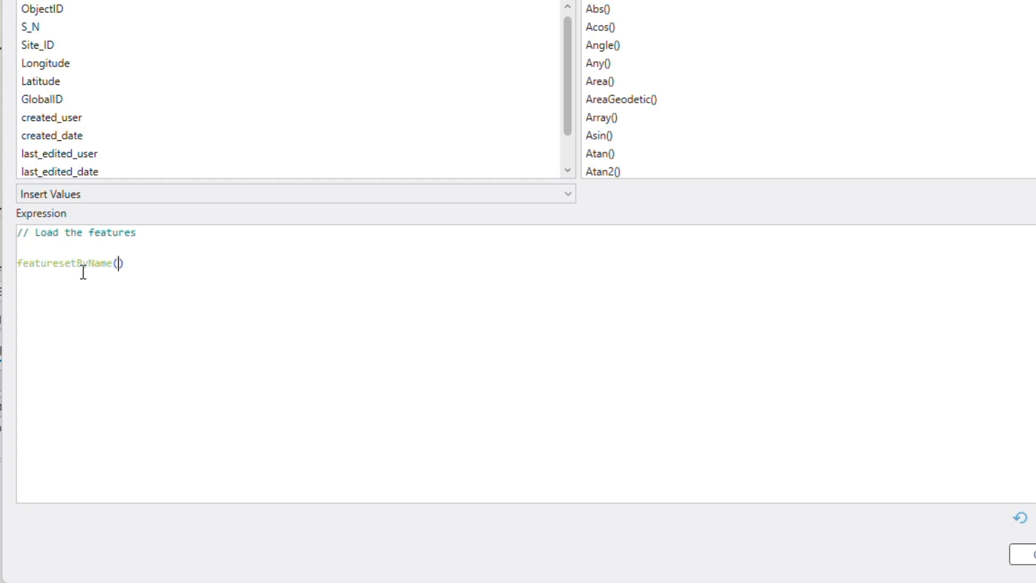
Complete the call as featuresetByName($datastore, "LGA", ["StateName", "LGA"])
type("$data")
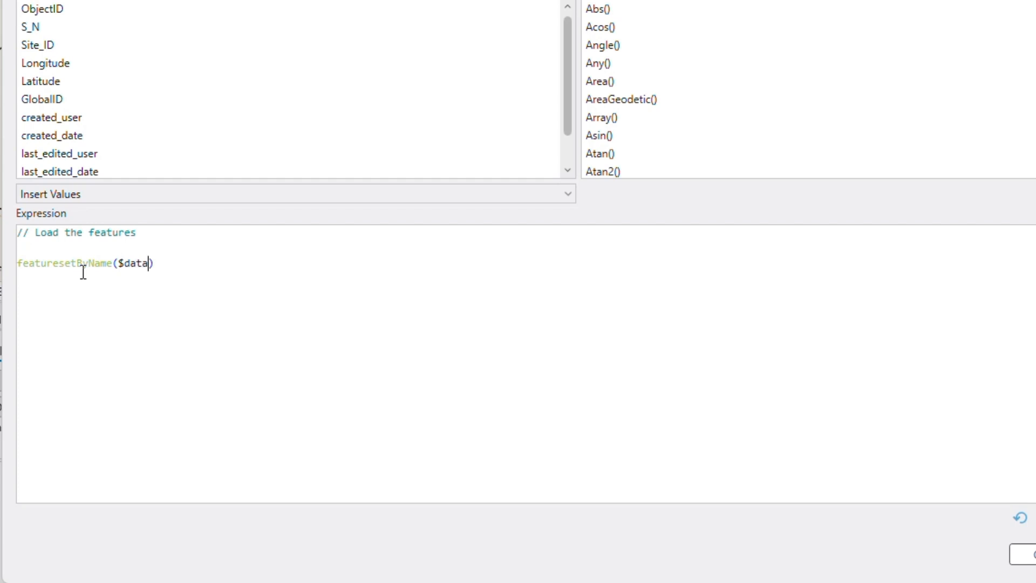
type("store,")
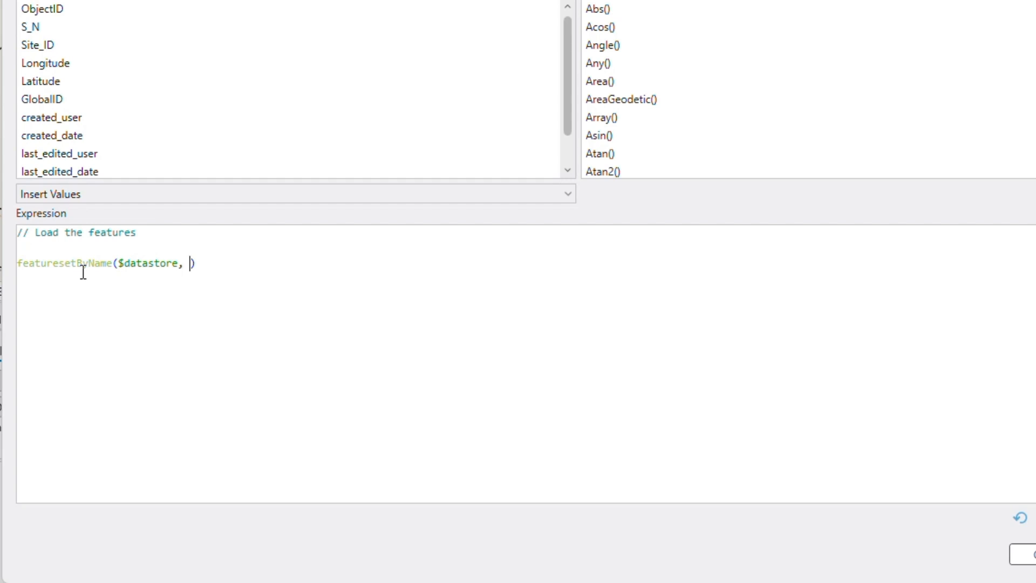
type("\"\"")
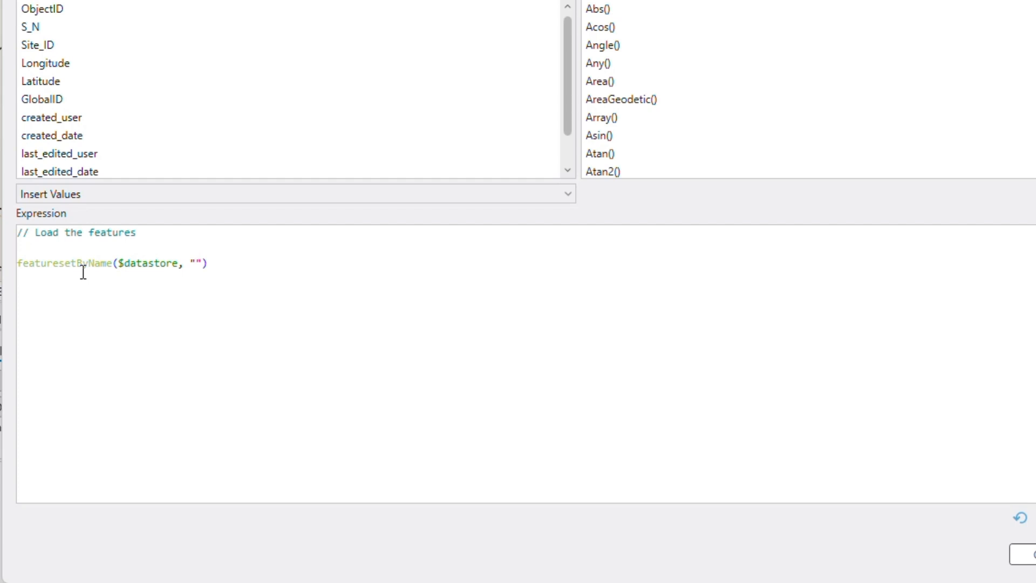
type("LGA")
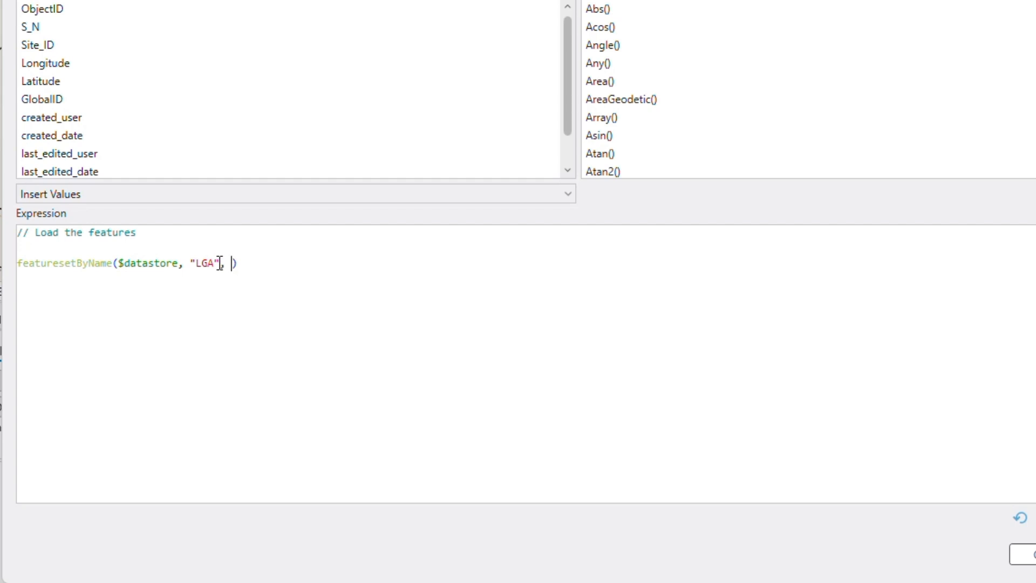
type("[]")
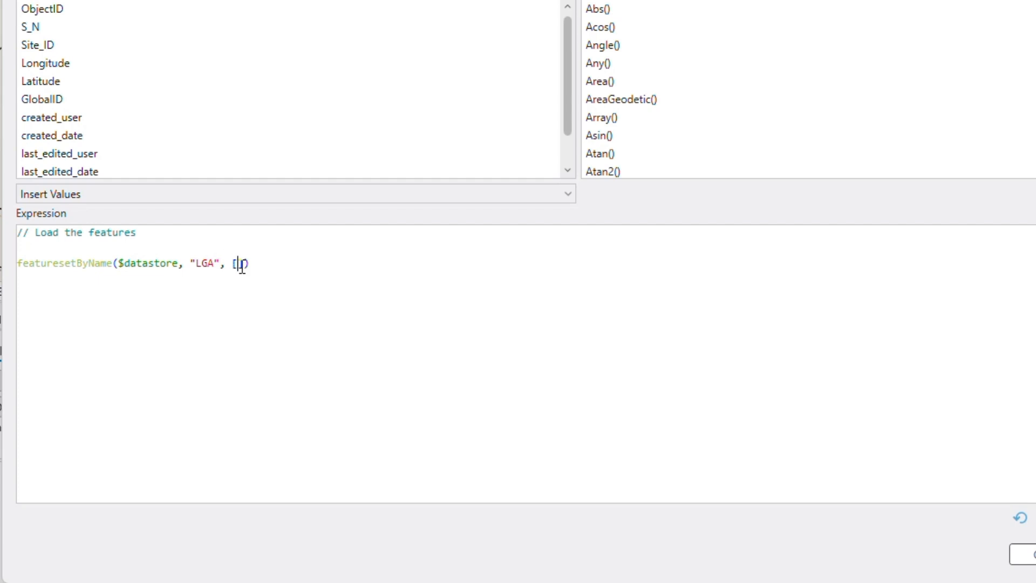
type("sta")
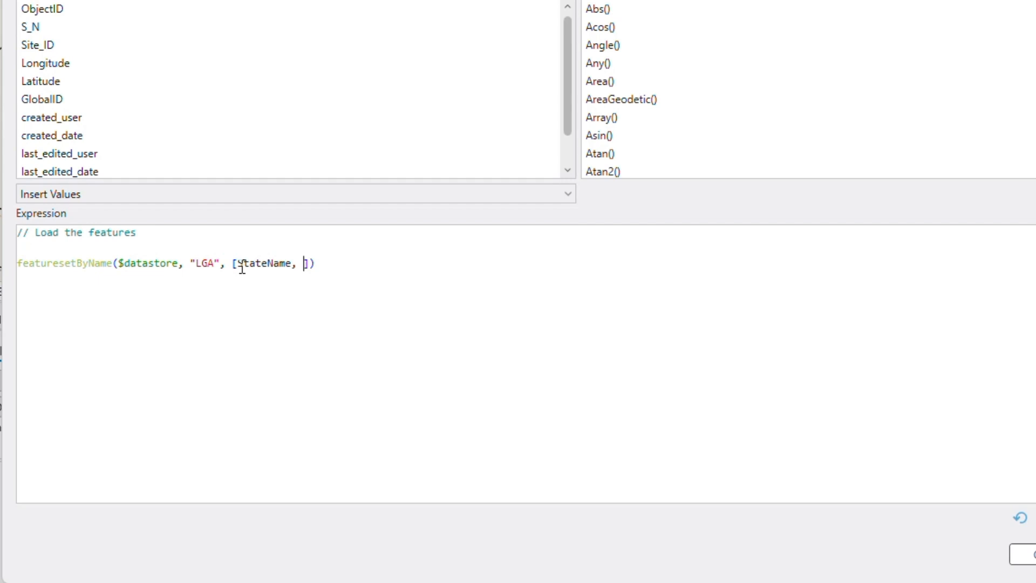
type("\"LGA\"")
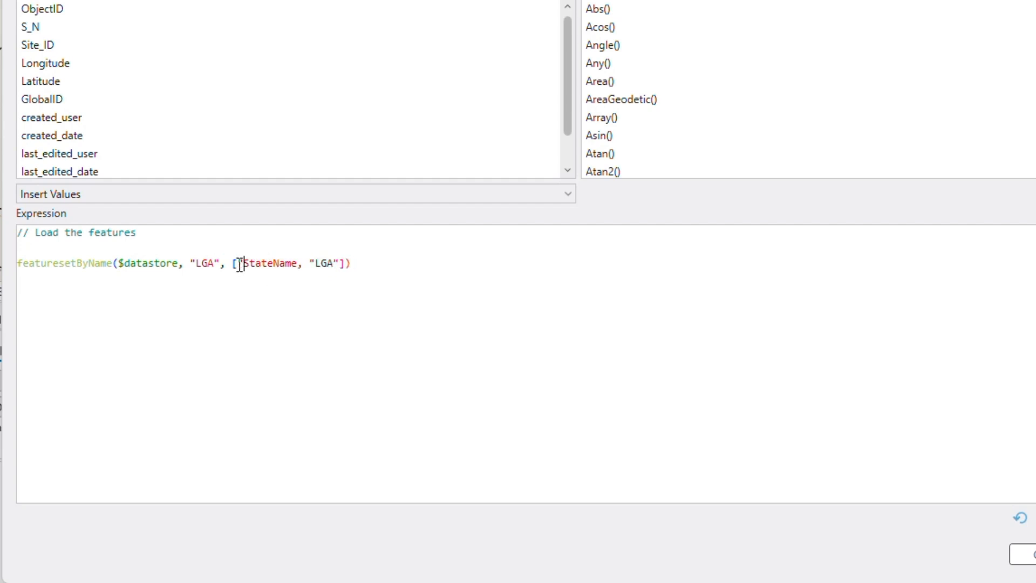
type("\"")
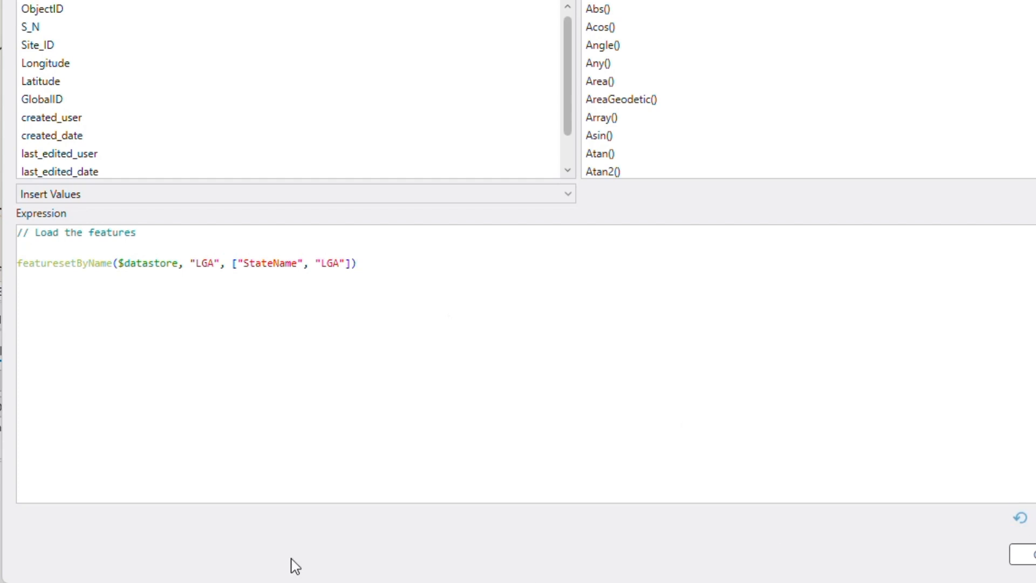
Wrap the LGA feature set in Intersects with $feature and verify the expression is valid
left_click(358, 264)
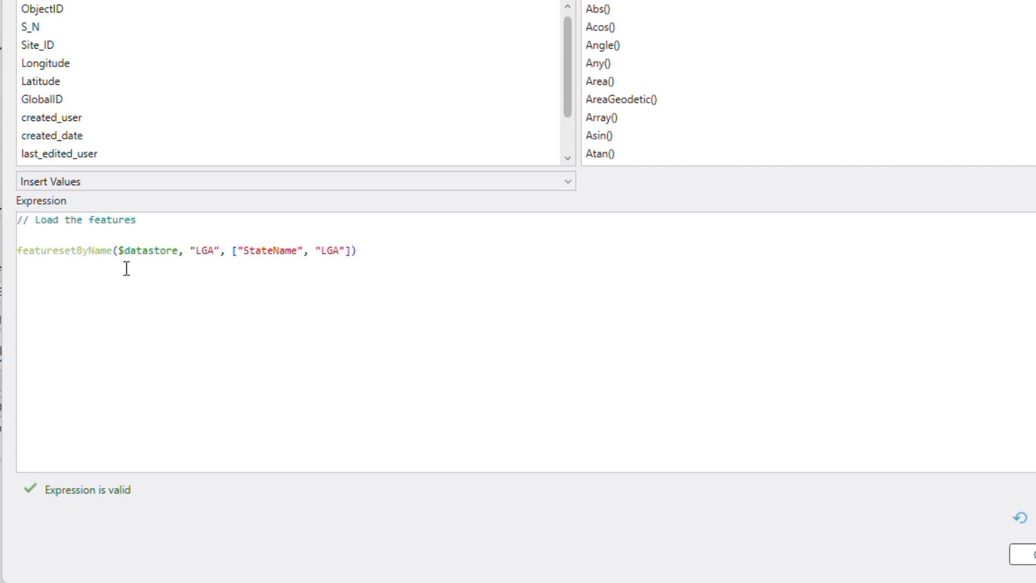
type("Intersects(")
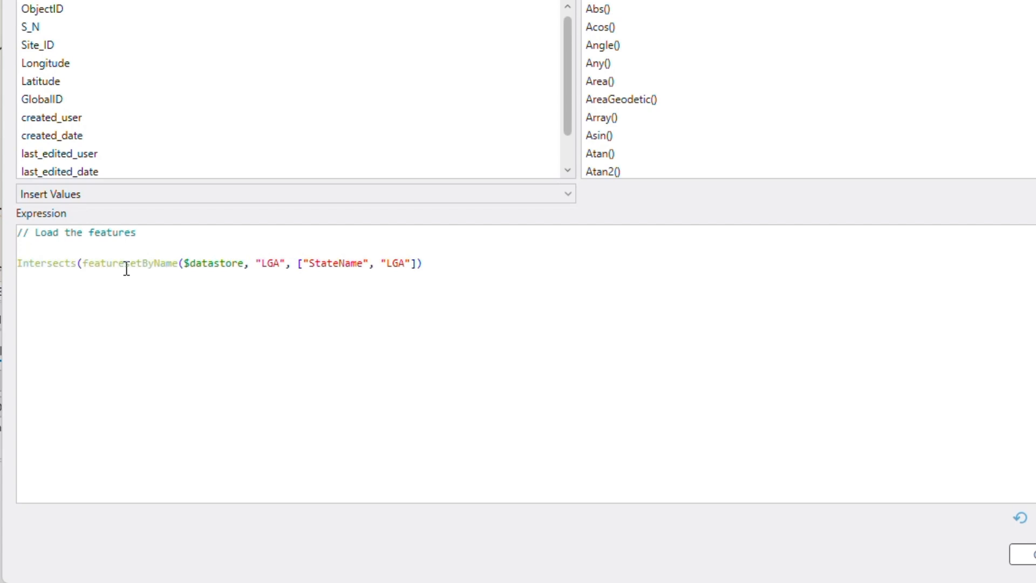
type(",")
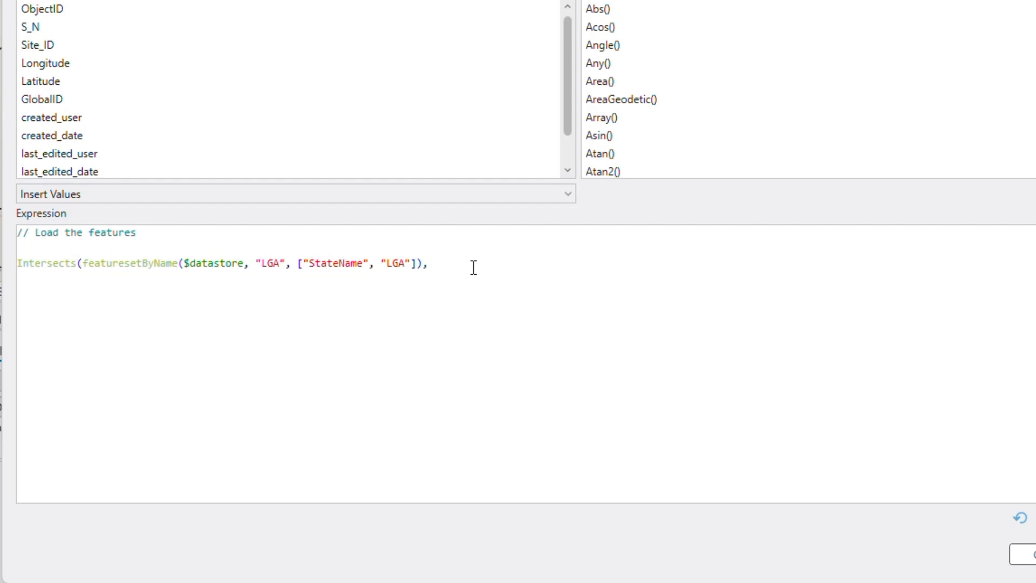
type("$feature")
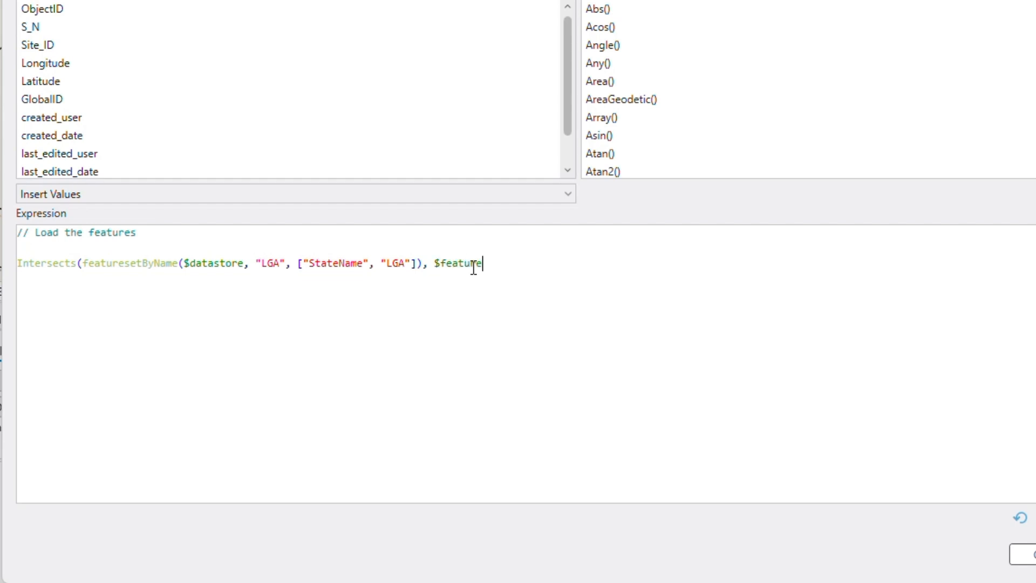
type("s)")
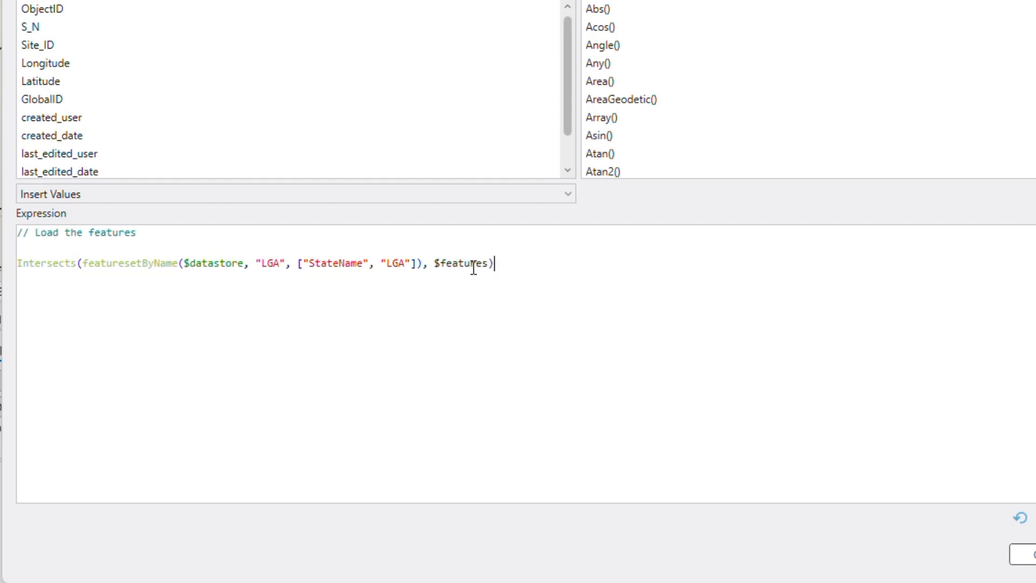
mouse_move(1005, 548)
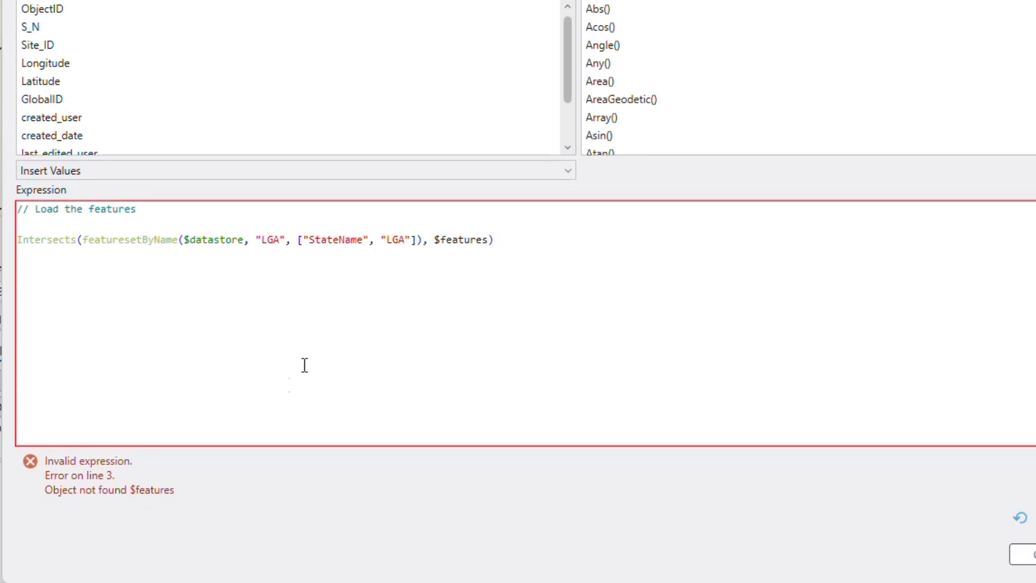
mouse_move(137, 539)
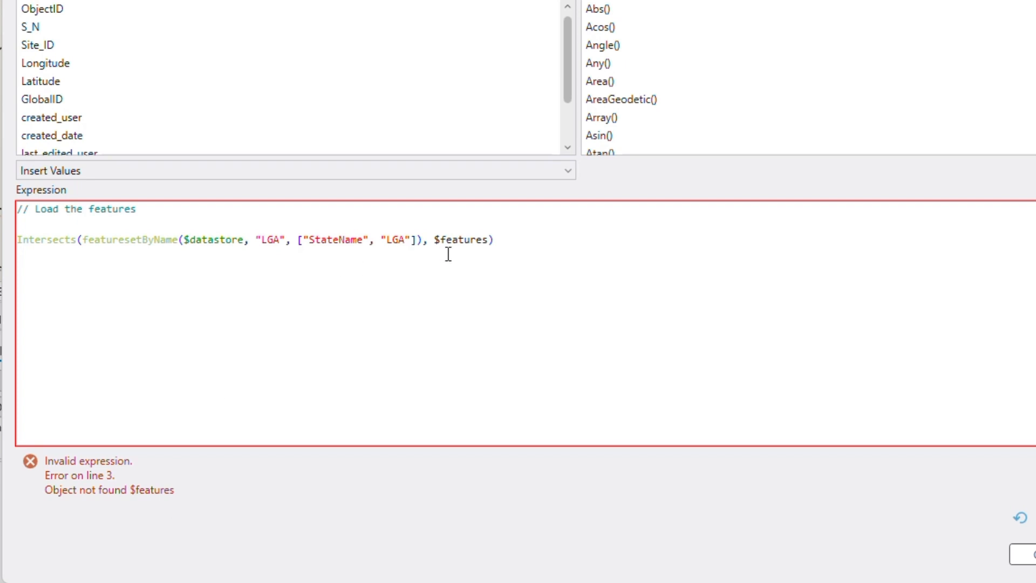
key("Backspace")
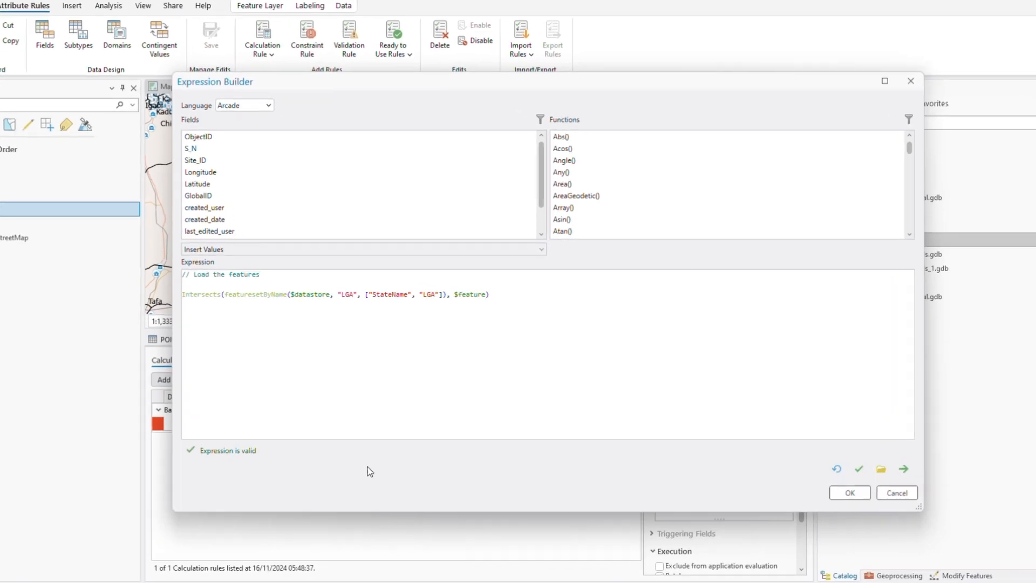
Wrap the Intersects call in First() and assign the result to Var LGAPoly
left_click(884, 81)
type("F")
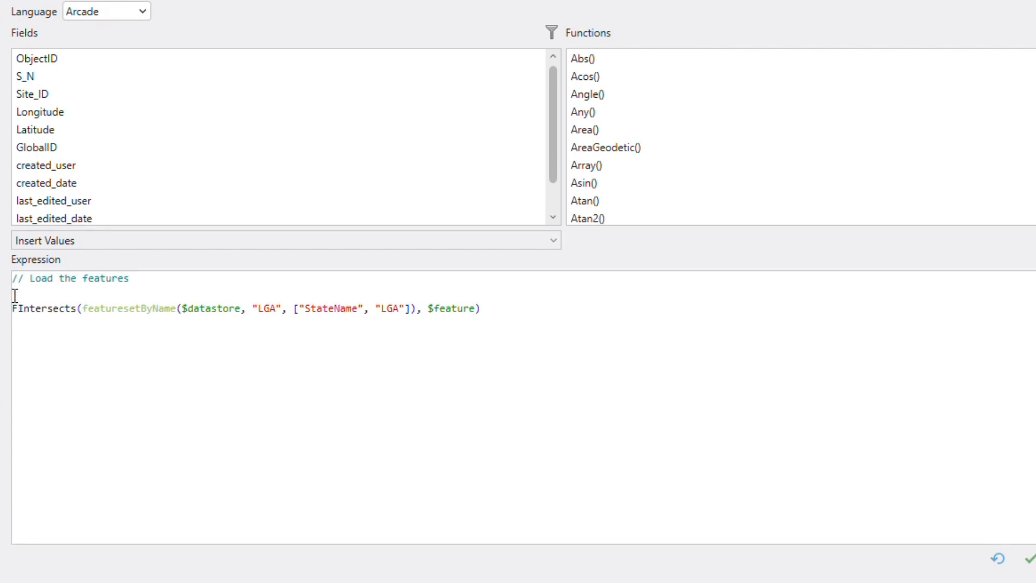
type("irst(")
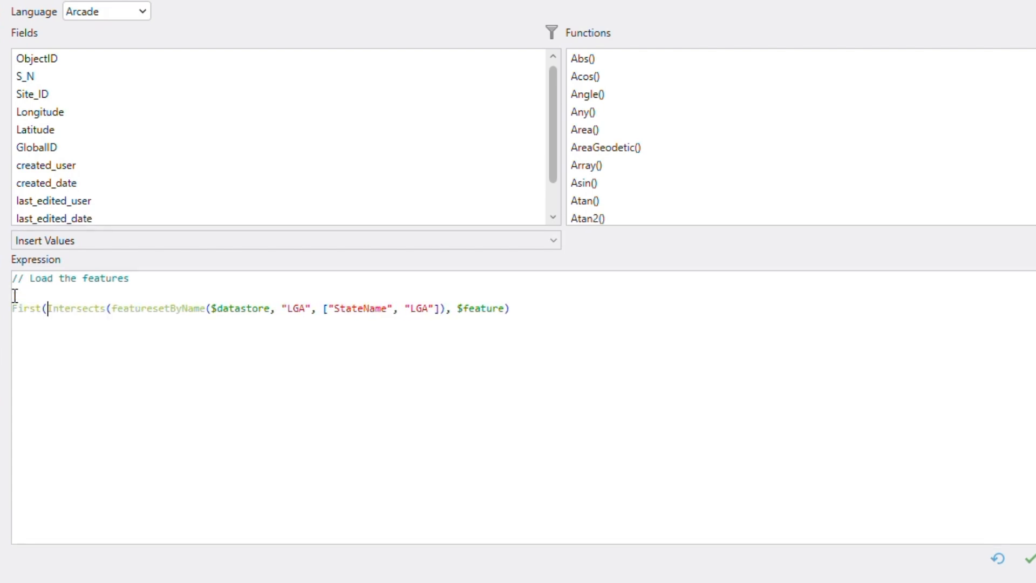
left_click(561, 307)
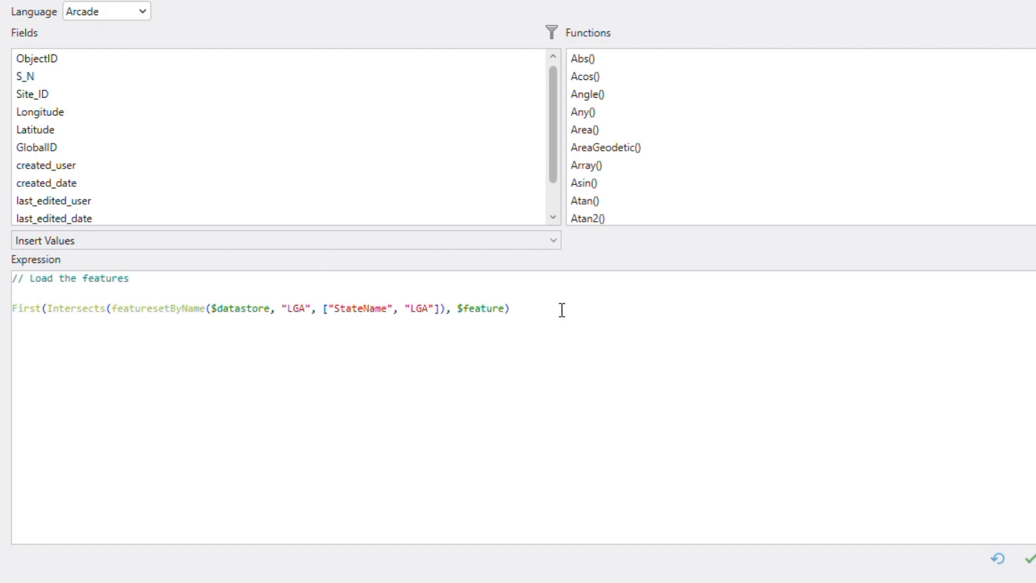
type(")")
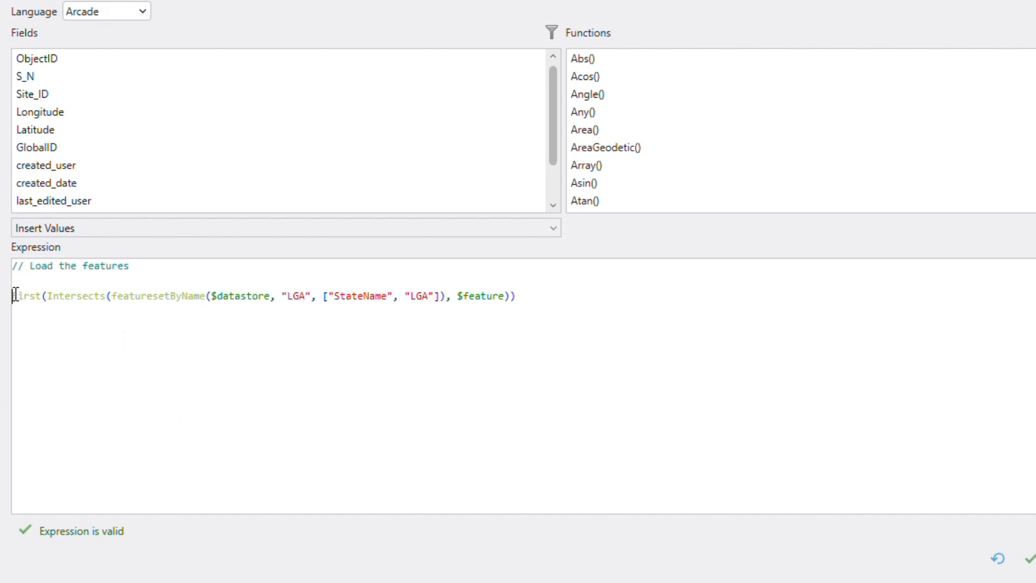
type("Var")
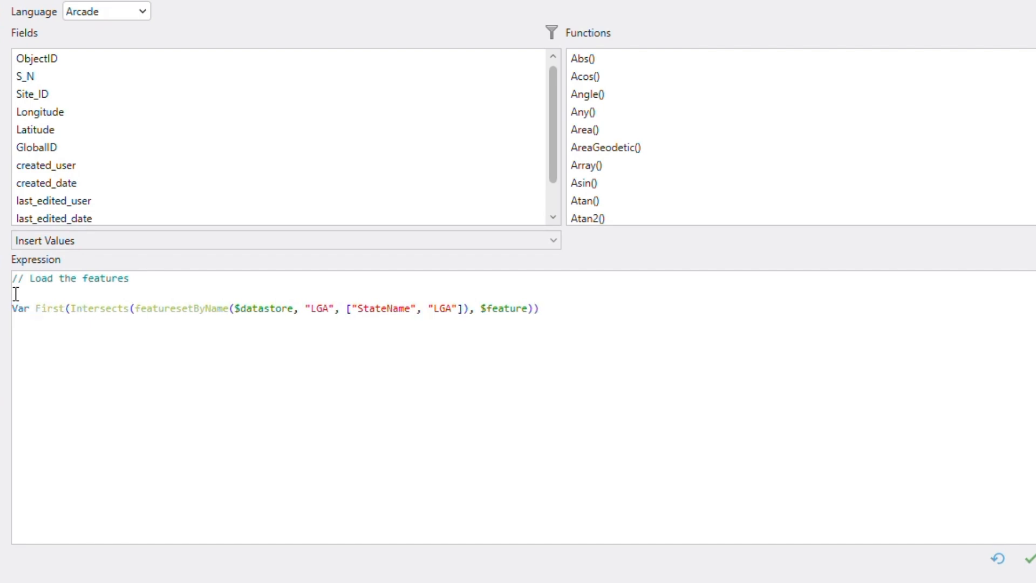
type("LGAP")
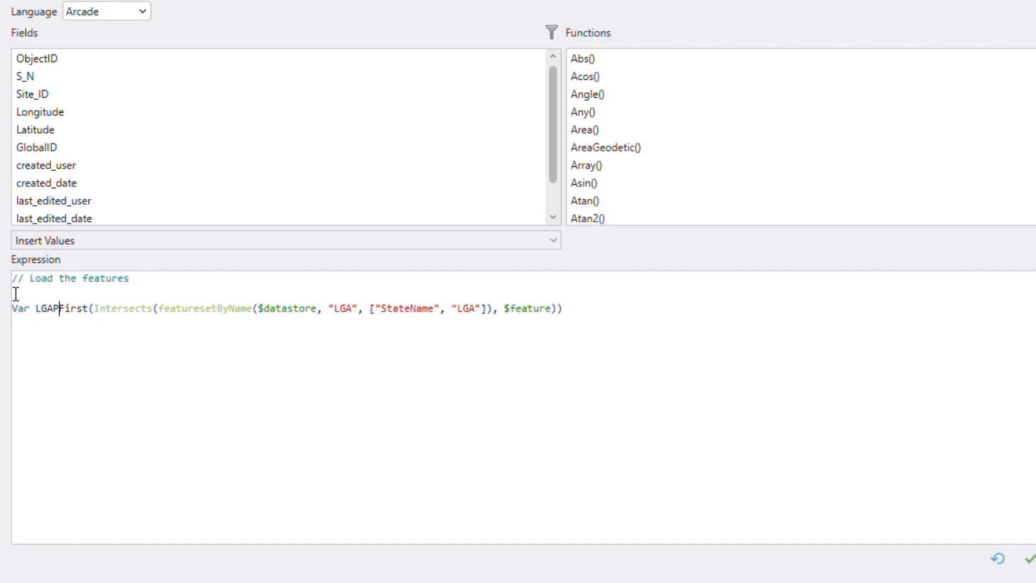
type("oly =")
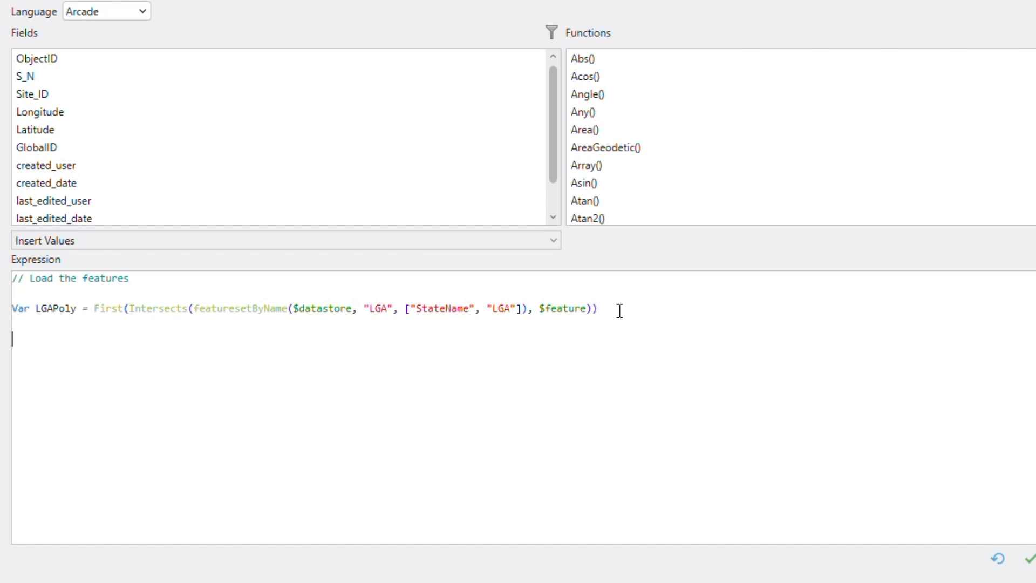
Add a comment line and an IsEmpty(LGAPoly) test after the LGAPoly variable
type("//")
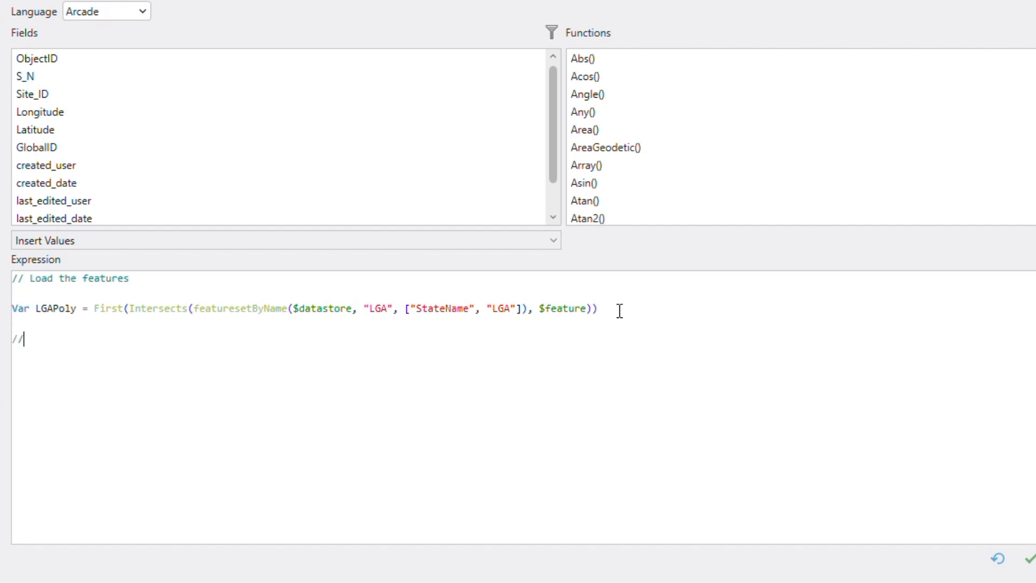
mouse_move(596, 337)
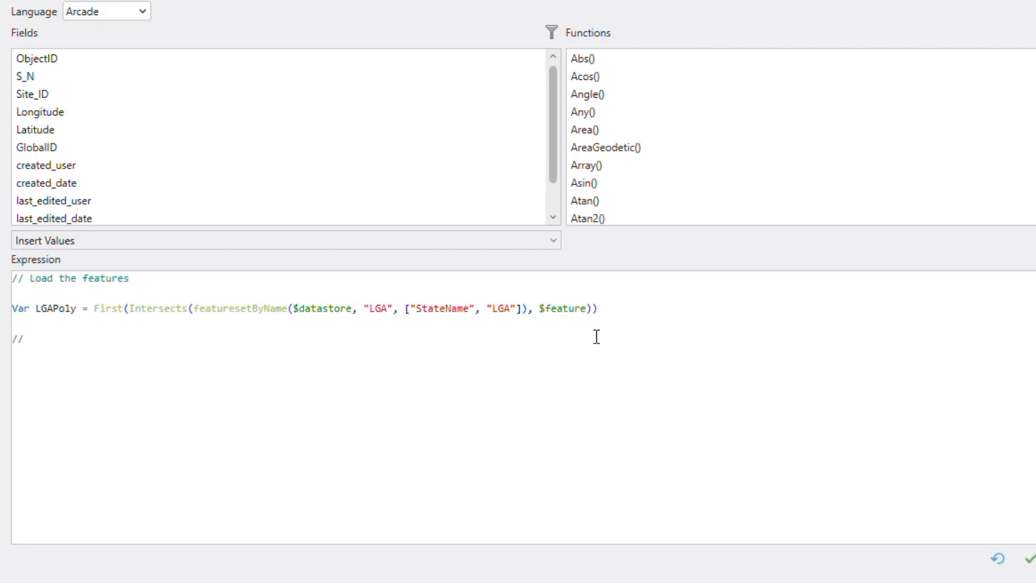
left_click(23, 338)
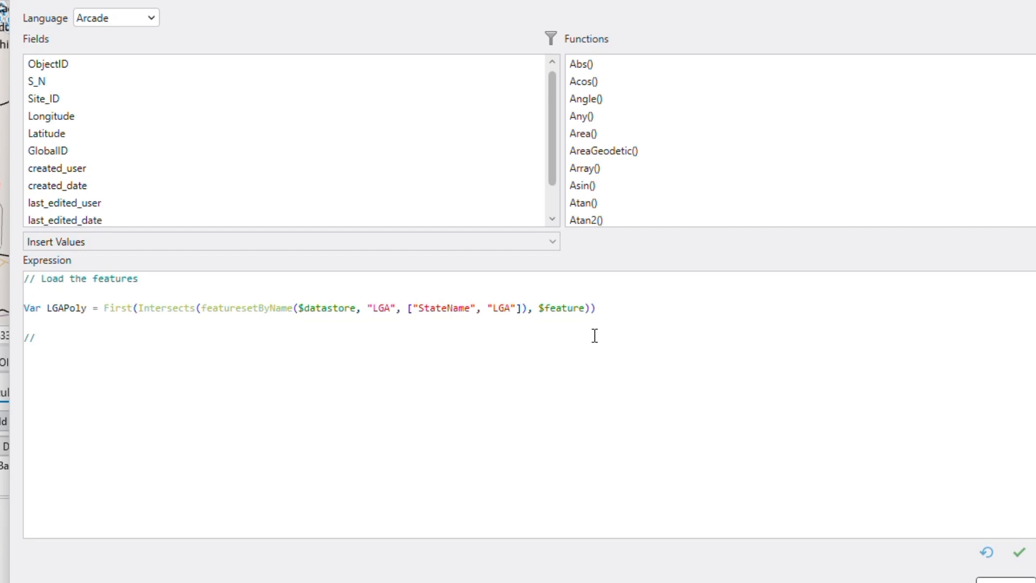
mouse_move(573, 343)
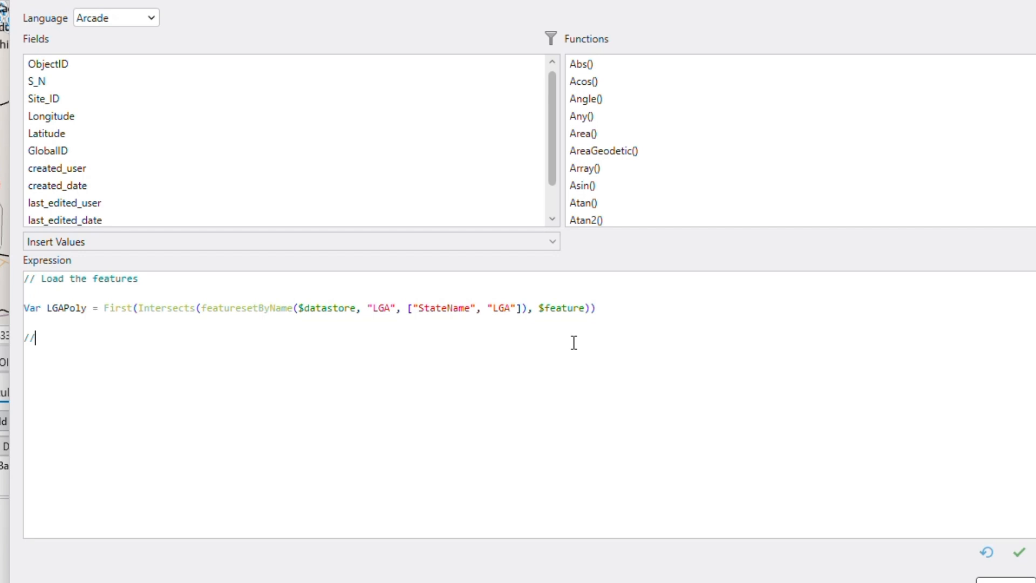
type("I")
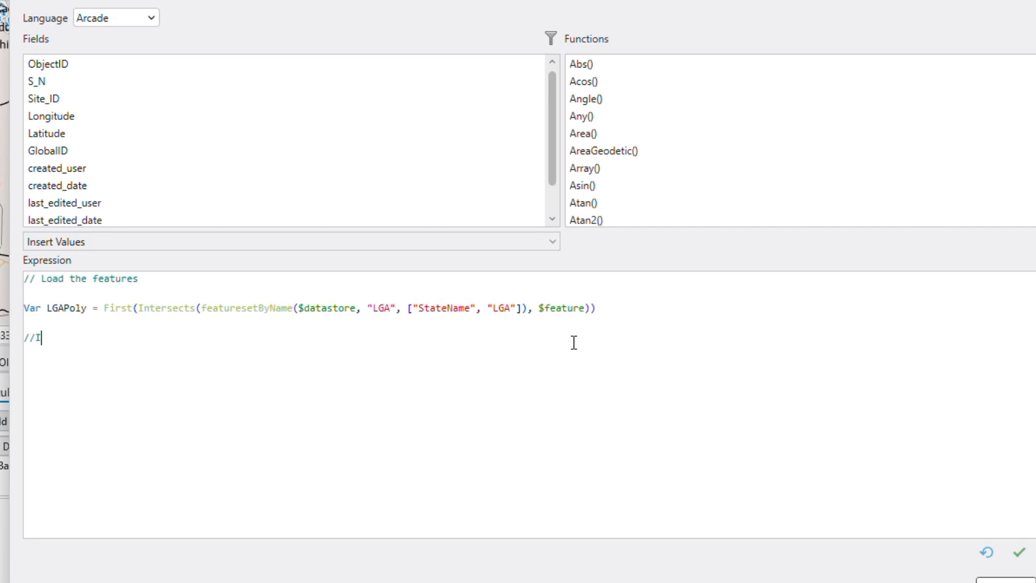
type("sEmp")
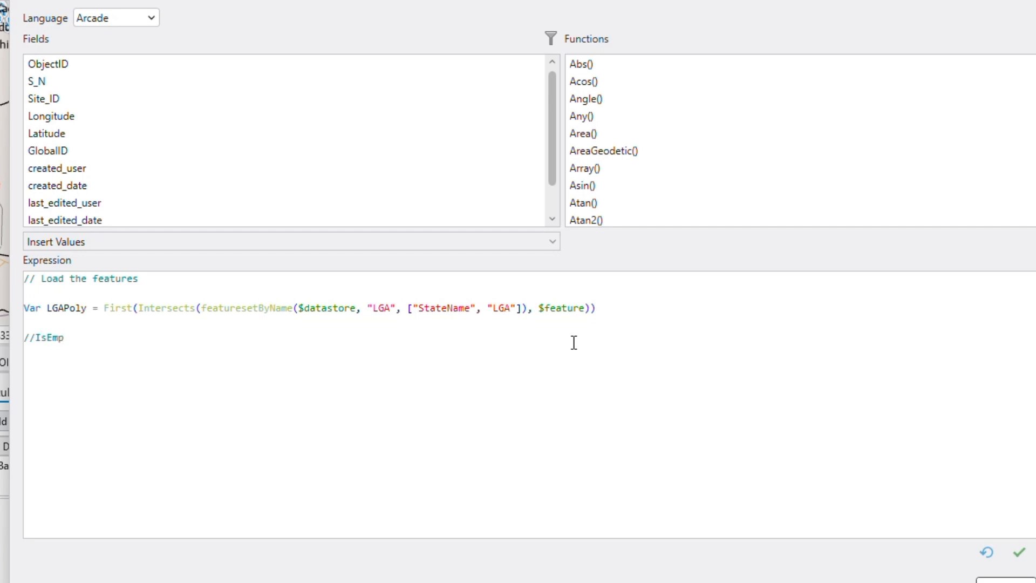
type("ty")
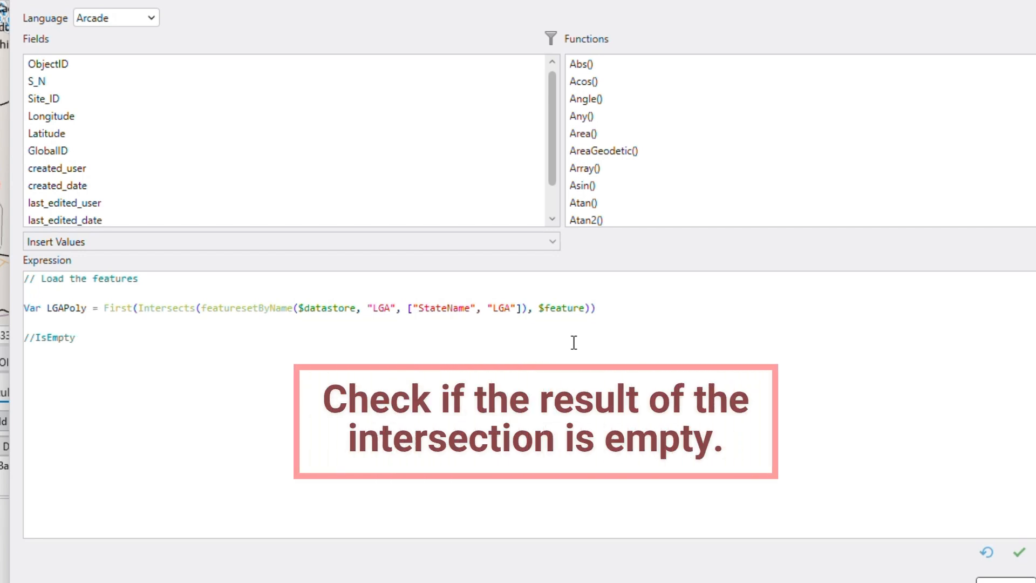
type("()")
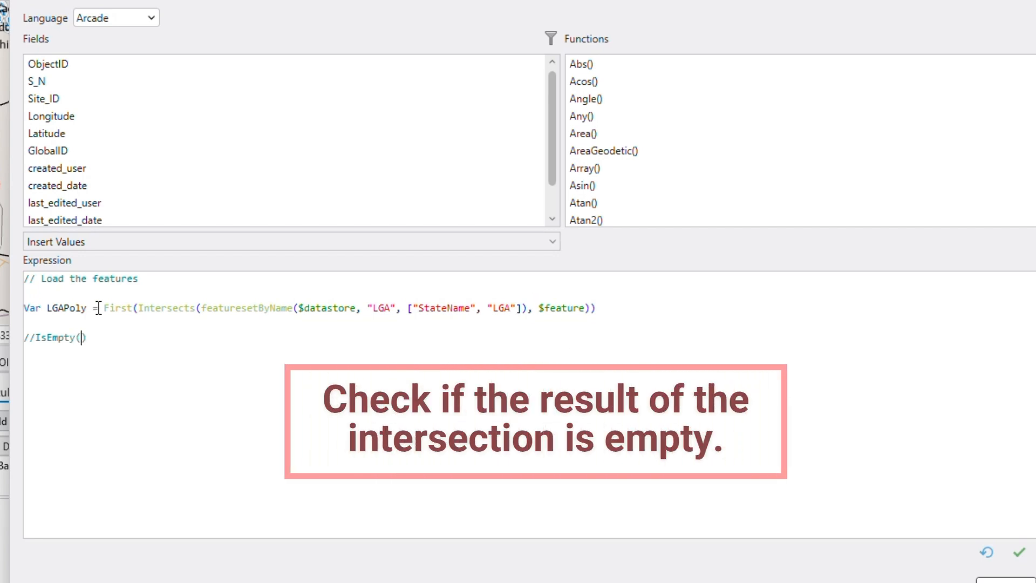
double_click(64, 309)
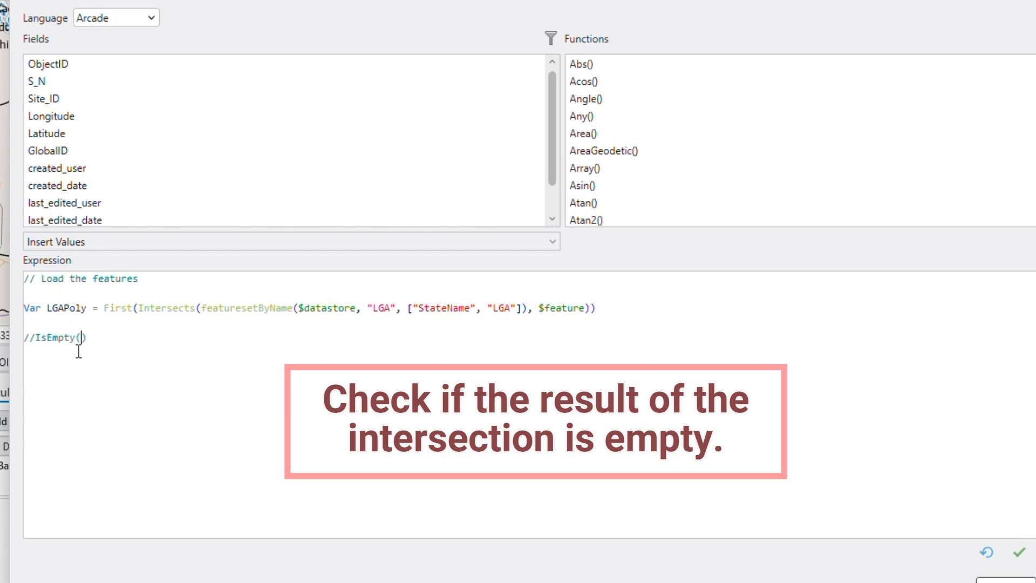
type("LGAPoly")
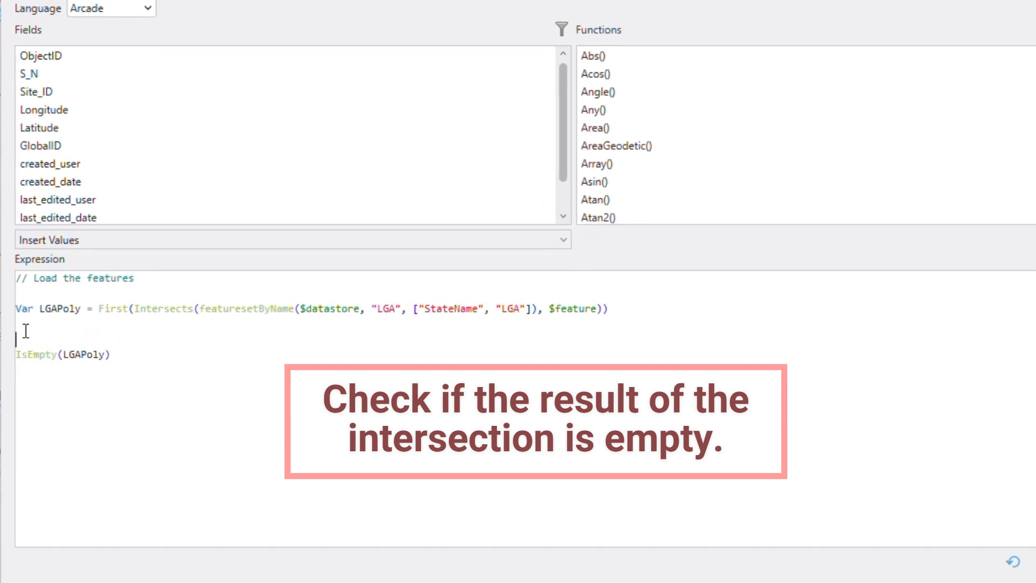
Write the comment 'Check if intersection result' and begin the If( condition
type("Check if")
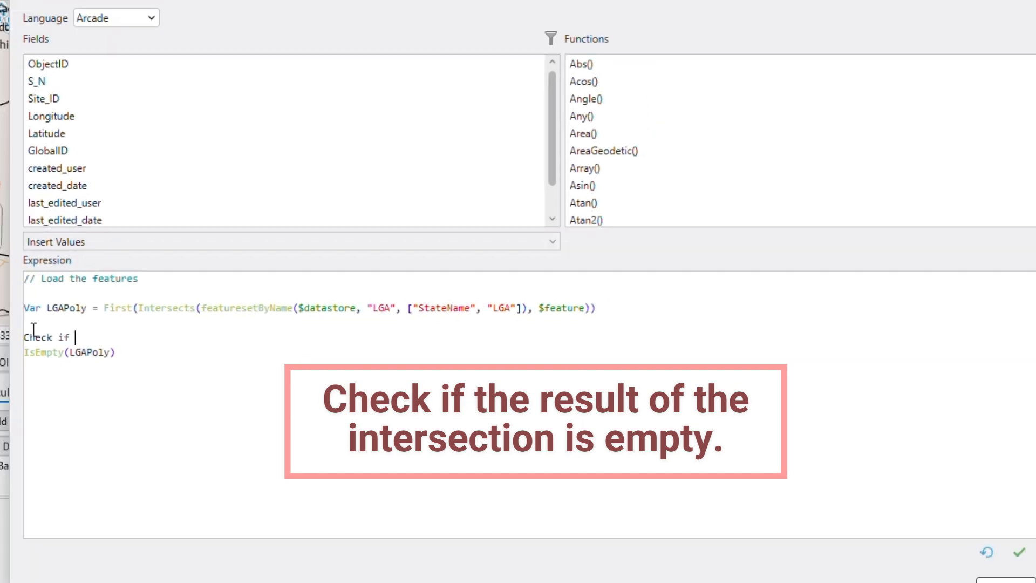
type("intersection result is empty or not")
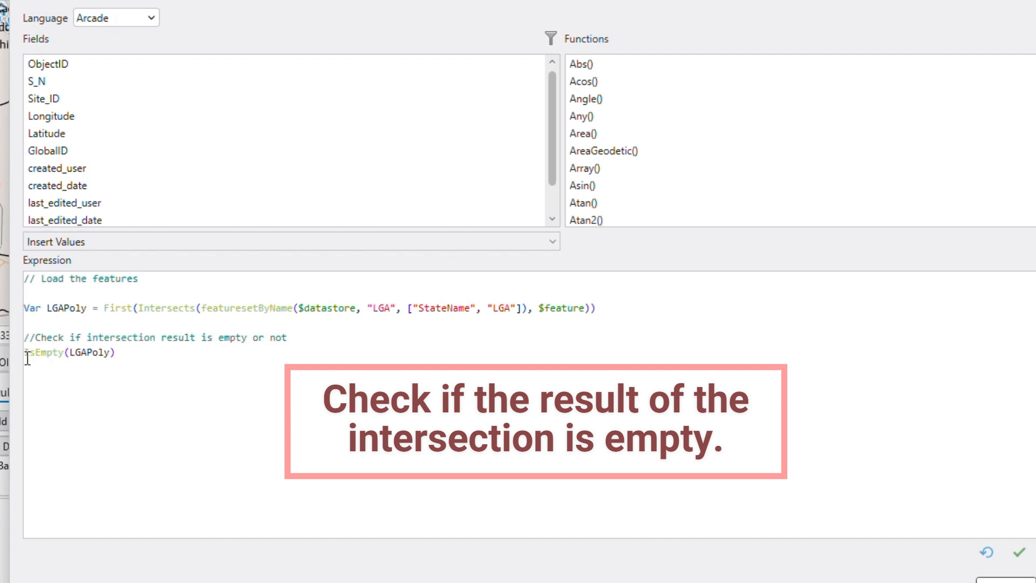
type("If(")
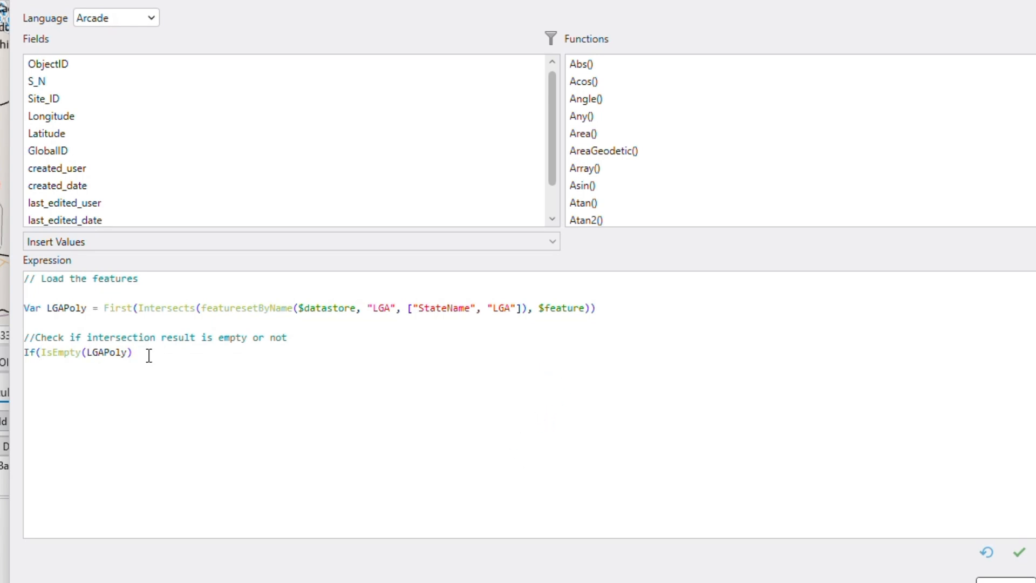
Close the If condition with { return null } and begin the Else branch
type(")")
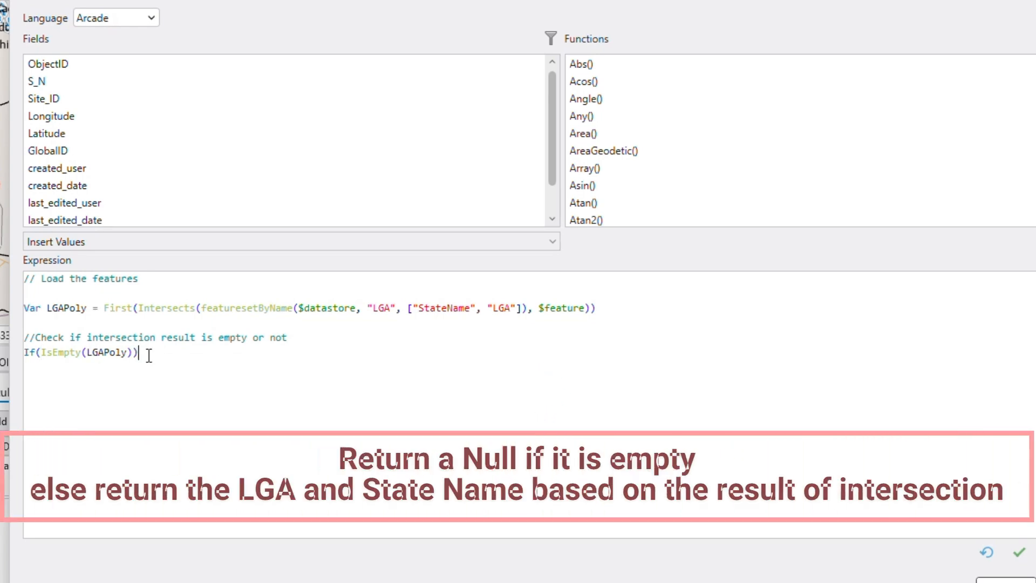
type("{")
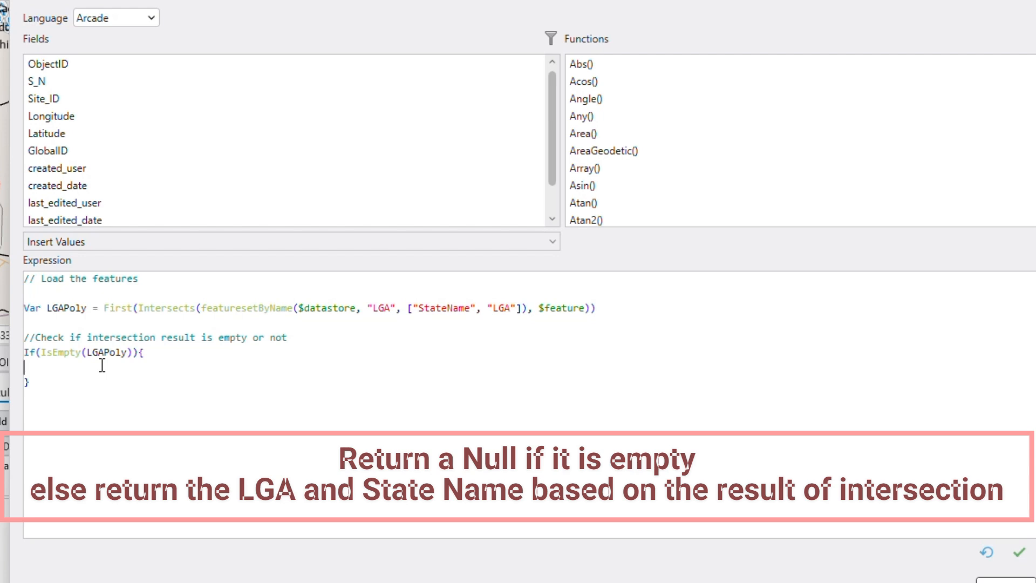
type("return")
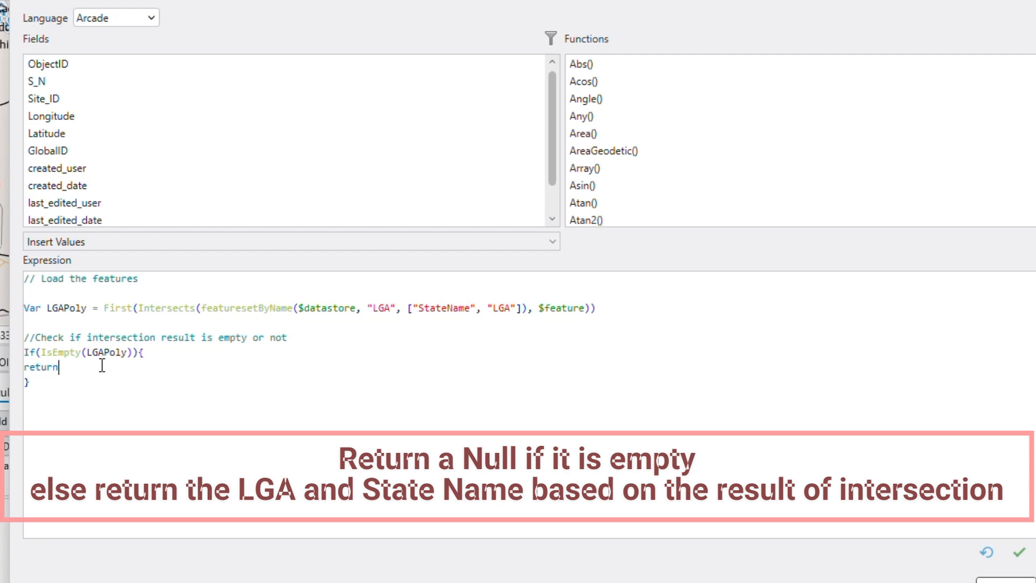
type("null")
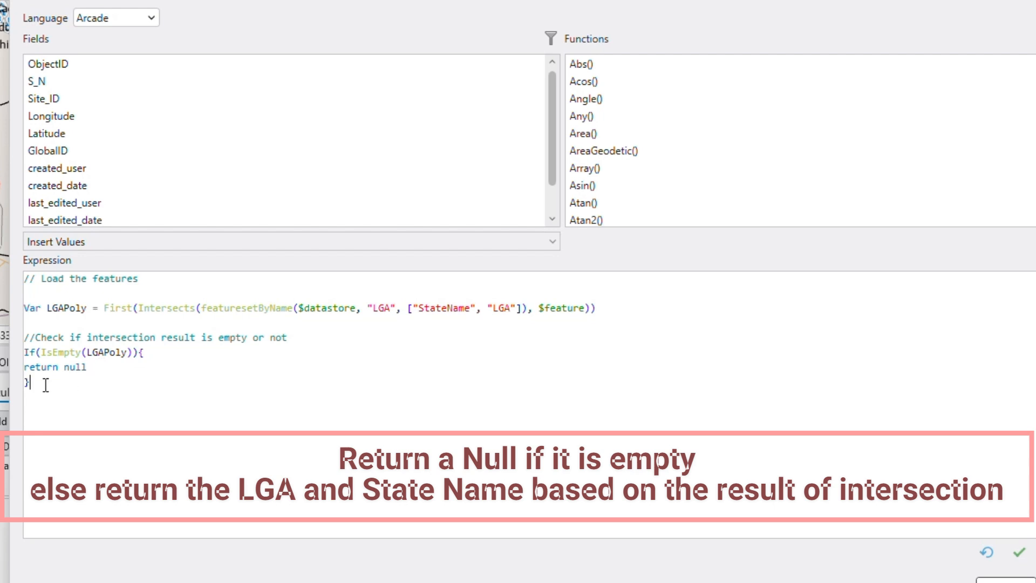
type("Else")
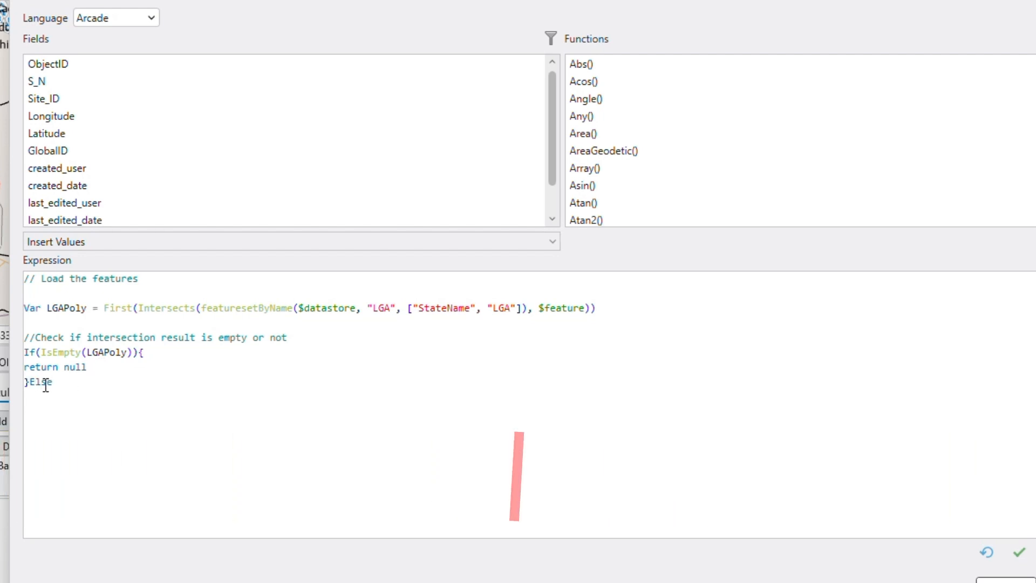
Open the Else block and start the returned dictionary with a "Result": key, correcting the mistyped text
type("{")
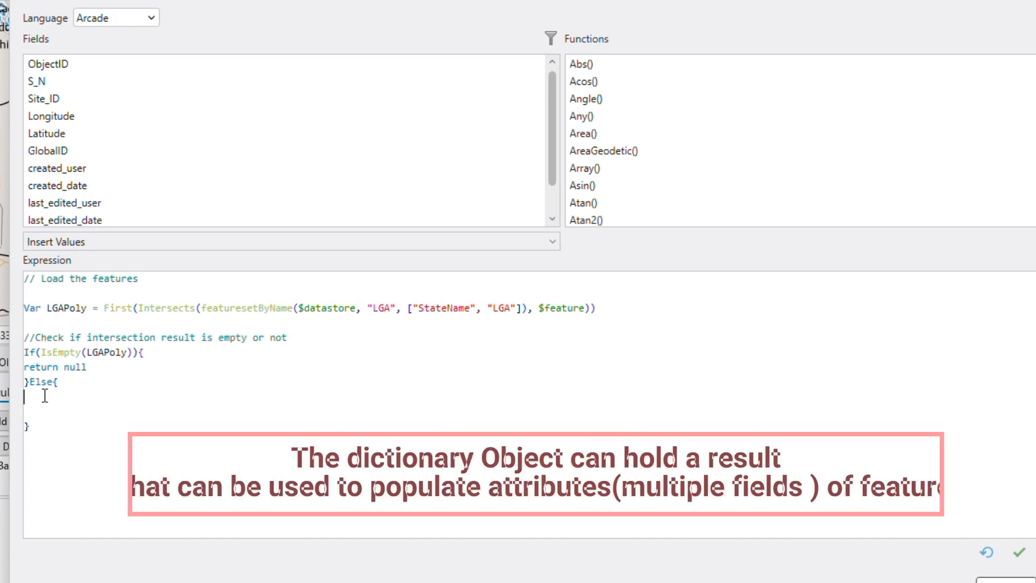
type("{}")
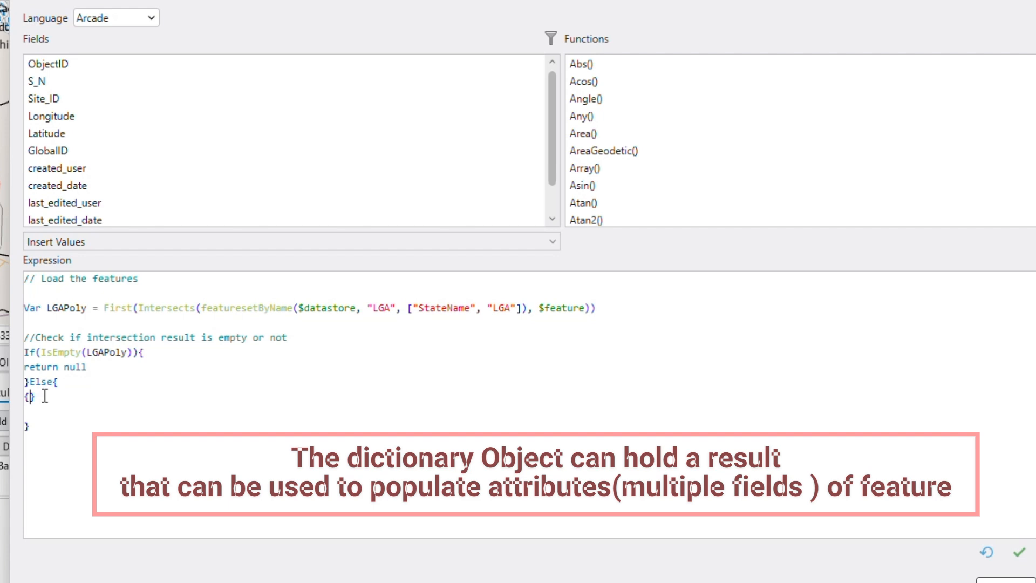
type("result")
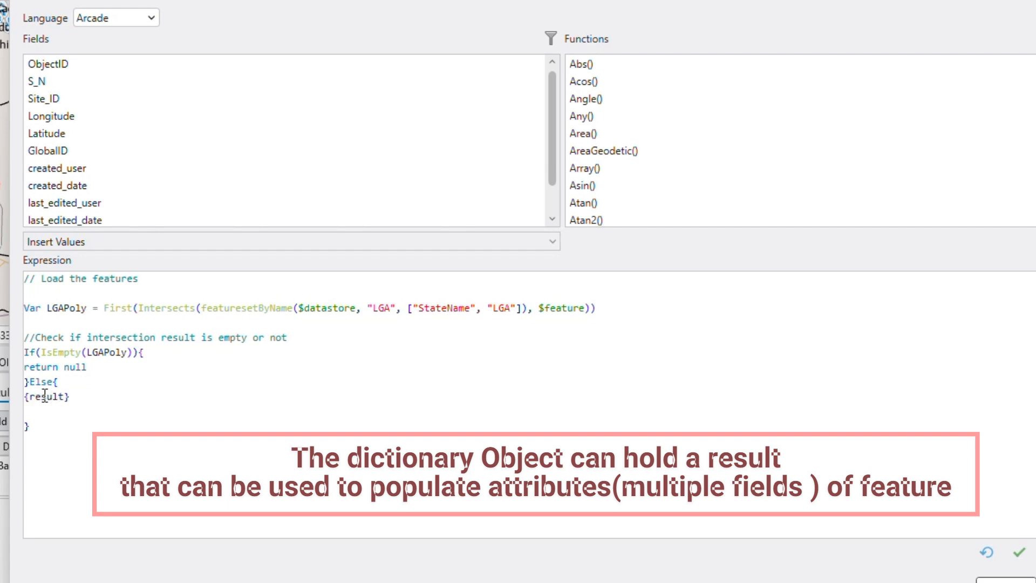
key("Backspace")
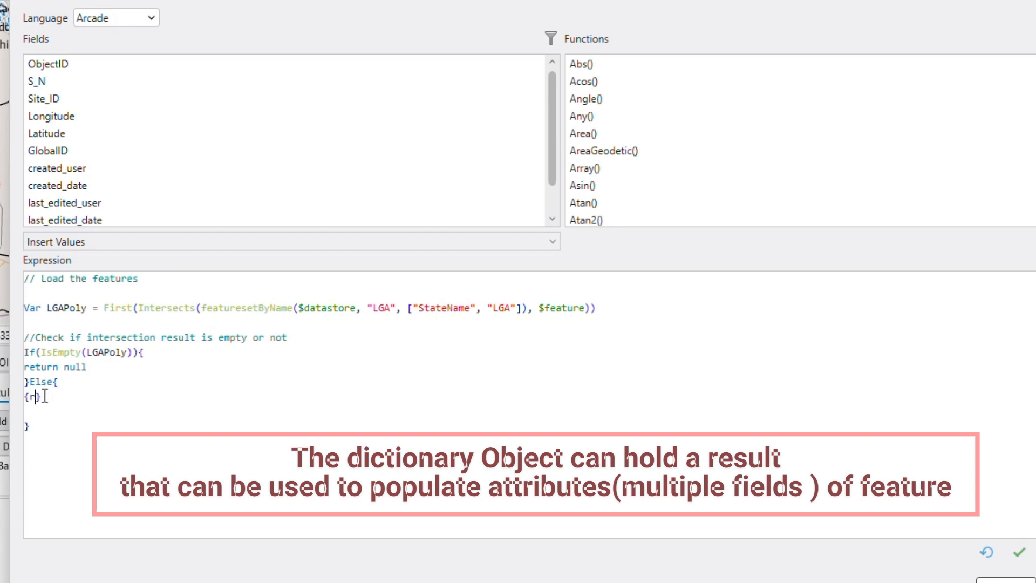
key("Backspace")
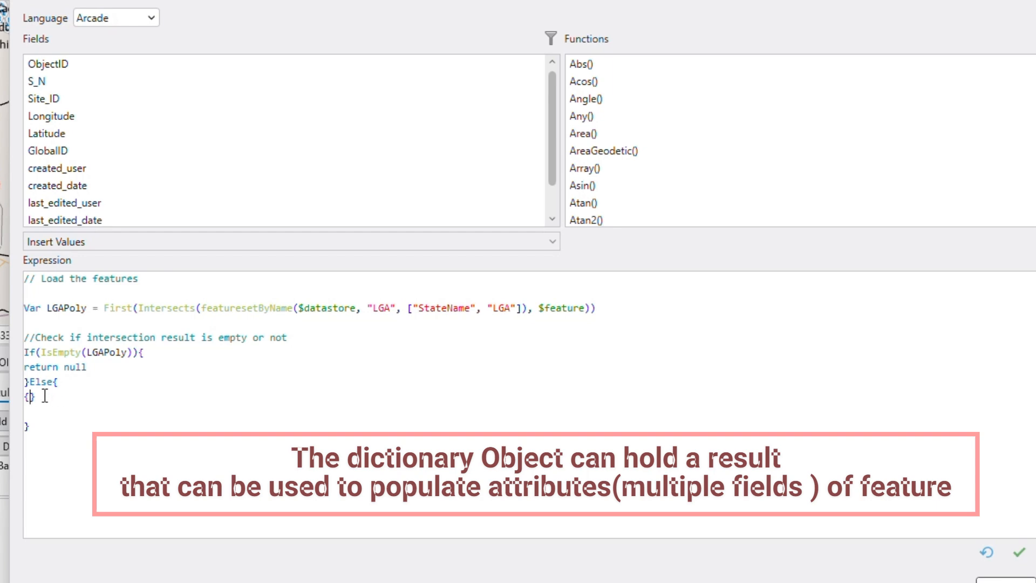
type("\"R")
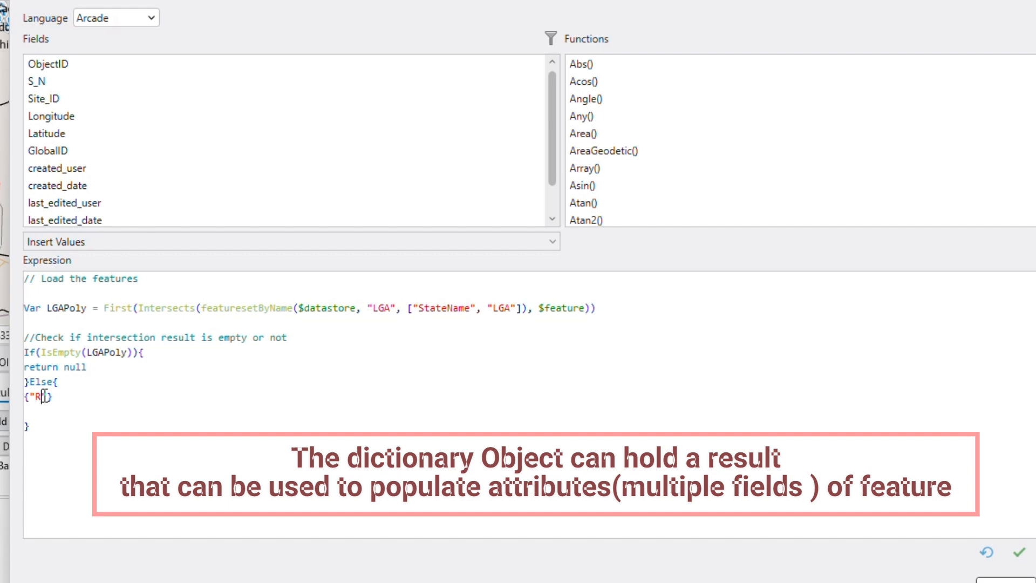
type("esult")
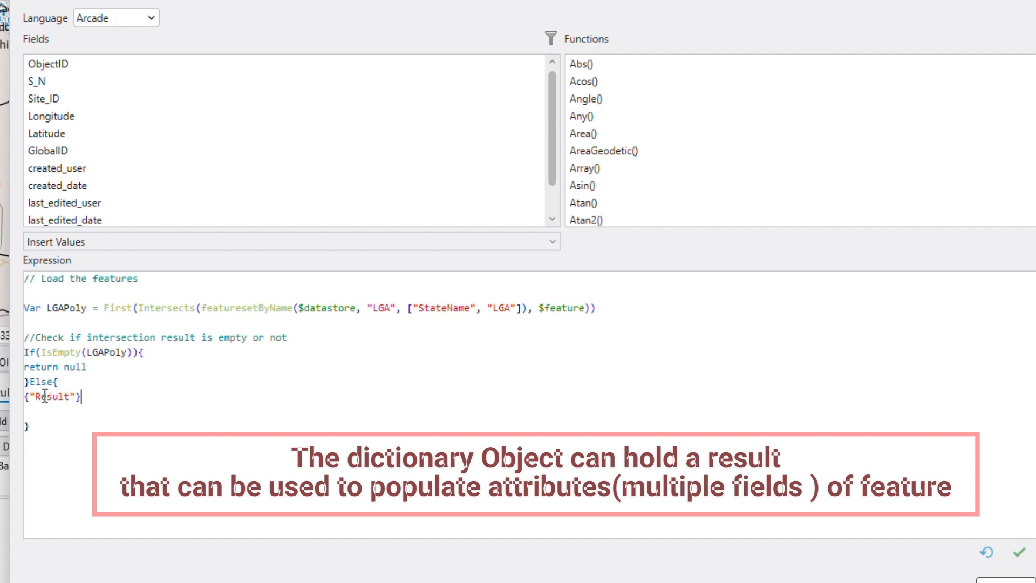
type(":")
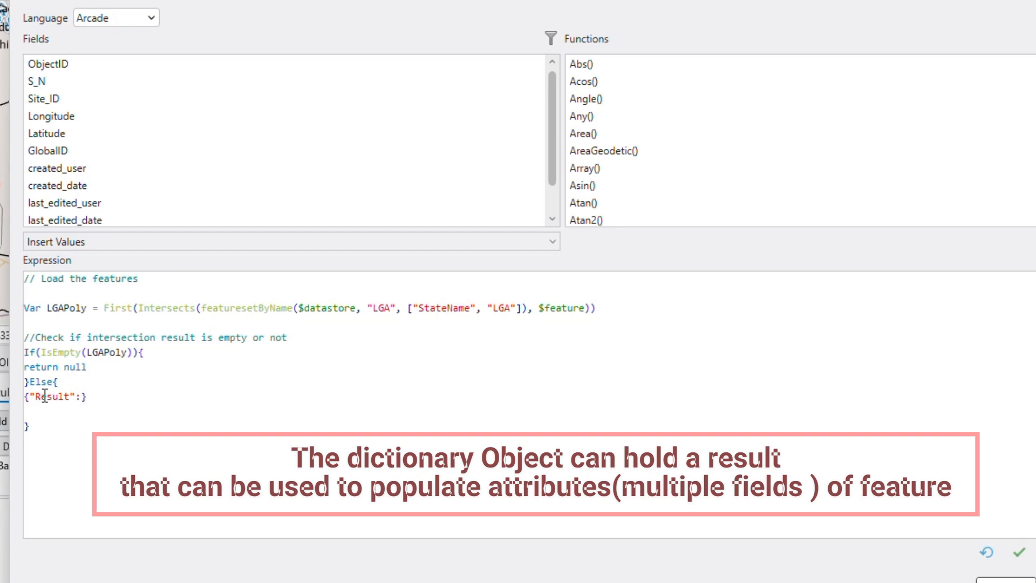
Nest an "Attributes": {} object inside the Result entry
type("{")
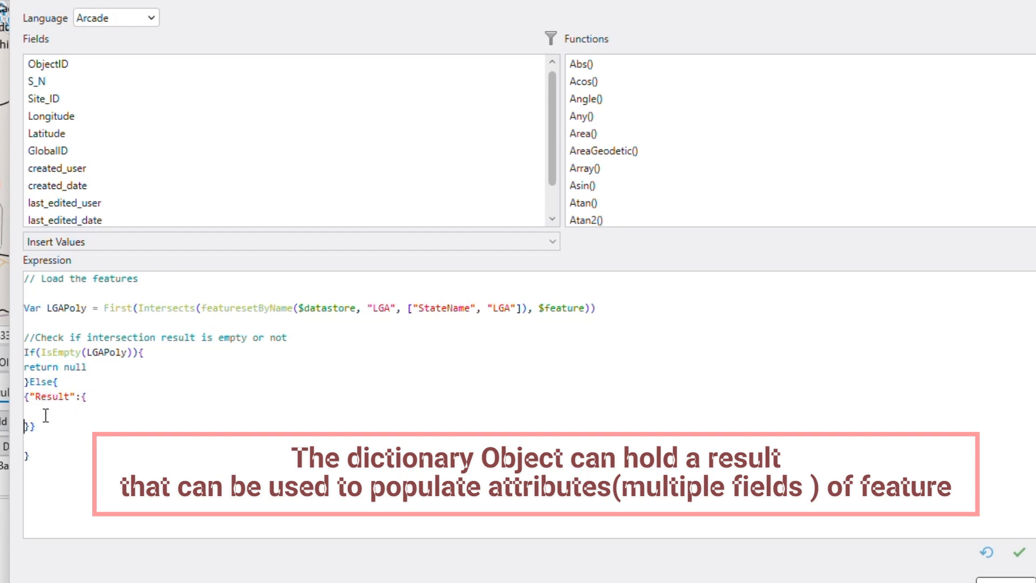
type("\"\"")
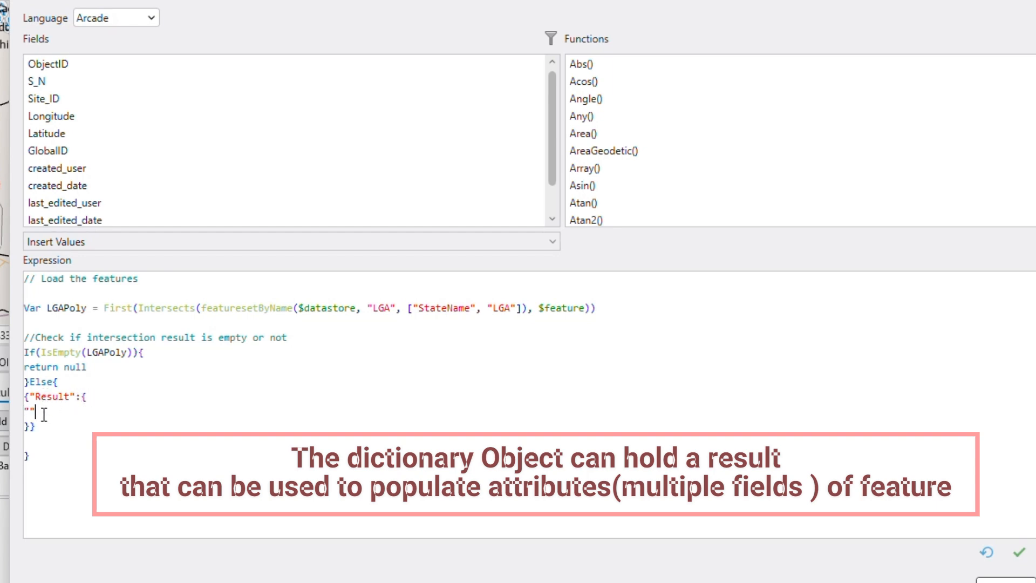
type("A")
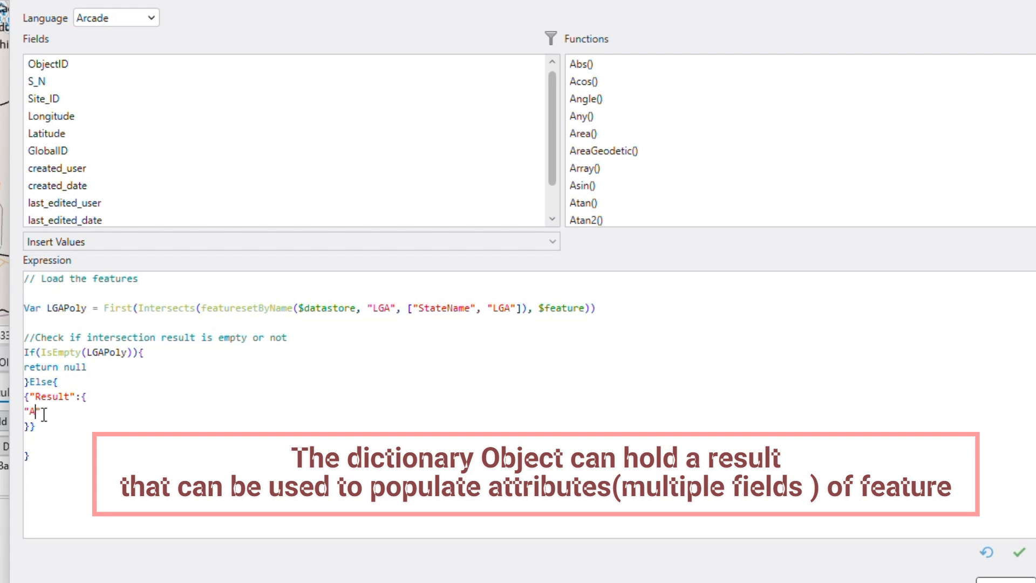
type("ttribut")
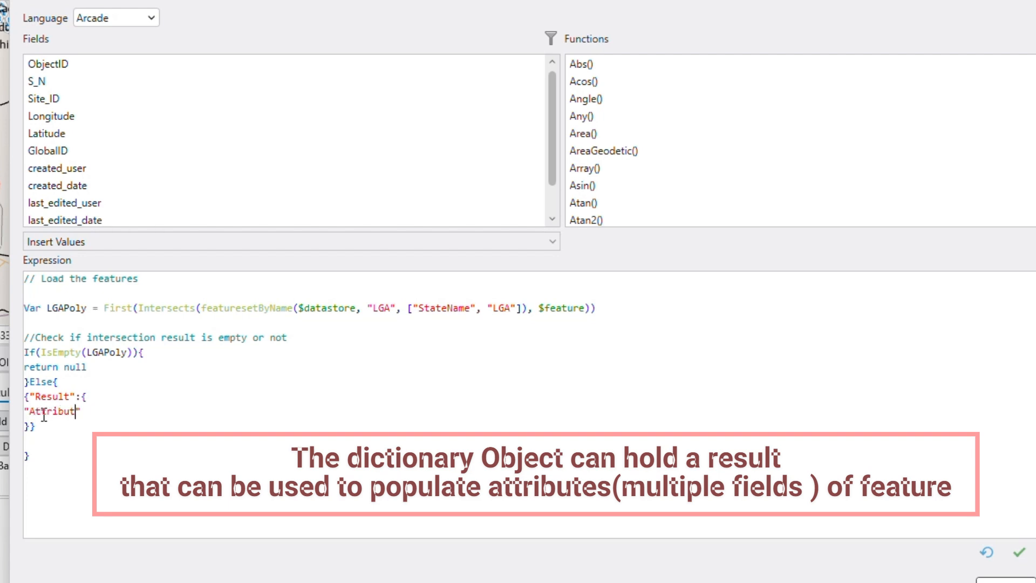
type("es")
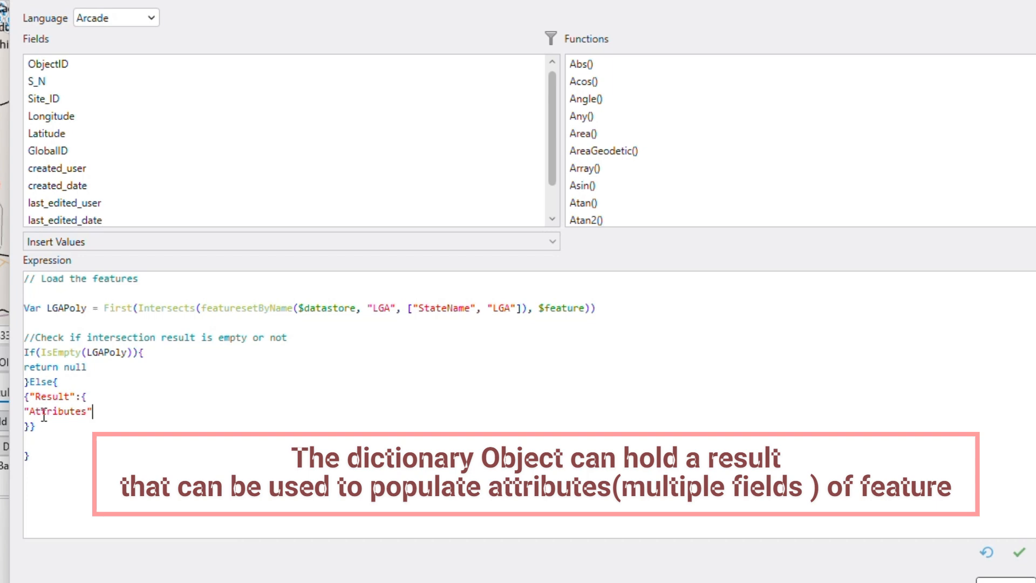
type(":")
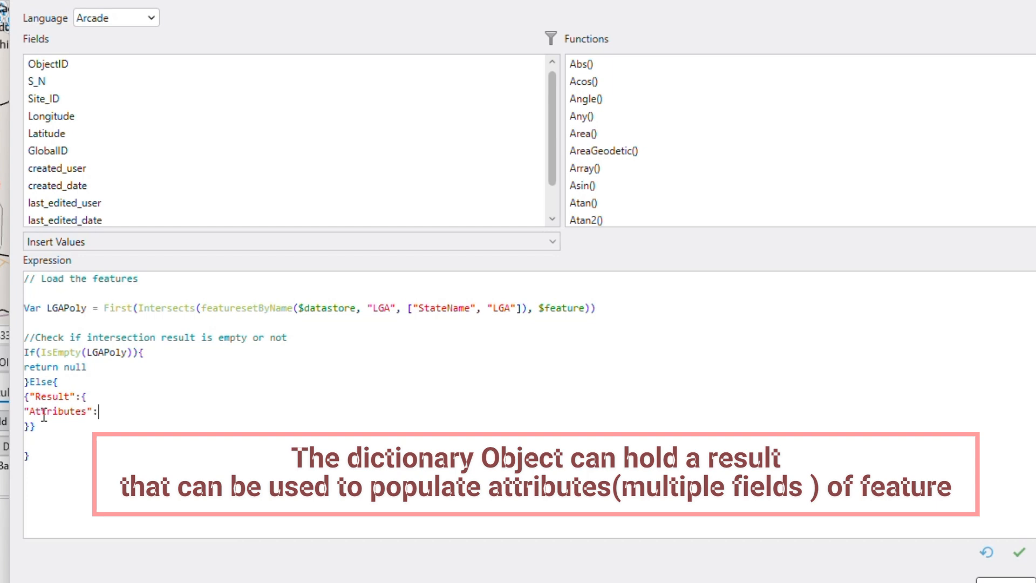
type("{}")
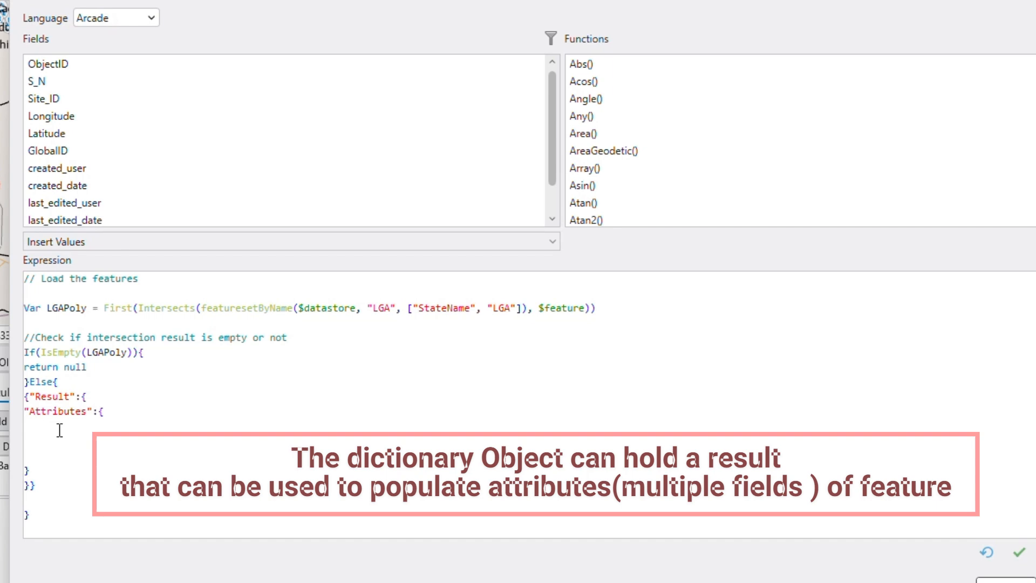
Map "StateName": LGAPoly.StateName under Attributes and verify the expression
type("\"\"")
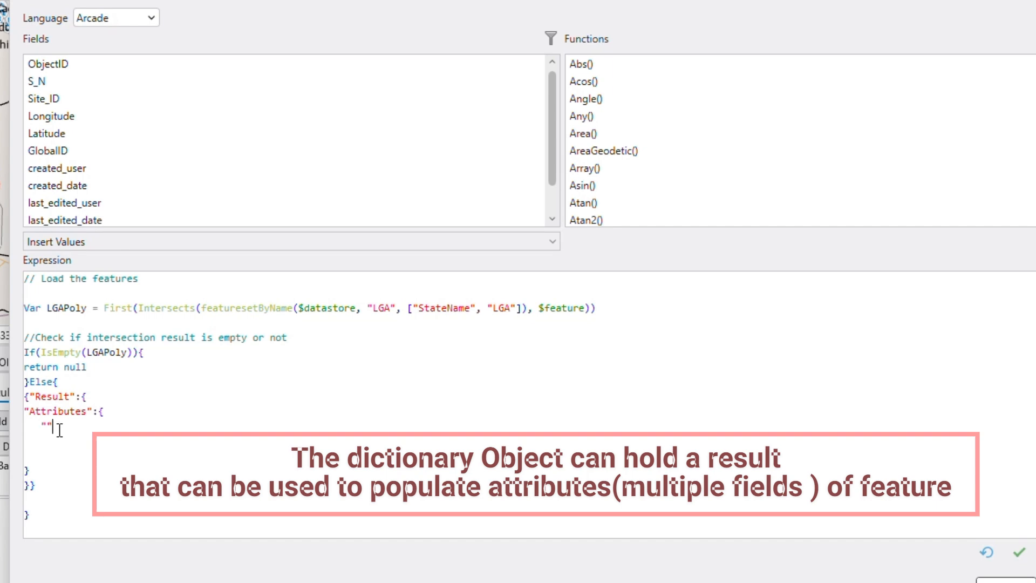
type("State")
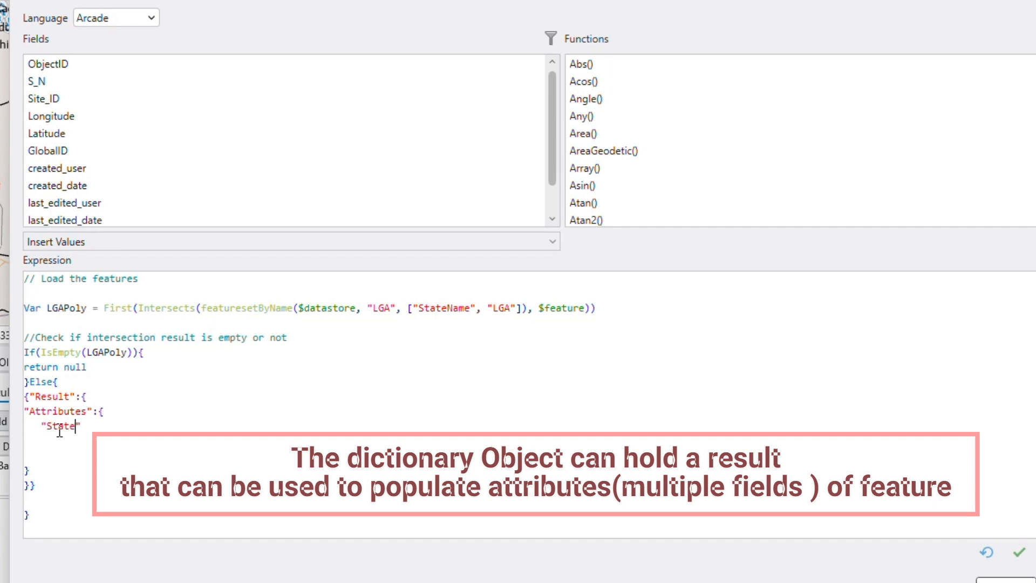
type("Name")
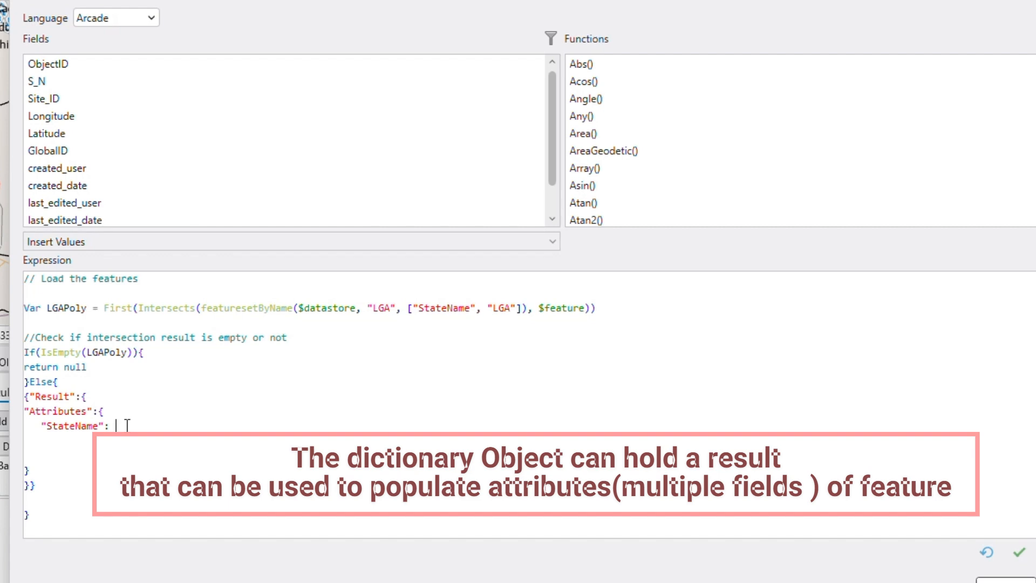
double_click(65, 307)
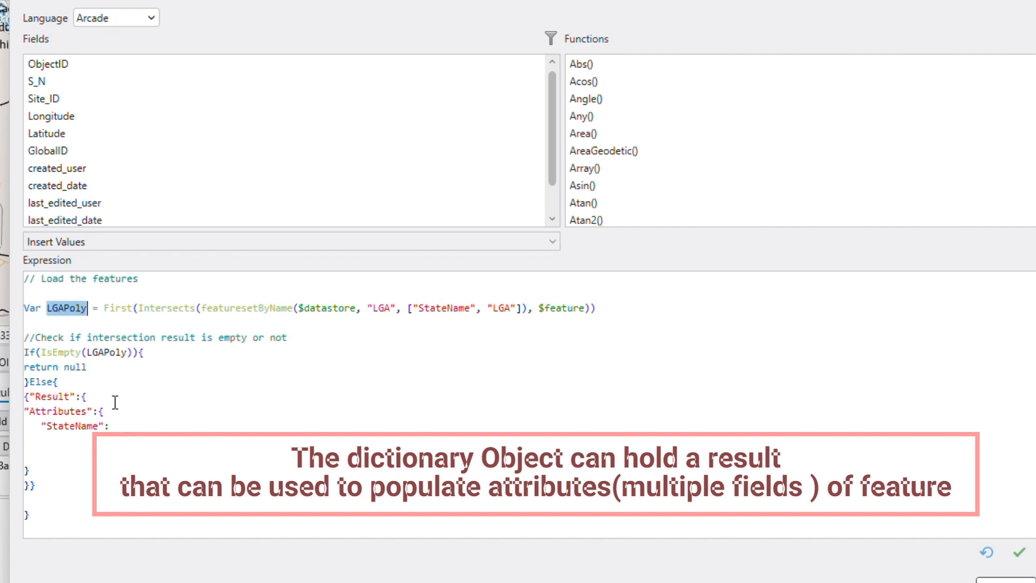
type("LGAPoly")
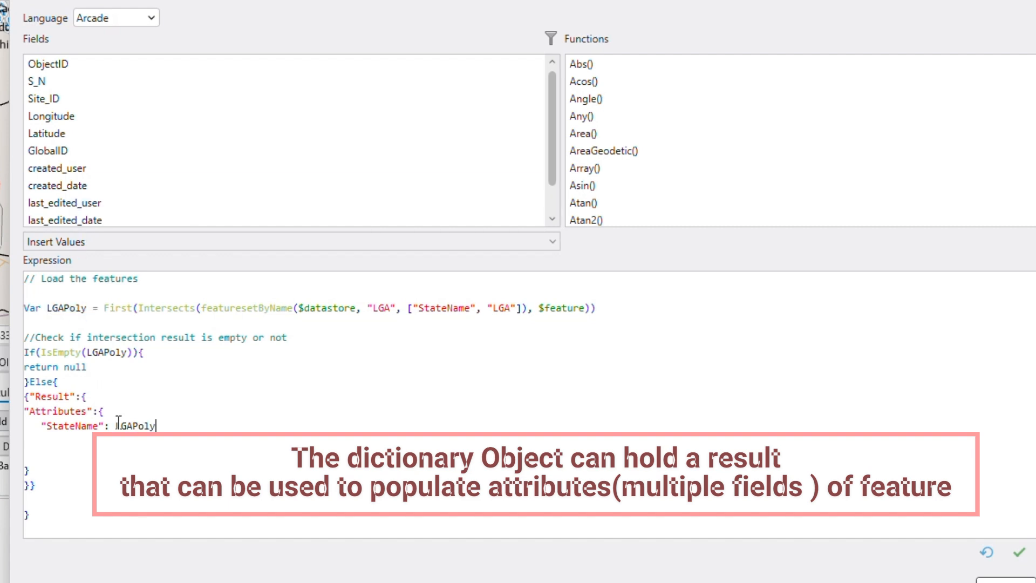
type(".Stat")
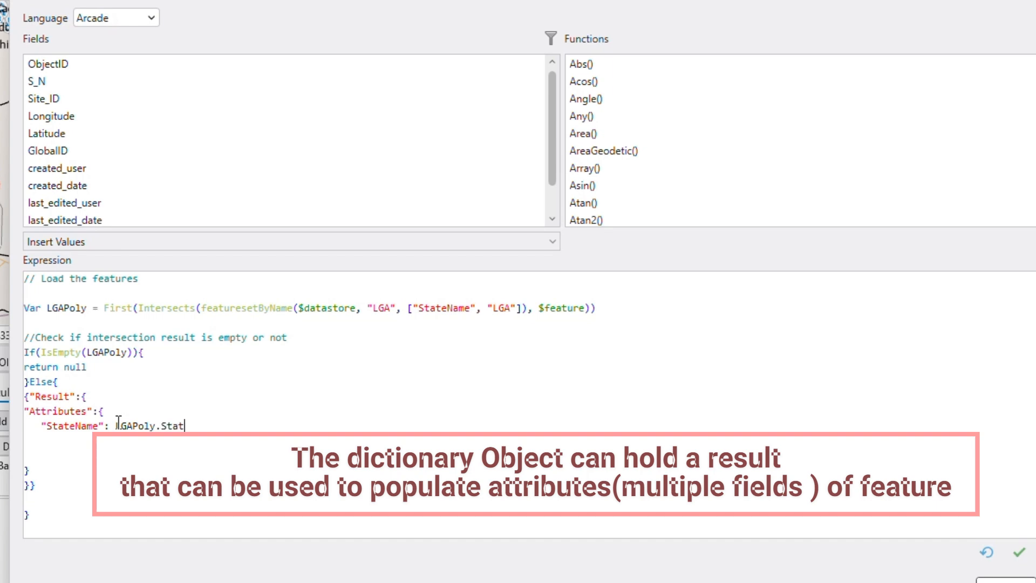
type("eName")
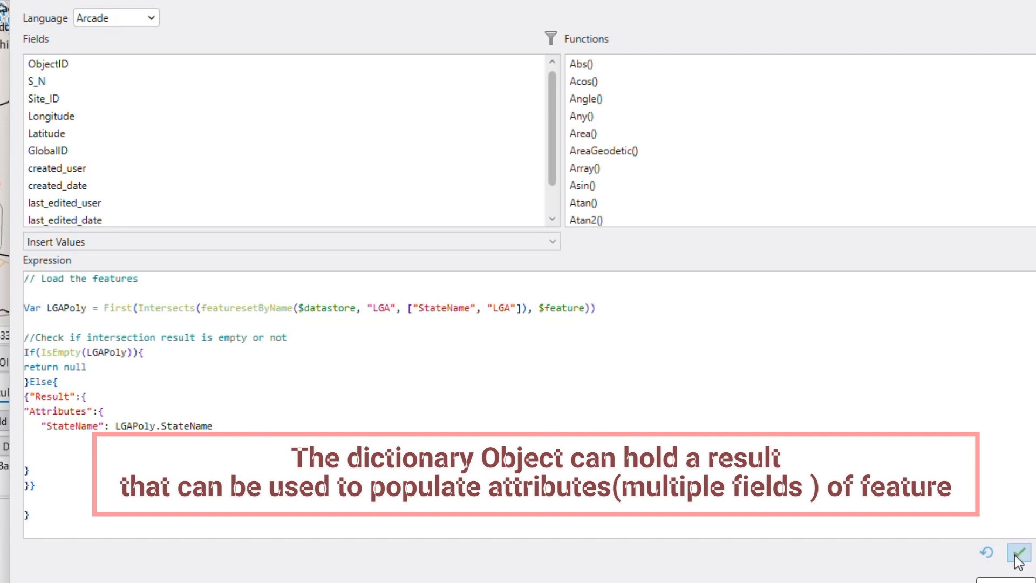
left_click(1018, 552)
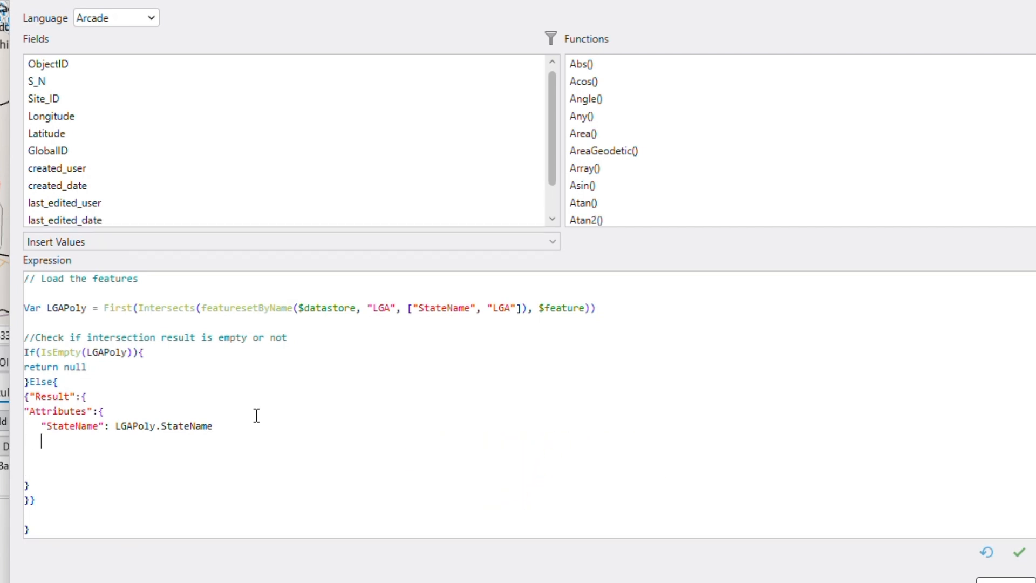
Map "LGAName": LGAPoly.LGA under Attributes
type("\"\"")
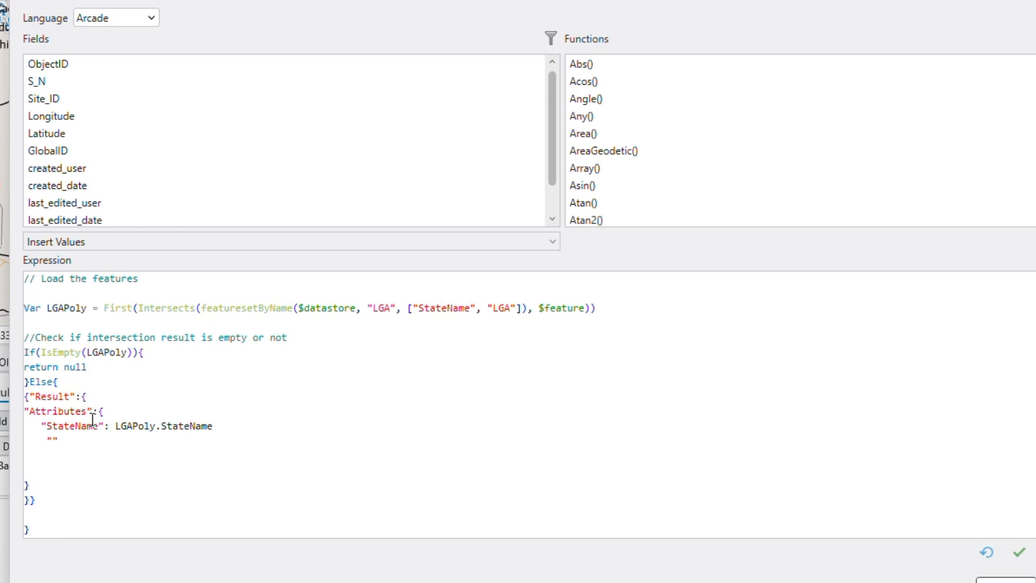
type("LGAPo")
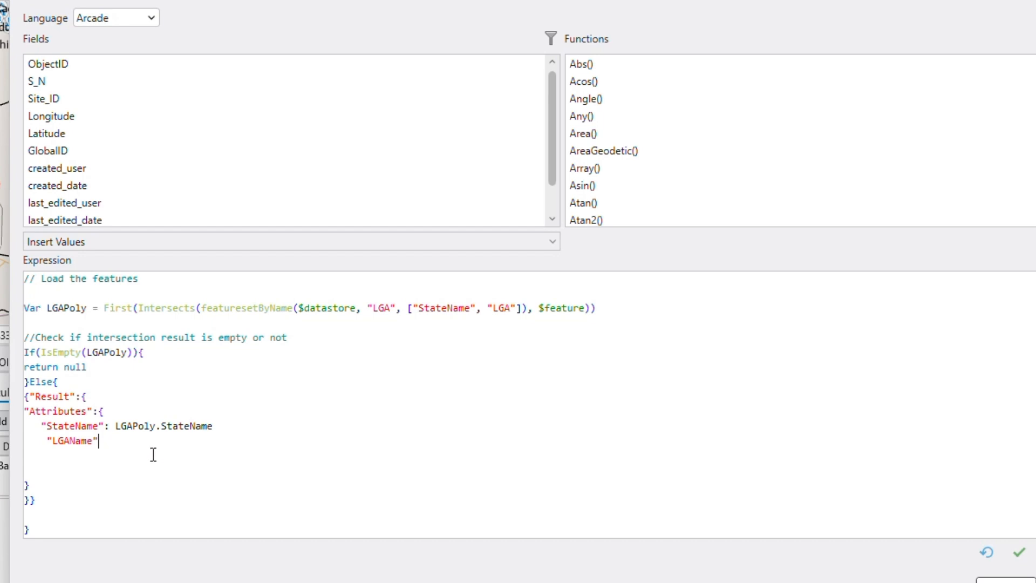
type(":")
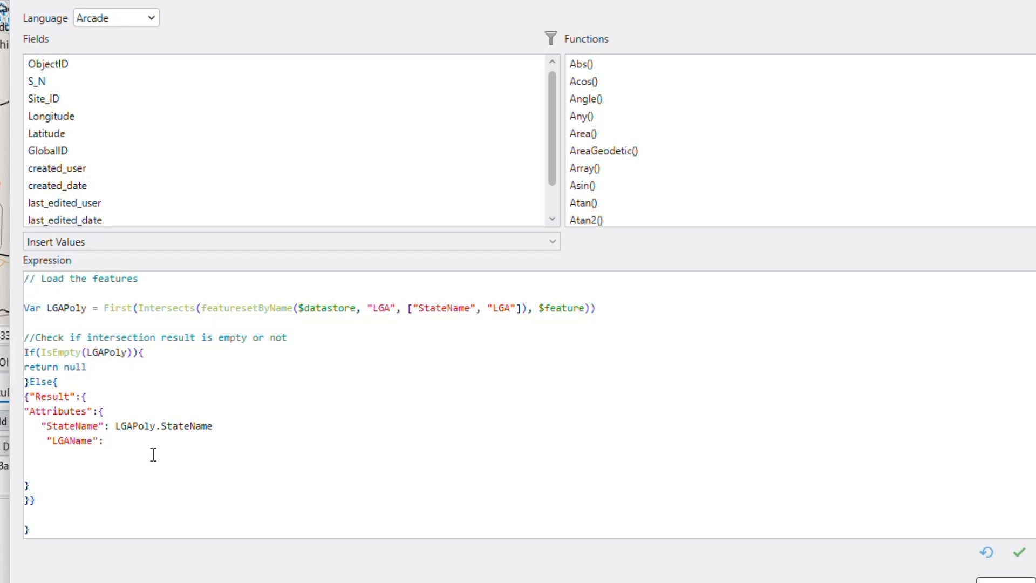
type("LGAPoly.L")
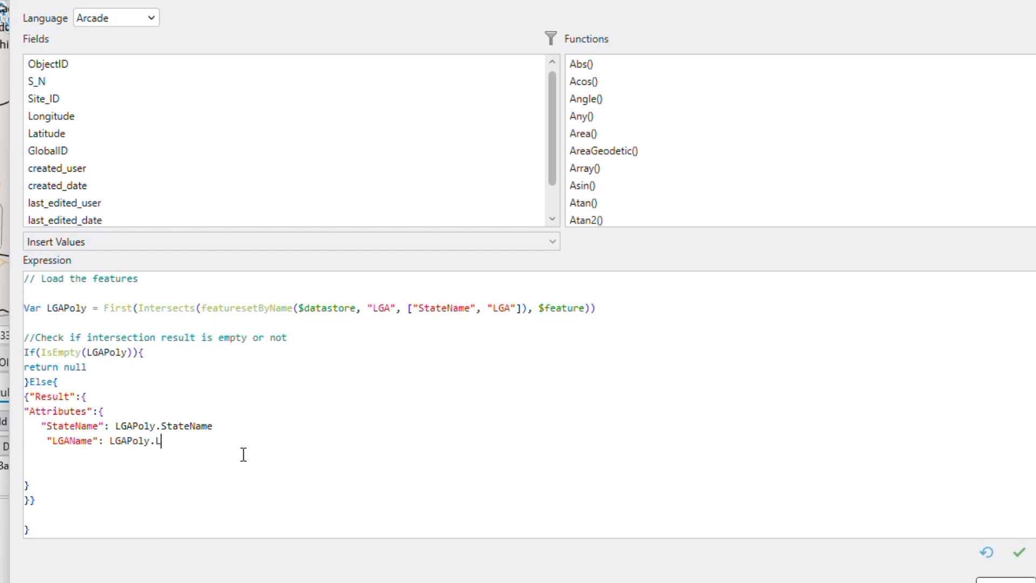
type("GA")
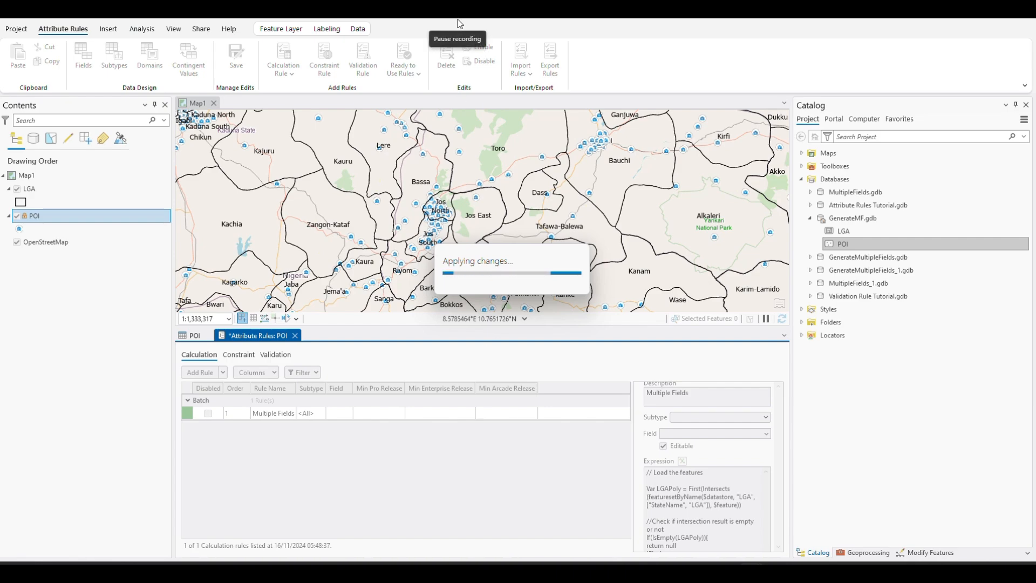
Run Evaluate Rules on GenerateMF.gdb with Calculation rules as the evaluation type
left_click(320, 28)
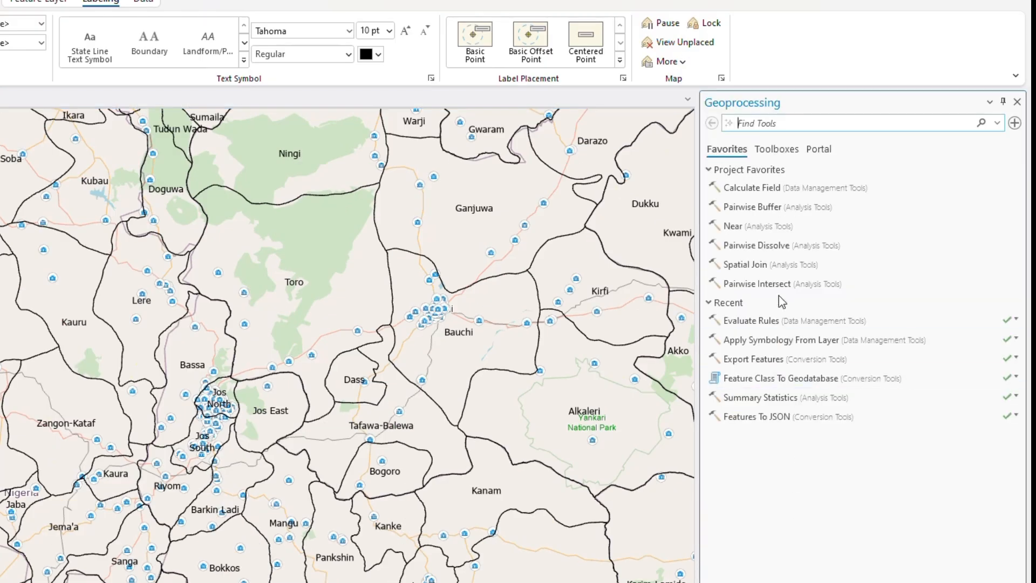
left_click(758, 321)
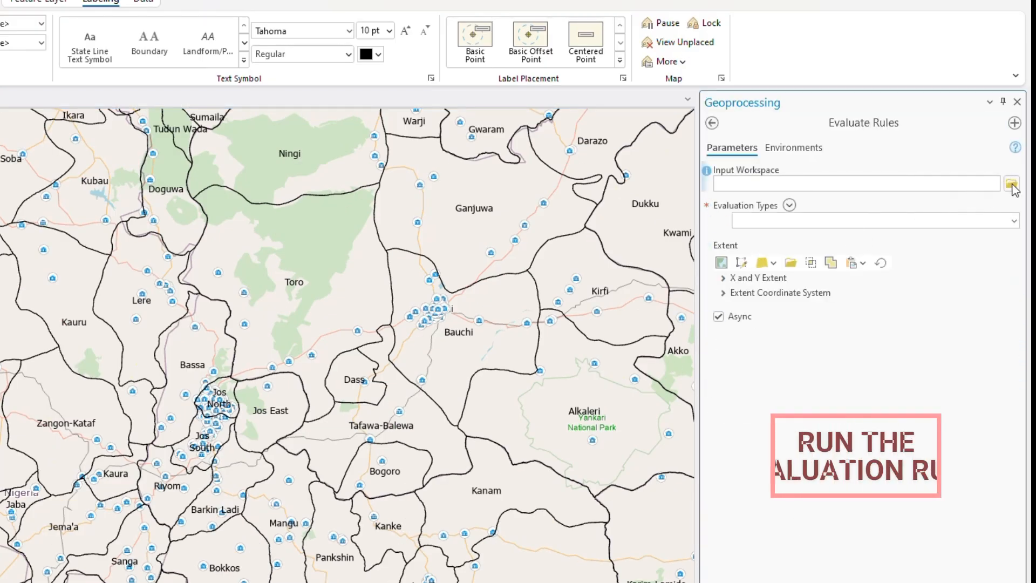
left_click(1014, 183)
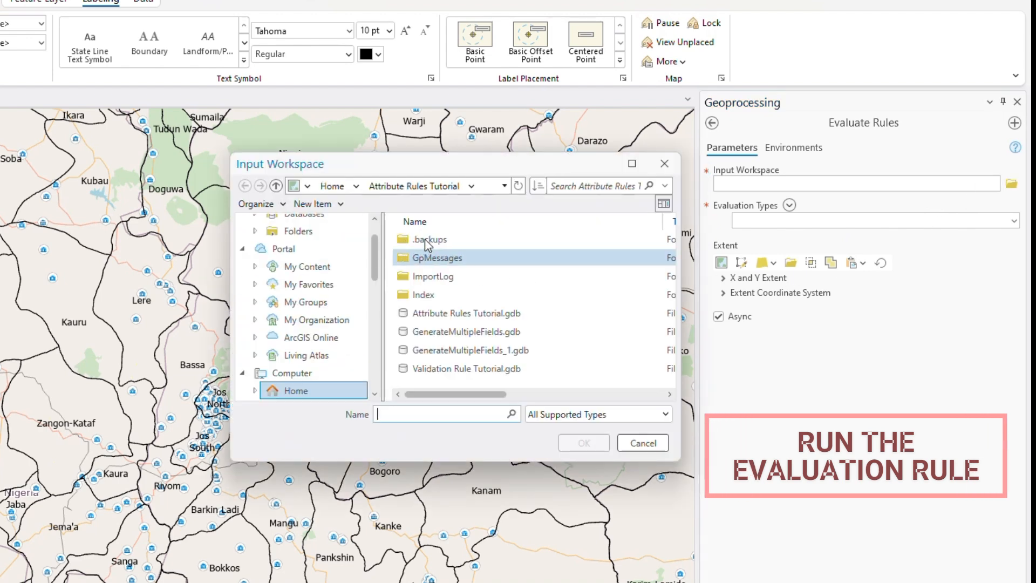
left_click(431, 240)
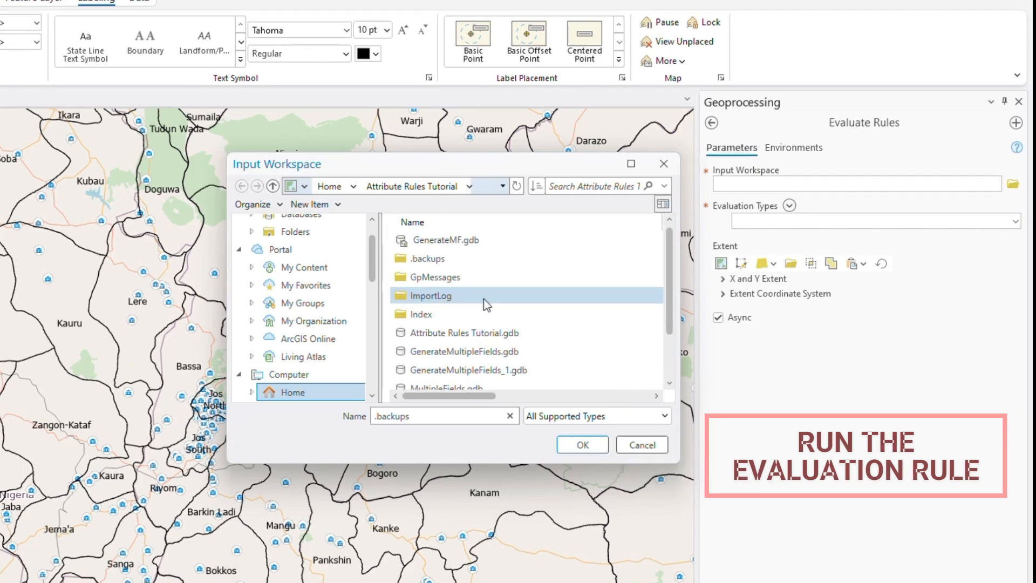
double_click(443, 240)
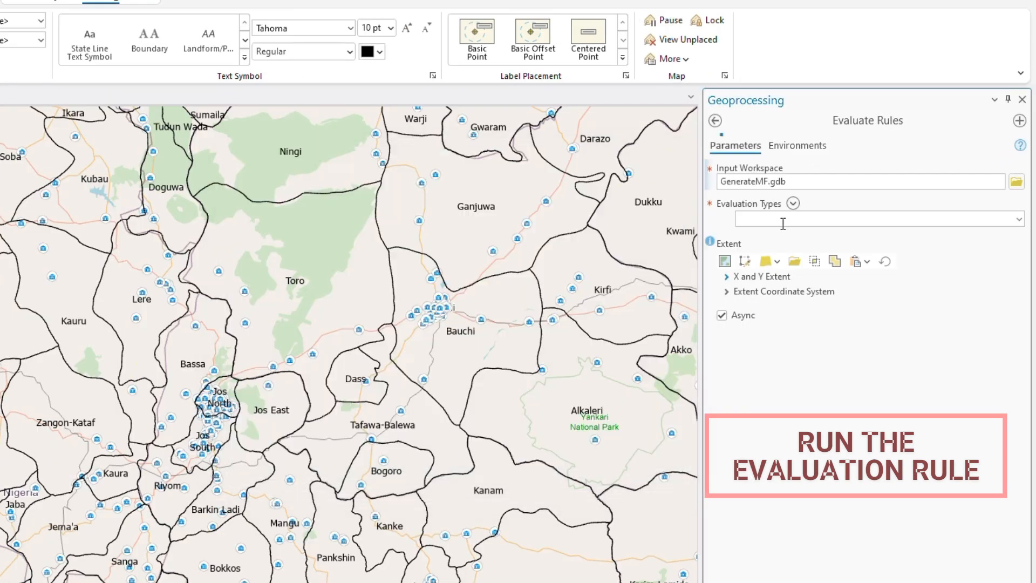
left_click(795, 203)
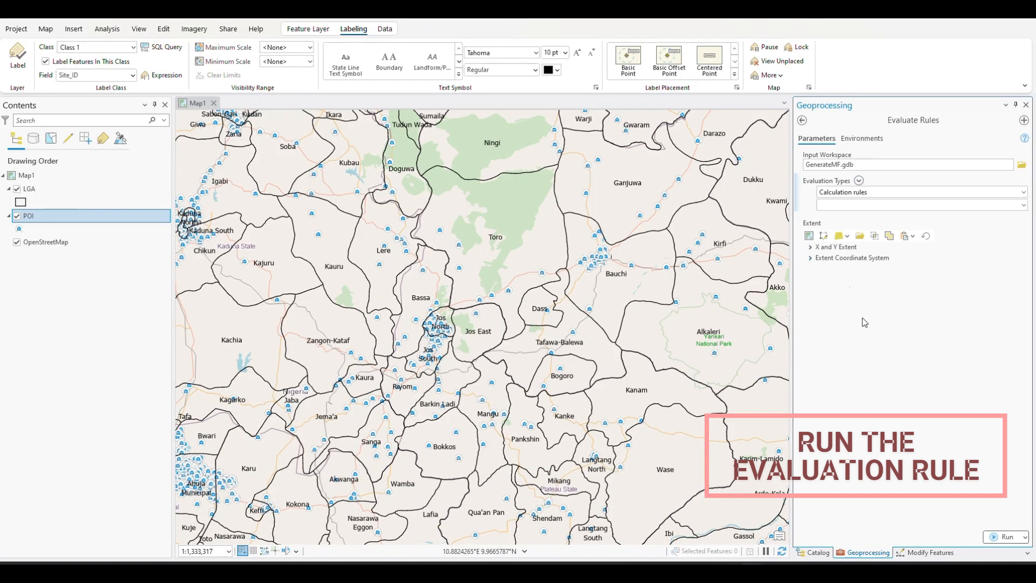
left_click(1004, 536)
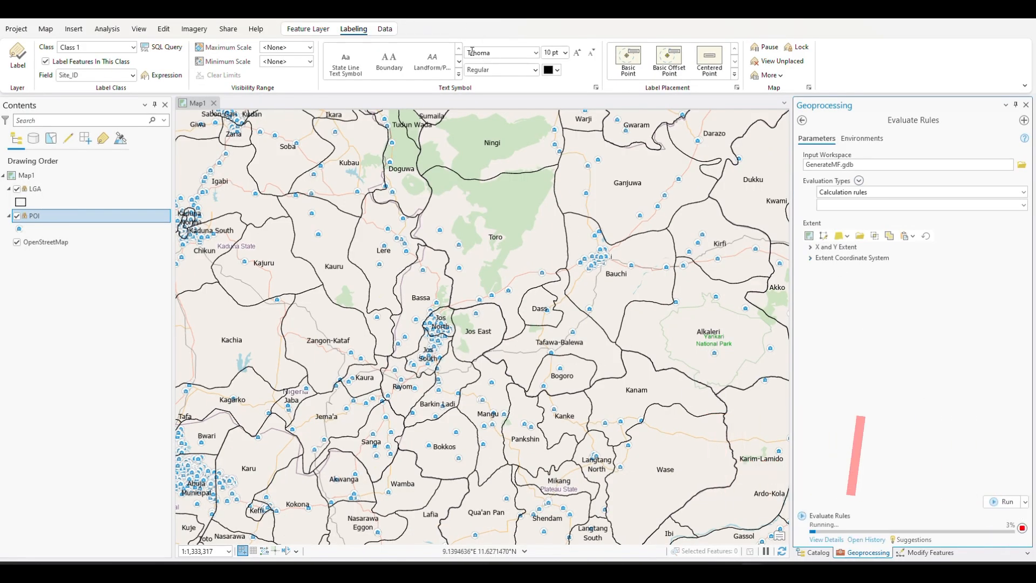
mouse_move(459, 34)
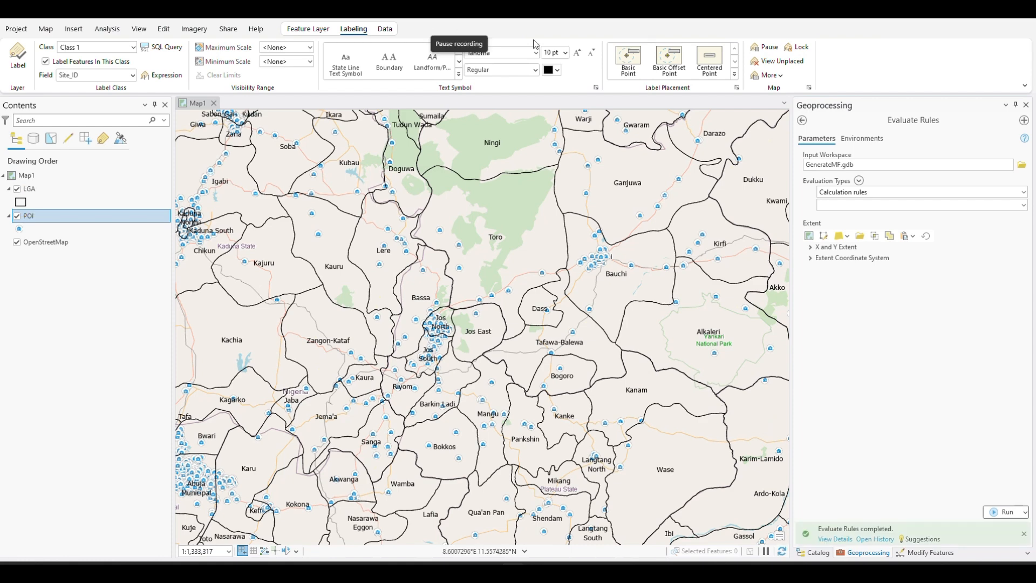
mouse_move(163, 28)
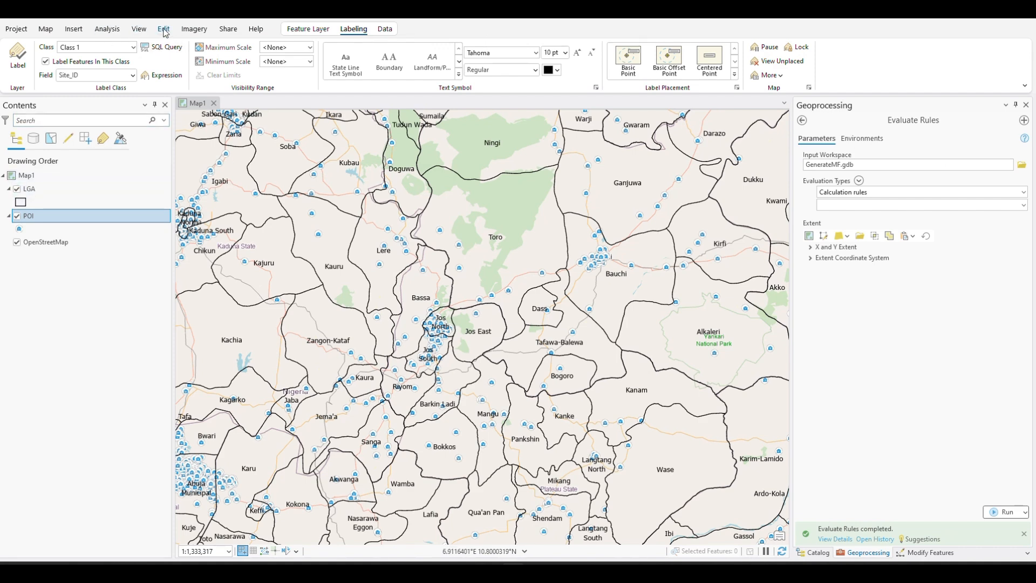
Remove the leftover validation layer from the map, leaving LGA, POI and basemap
left_click(163, 28)
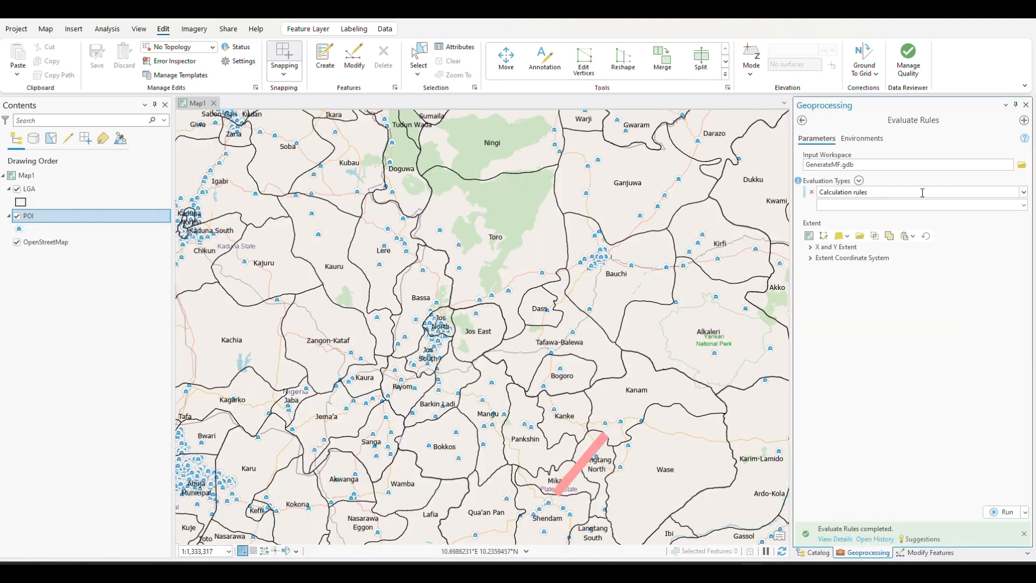
right_click(36, 188)
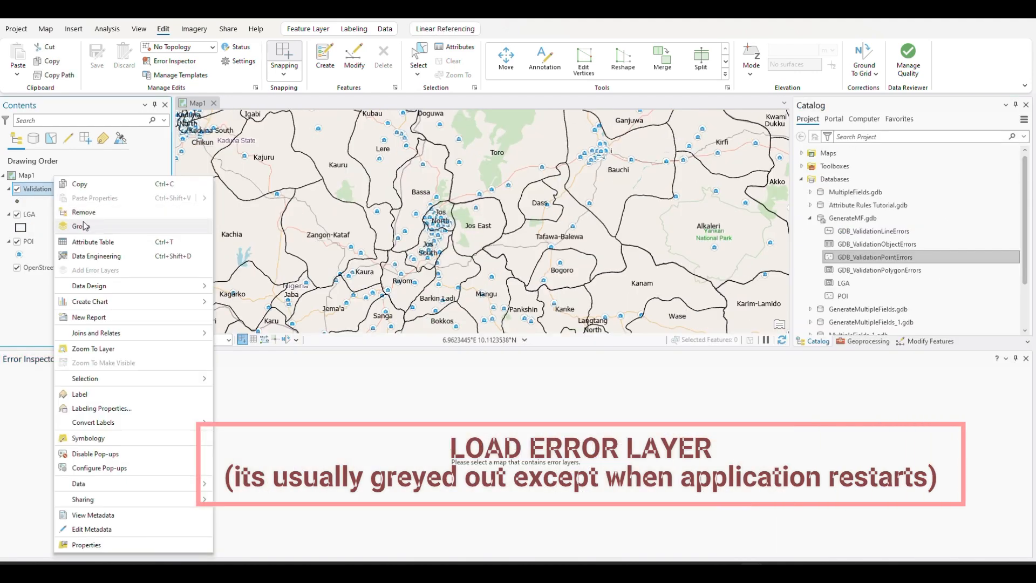
left_click(85, 213)
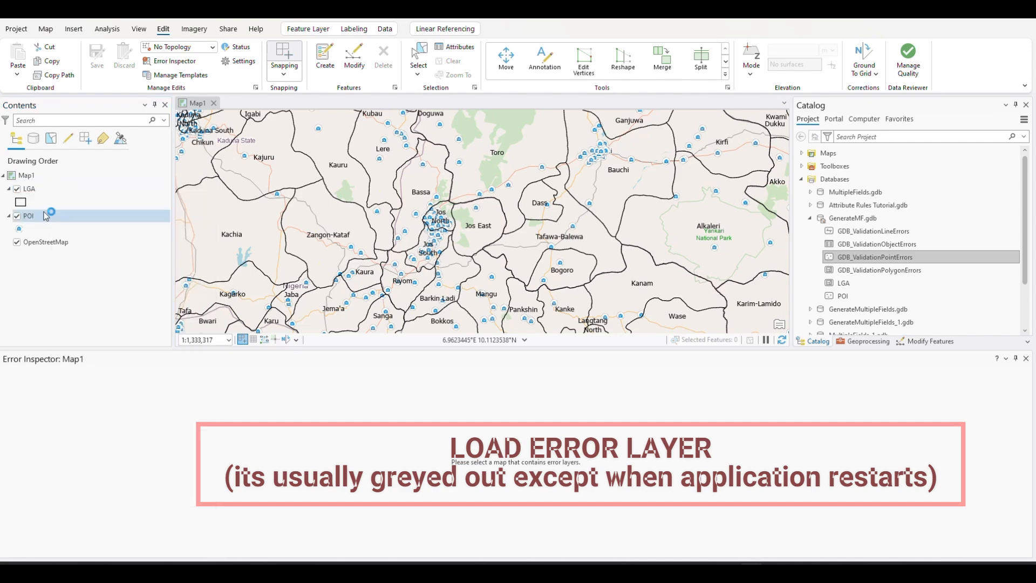
right_click(28, 216)
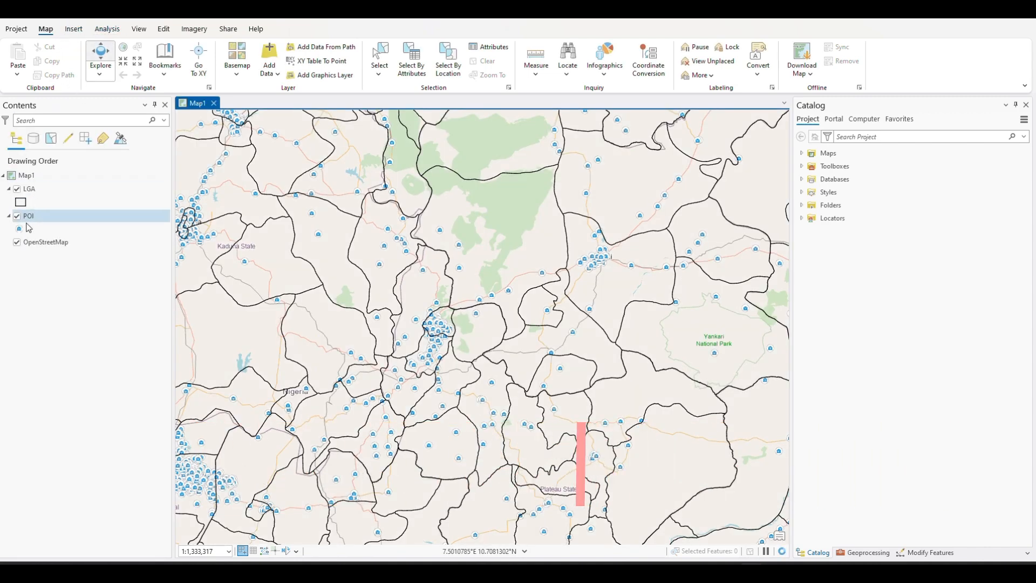
Add the geodatabase Error Layers group to Map1 and expand it
right_click(28, 215)
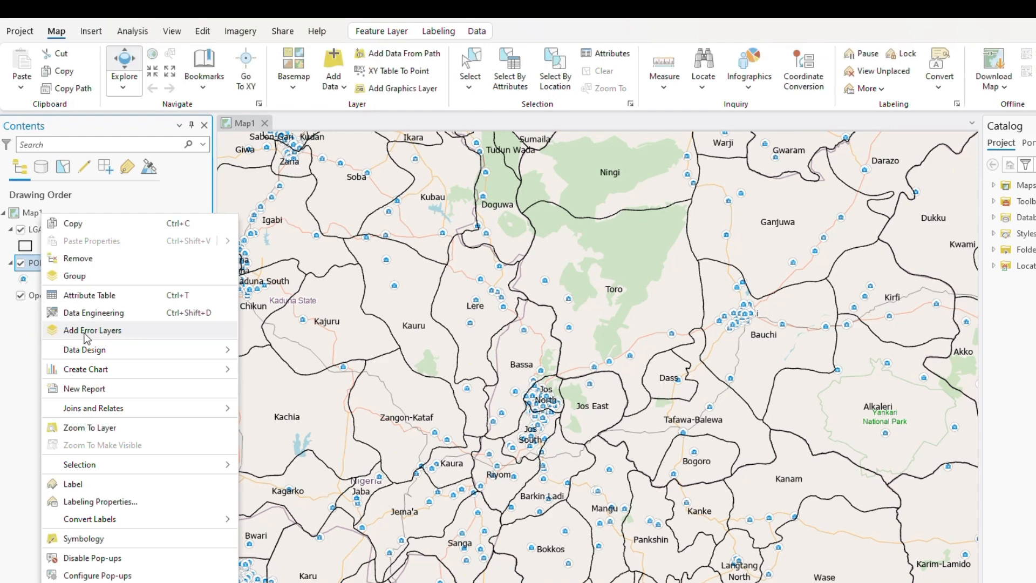
mouse_move(93, 330)
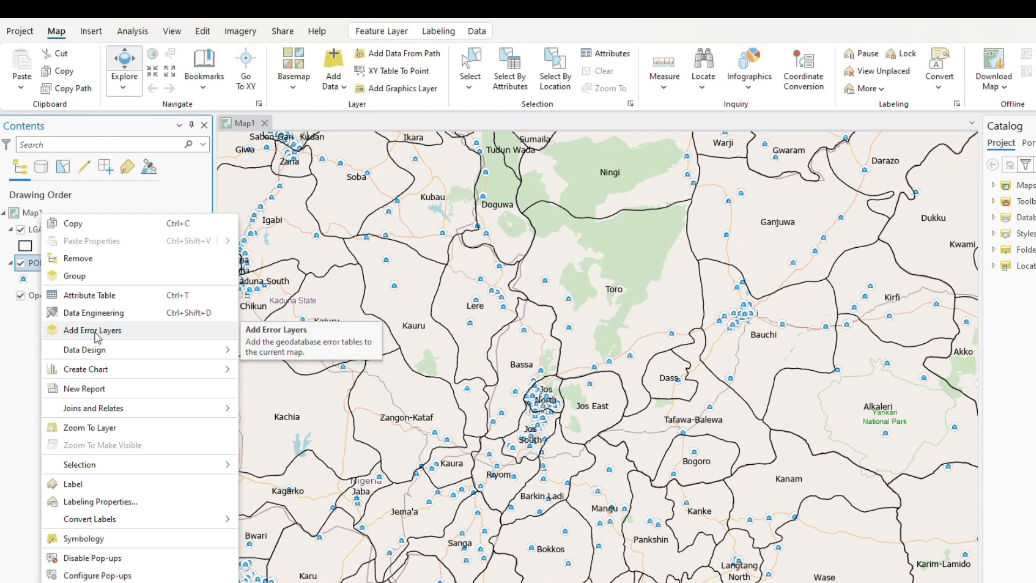
left_click(92, 330)
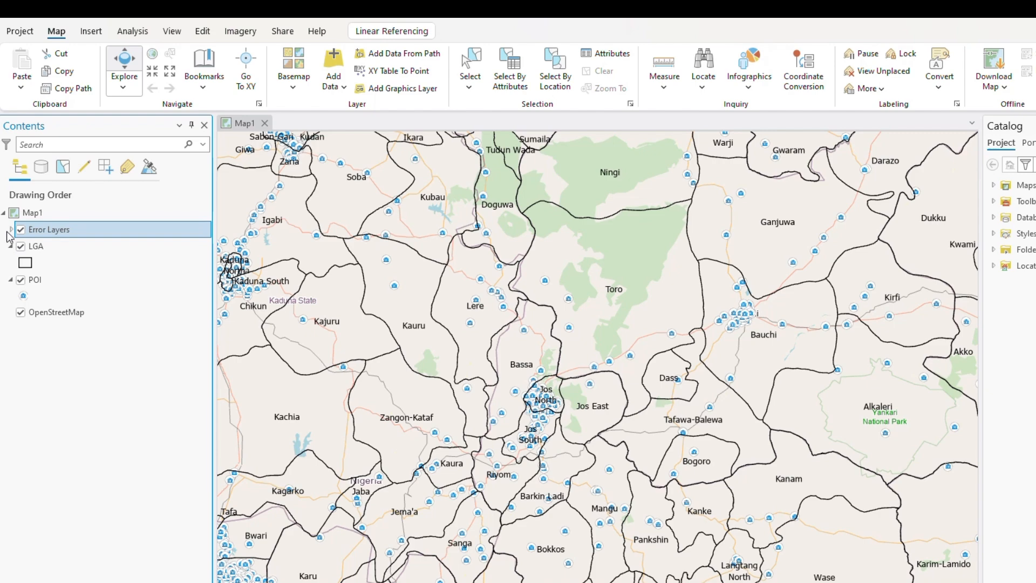
left_click(10, 228)
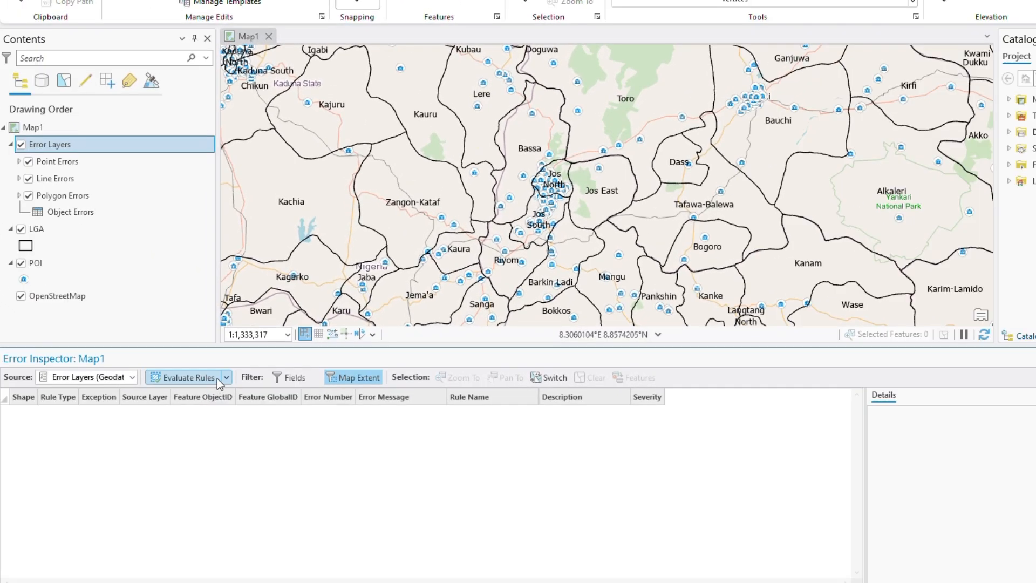
Set Error Inspector evaluation to Batch Calculation only over the Full Extent
left_click(226, 378)
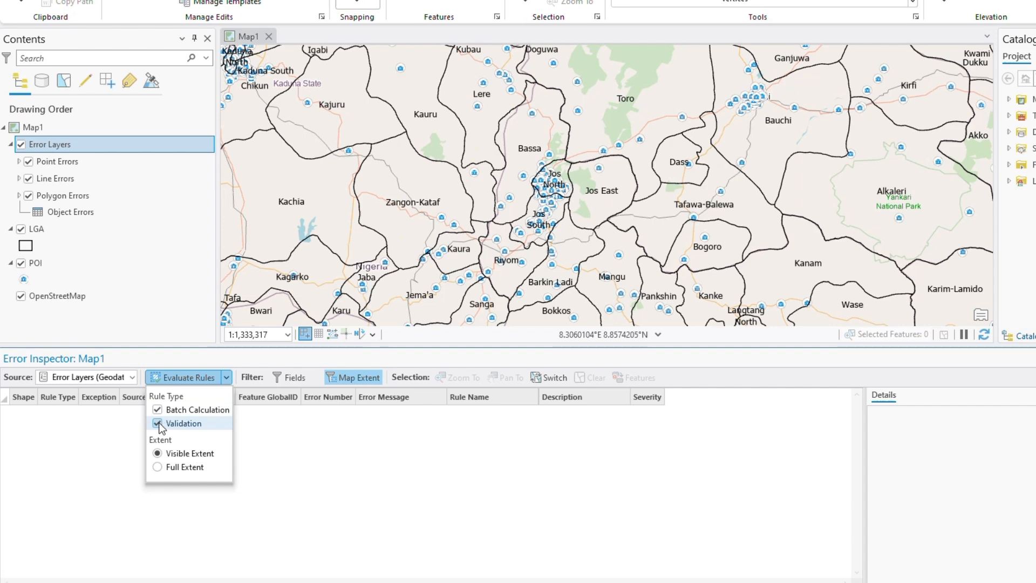
mouse_move(160, 427)
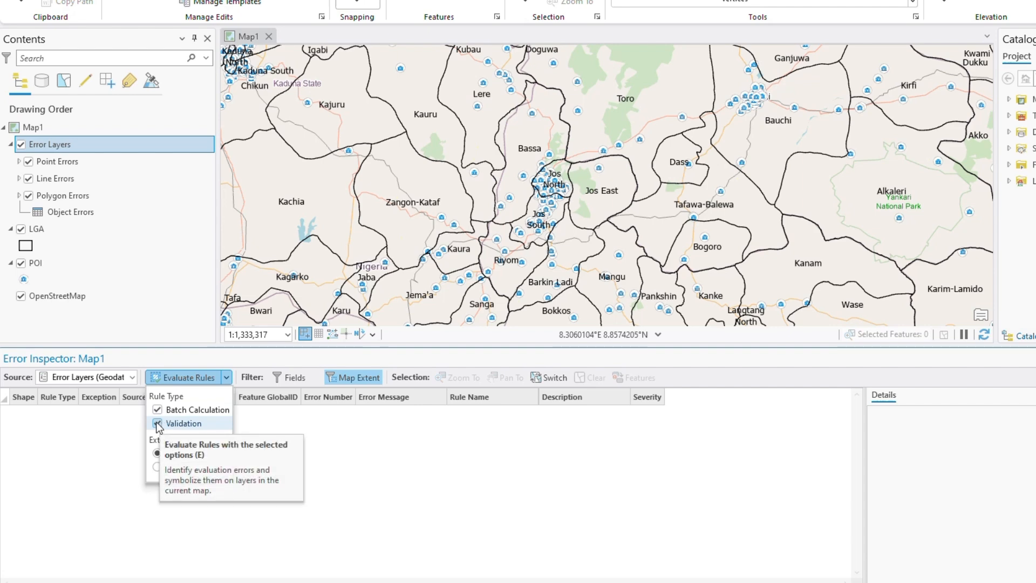
left_click(158, 423)
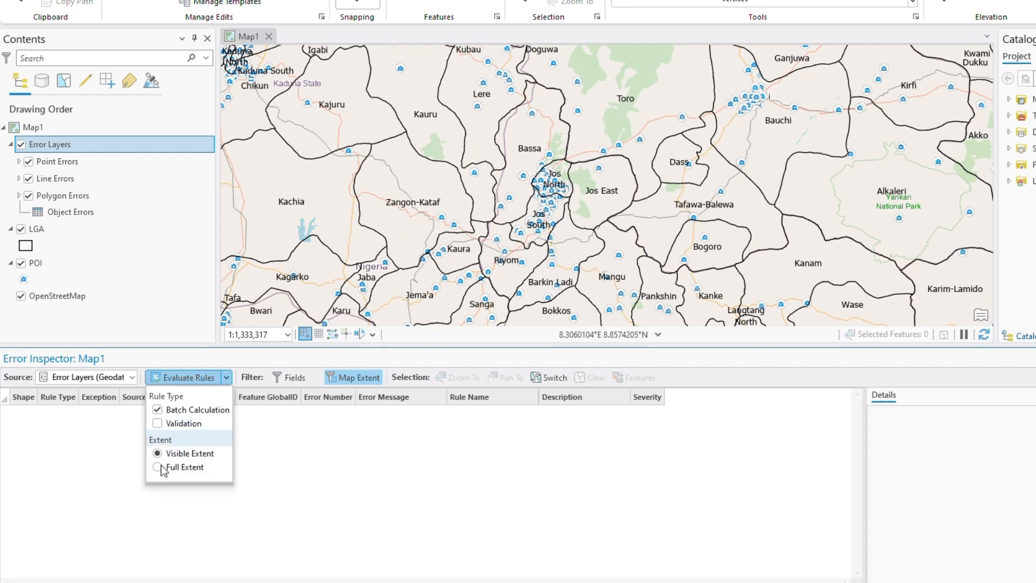
left_click(157, 467)
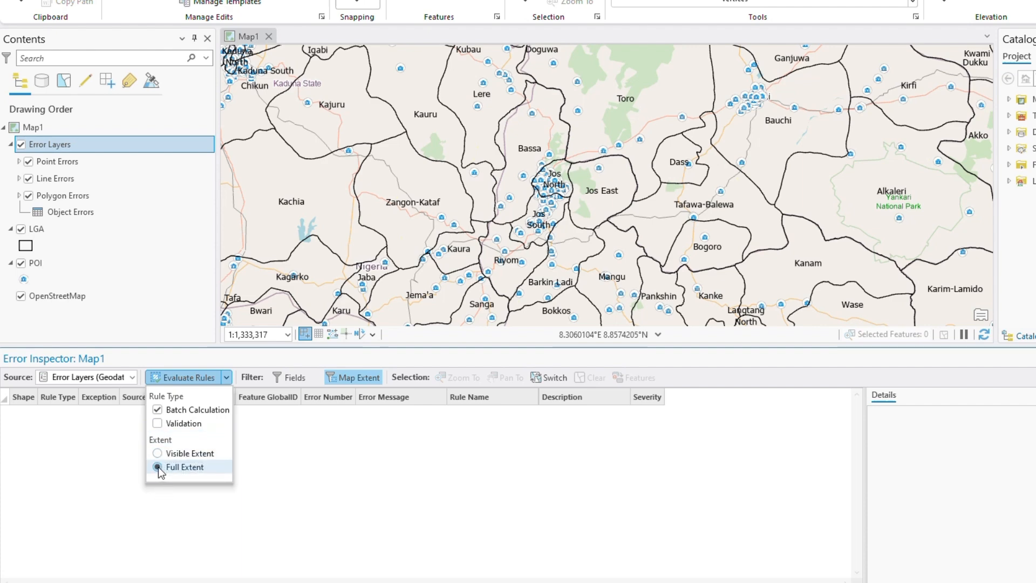
left_click(184, 466)
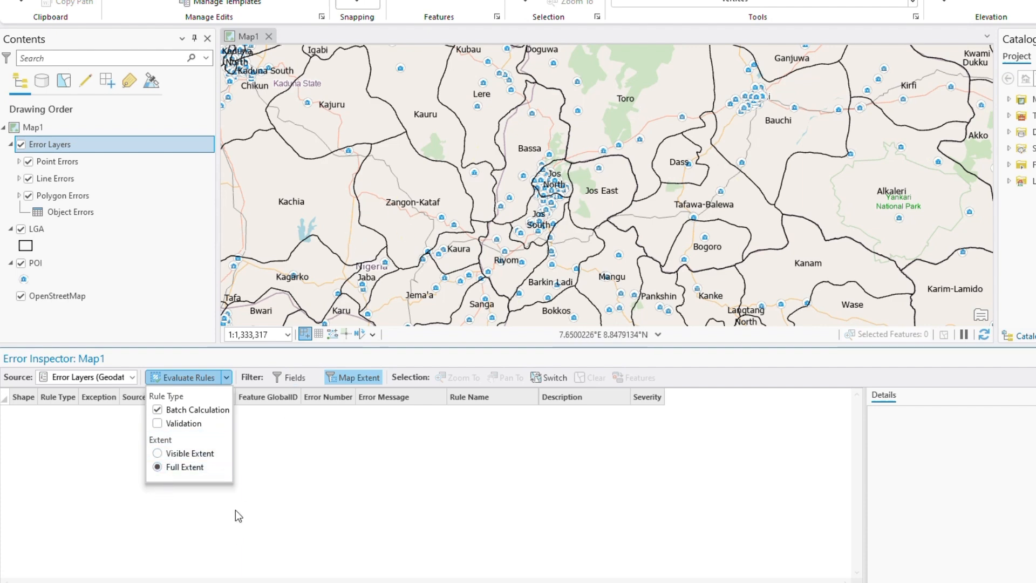
mouse_move(240, 367)
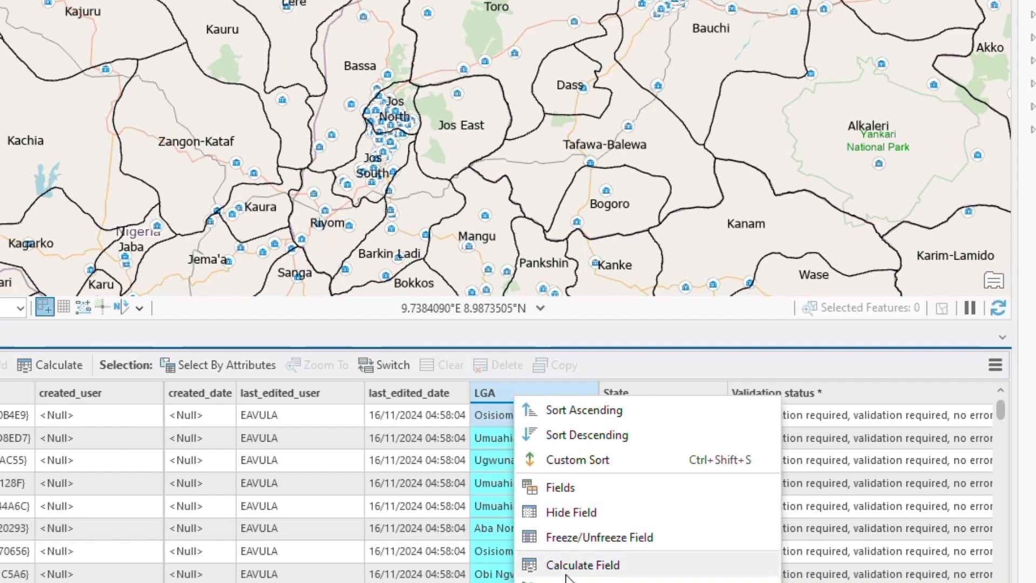
mouse_move(565, 433)
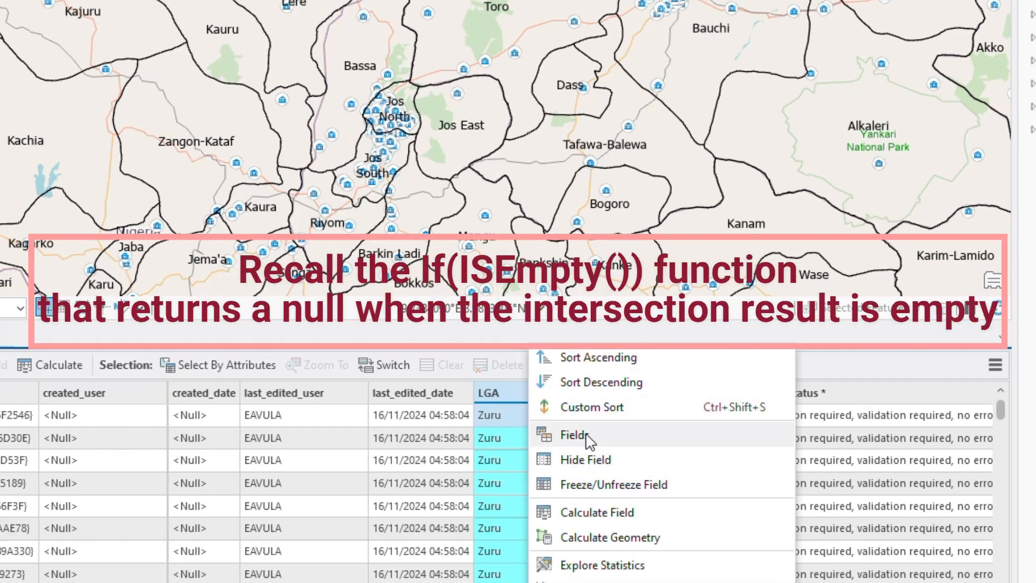
mouse_move(588, 489)
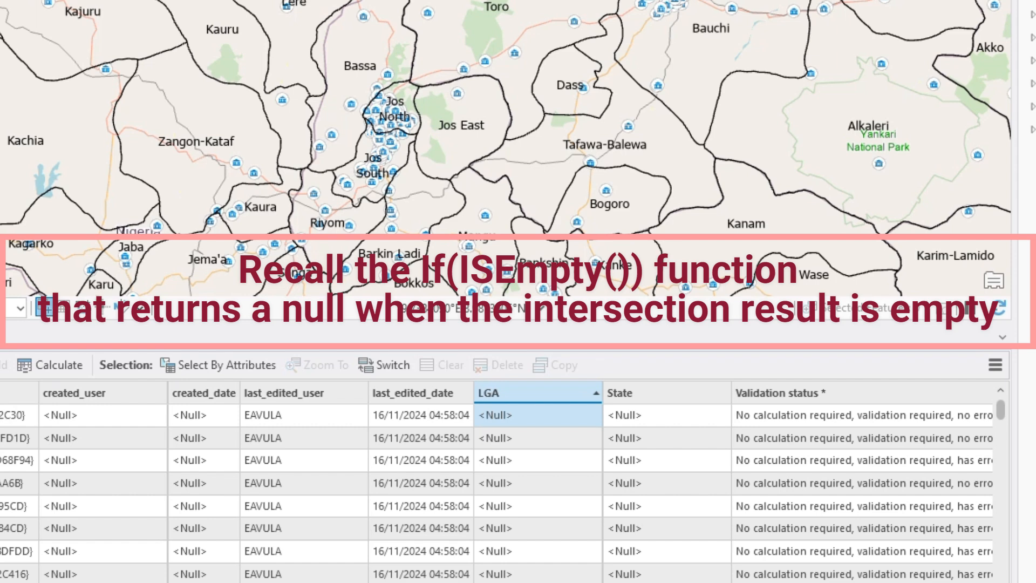
Scroll the POI attribute table to review the calculated LGA and State values
scroll("down", 3)
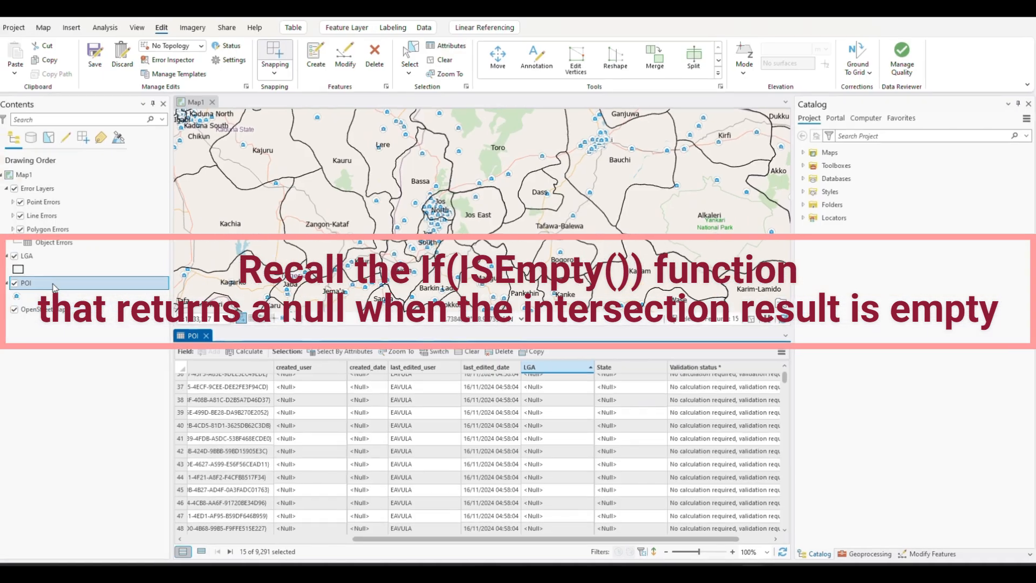
Reopen POI's Multiple Fields calculation rule in the Expression Builder to review its IsEmpty-returns-null logic
right_click(26, 282)
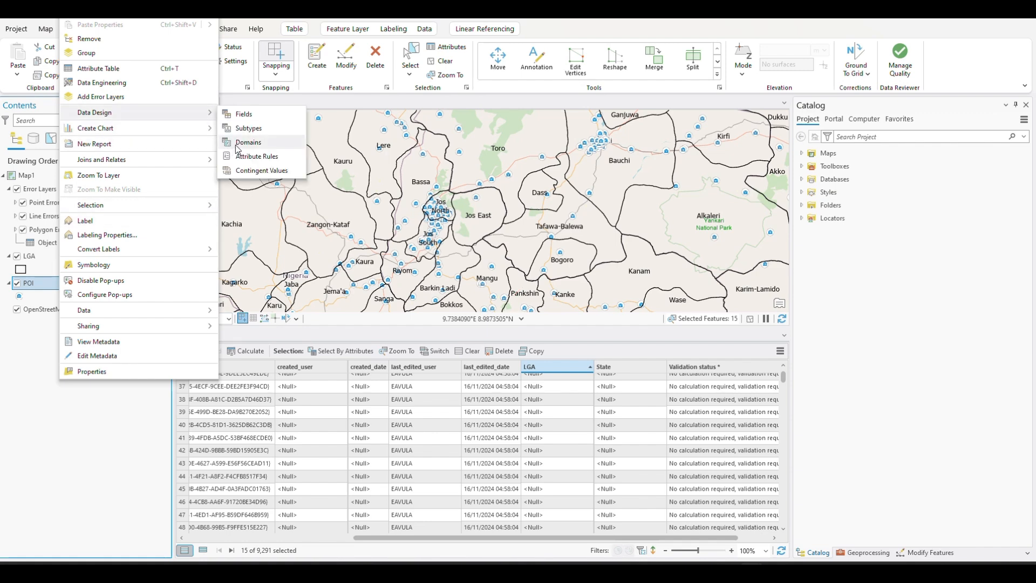
left_click(257, 155)
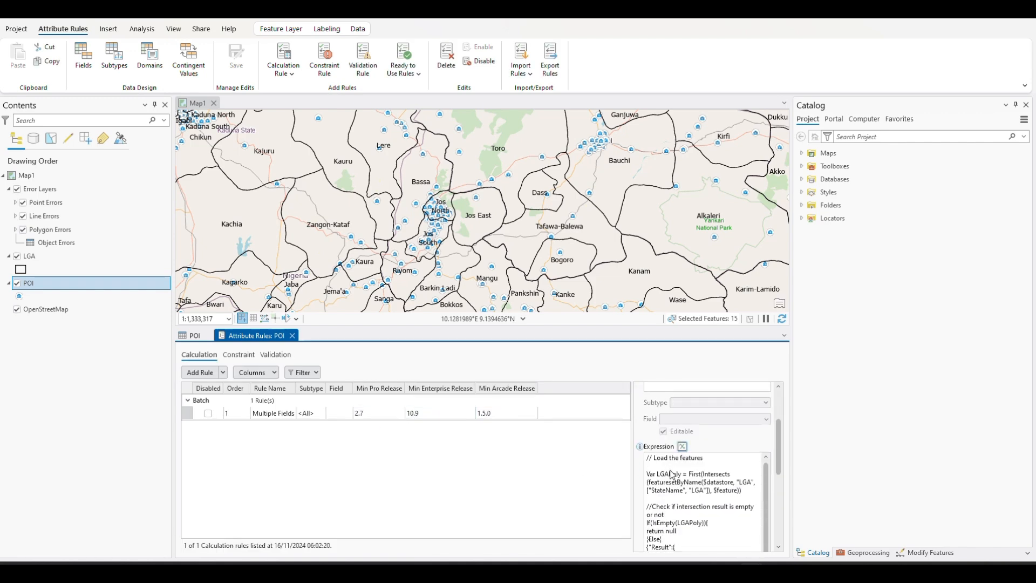
left_click(682, 446)
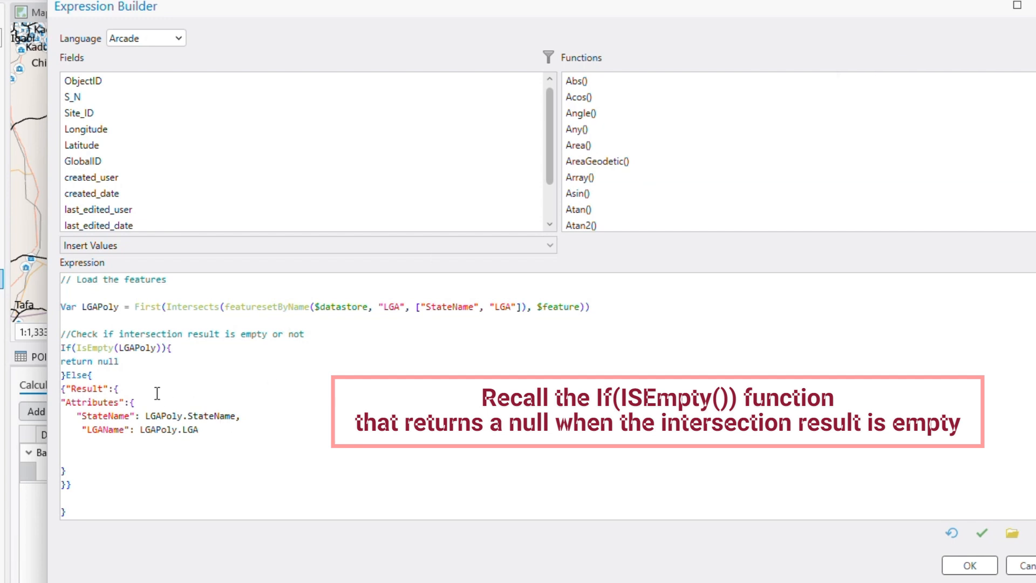
left_click_drag(62, 347, 120, 361)
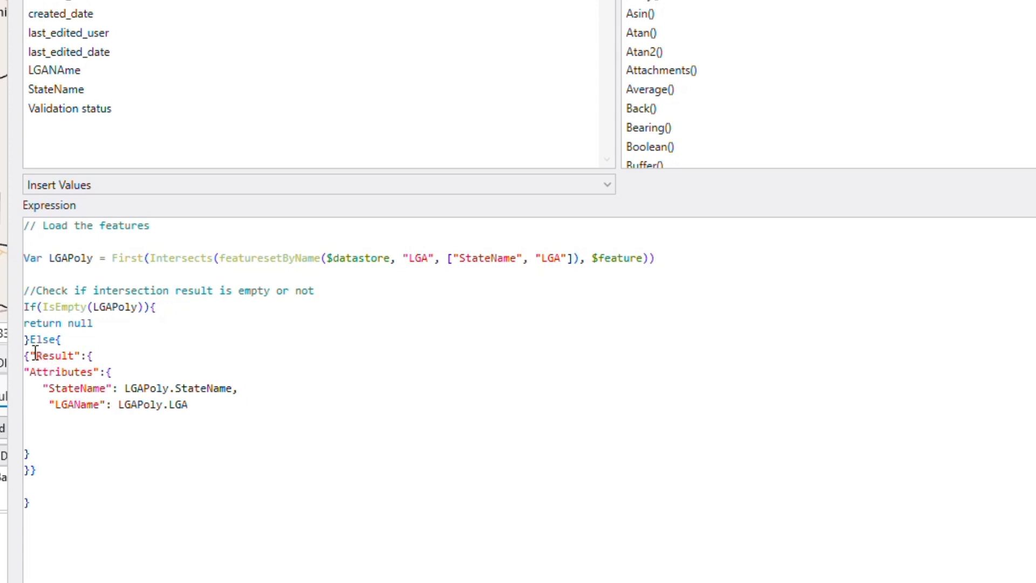
double_click(62, 355)
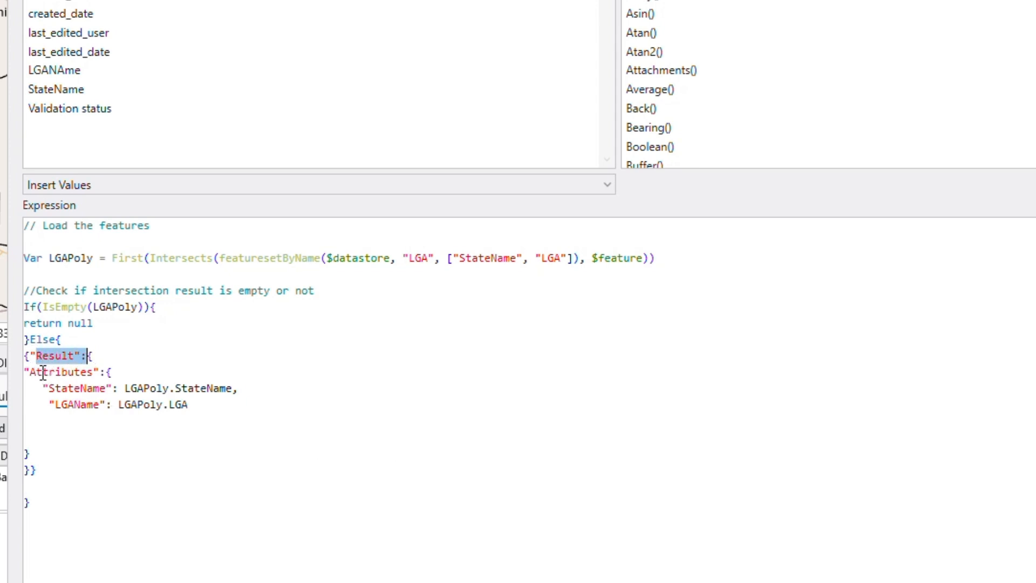